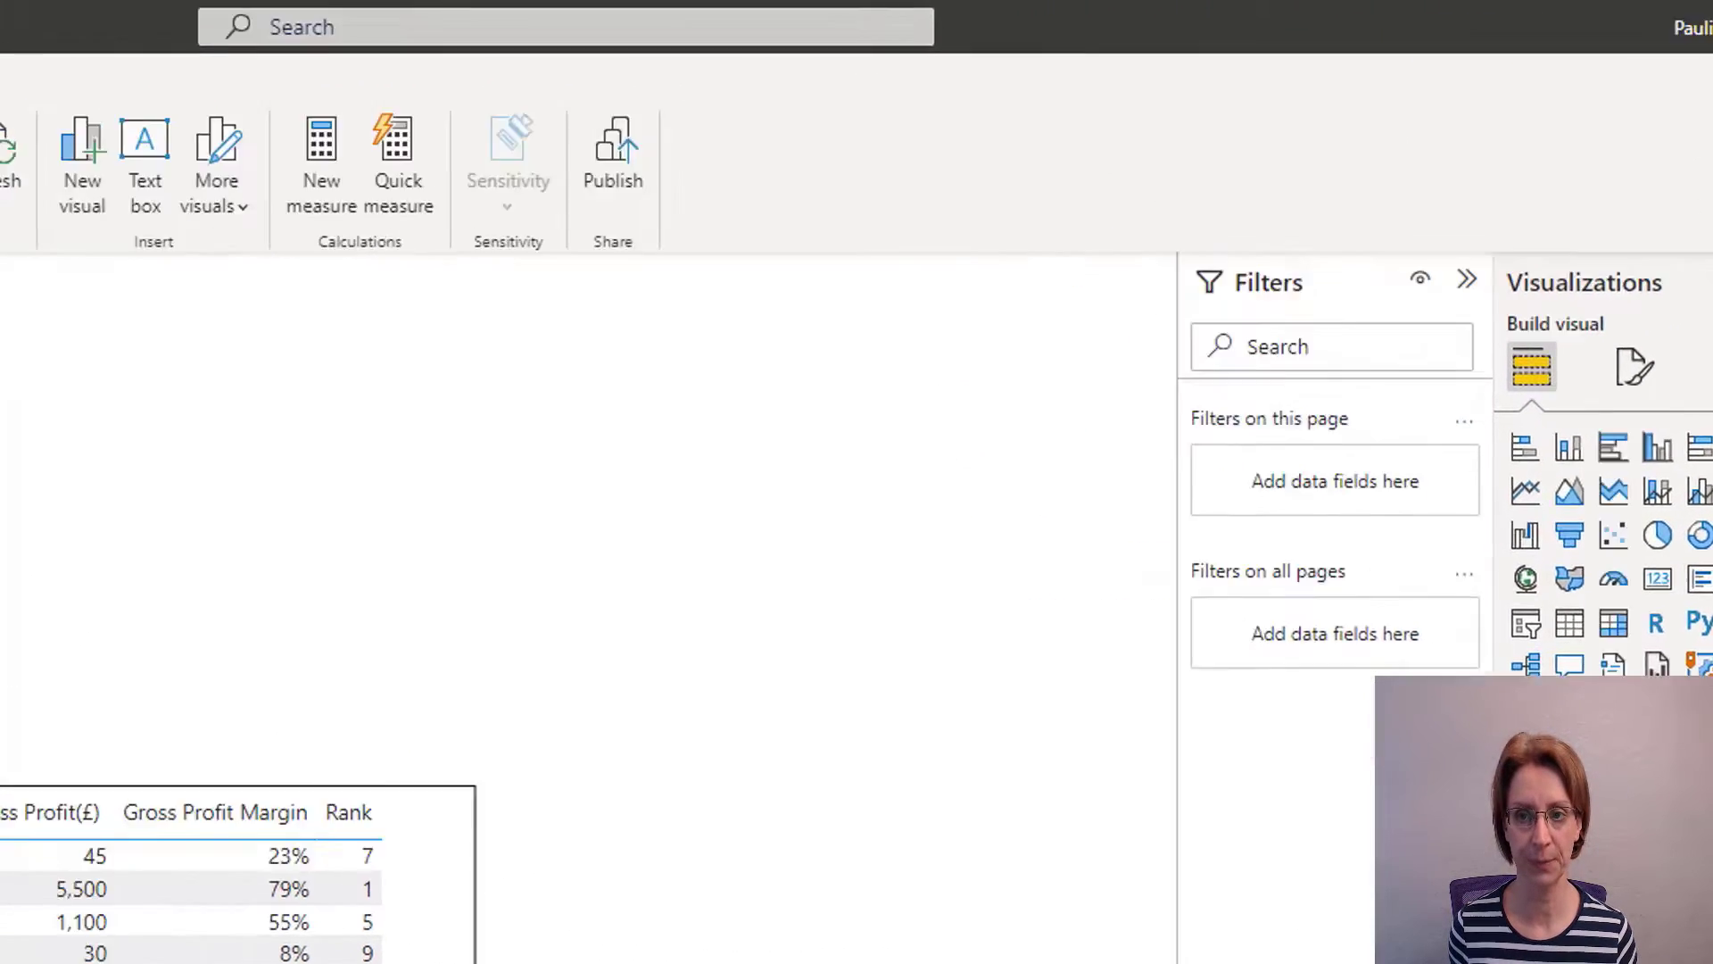
Create a Copyright measure whose text is the © symbol from the emoji panel's Symbols.
left_click(322, 138)
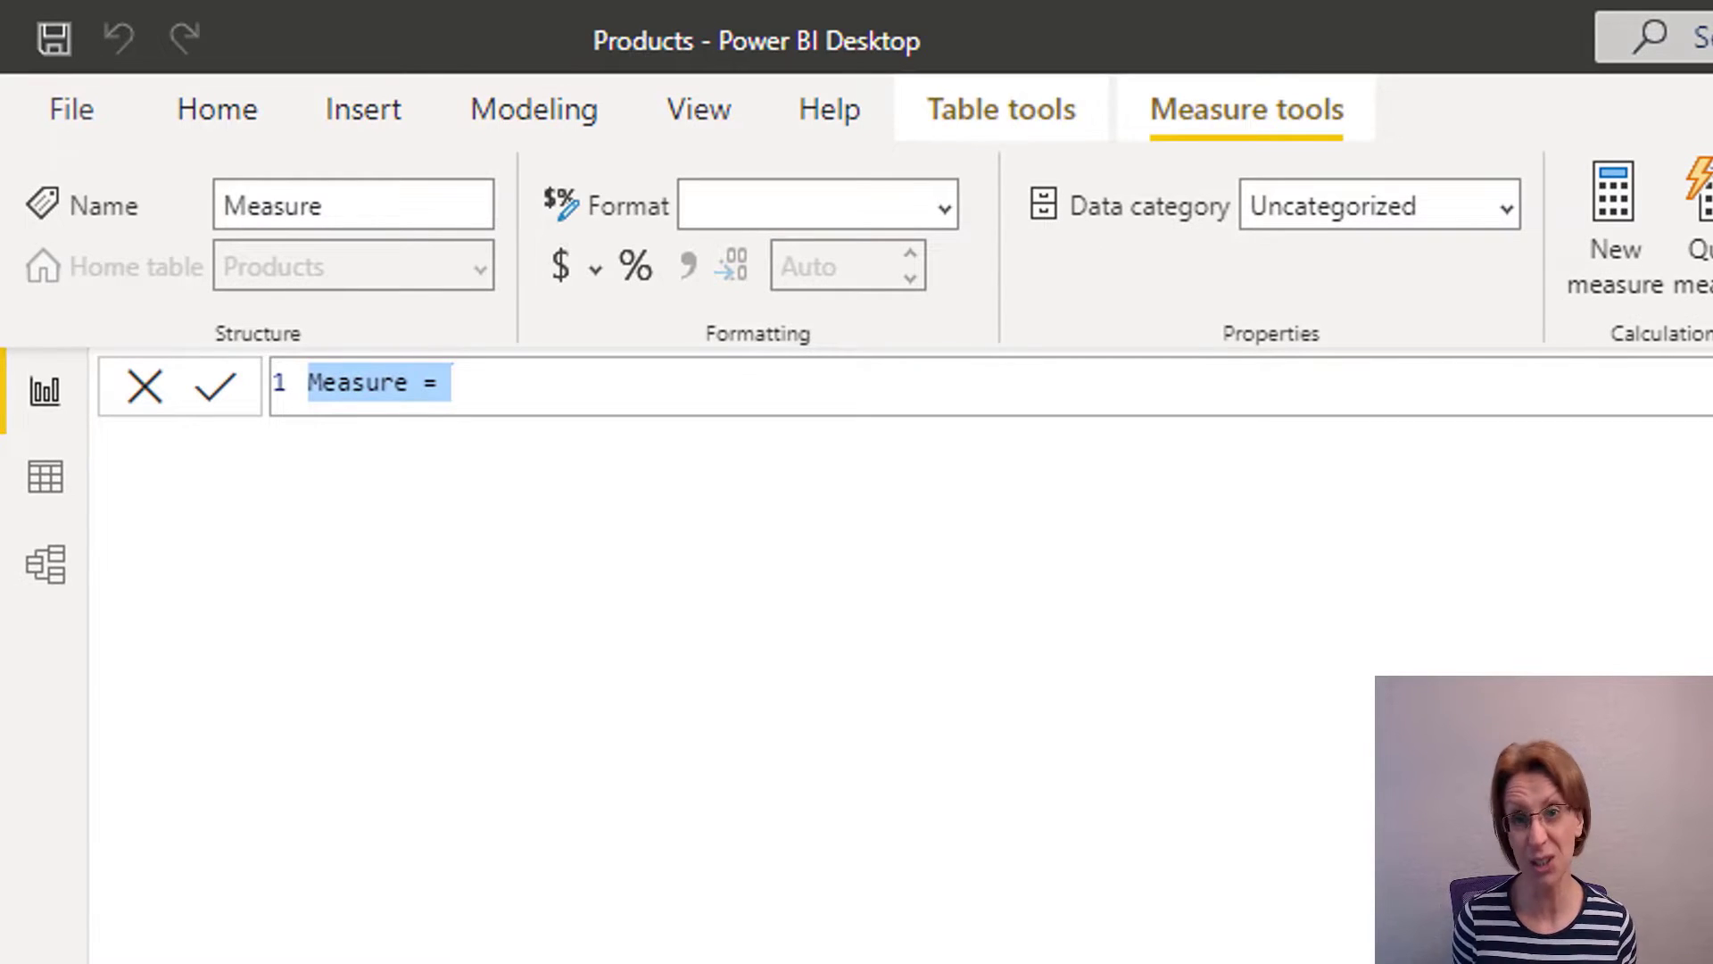
type("Cop")
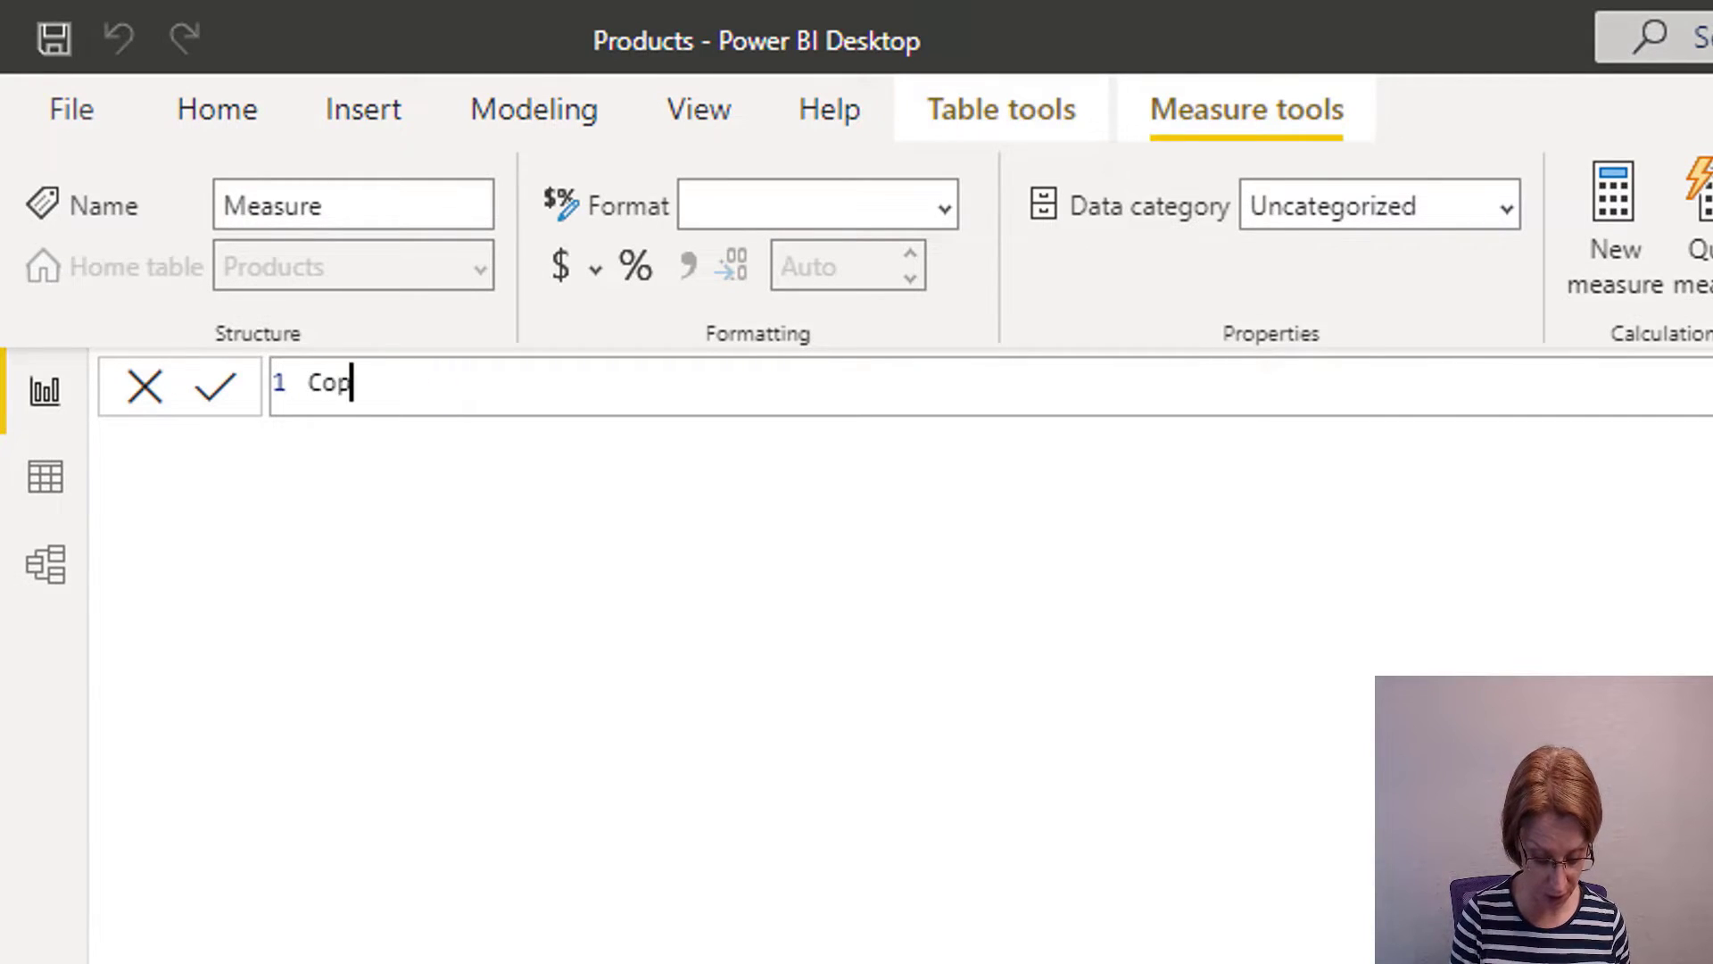
type("yrig")
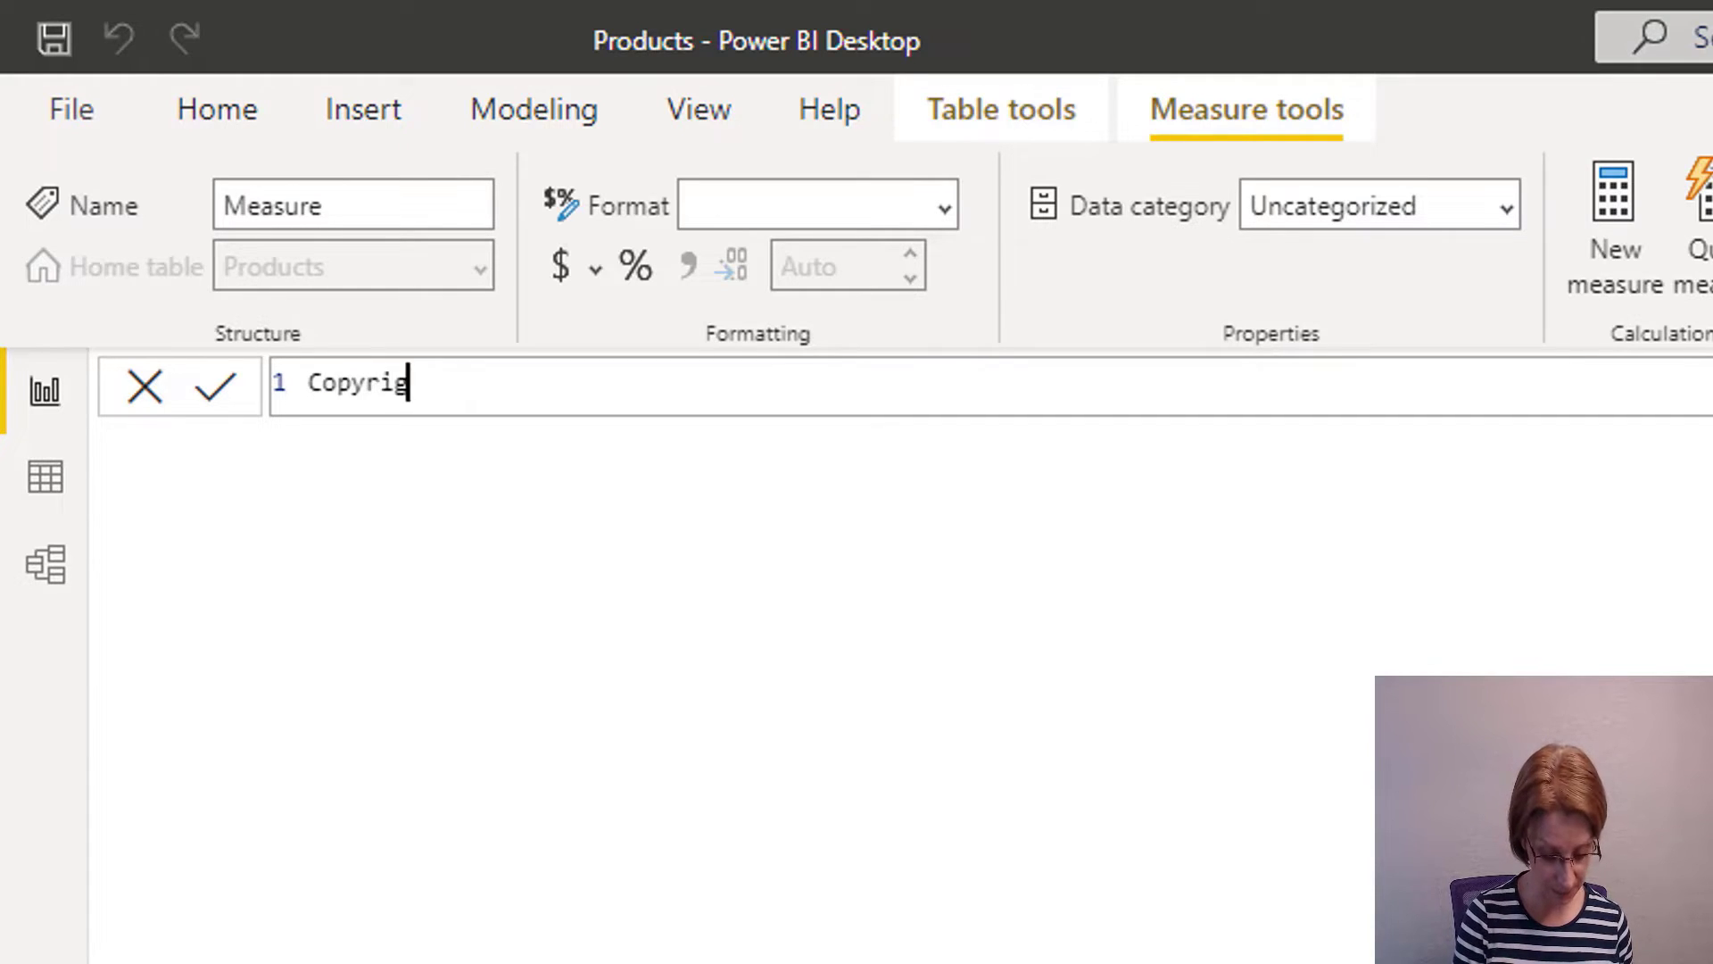
type("ht=")
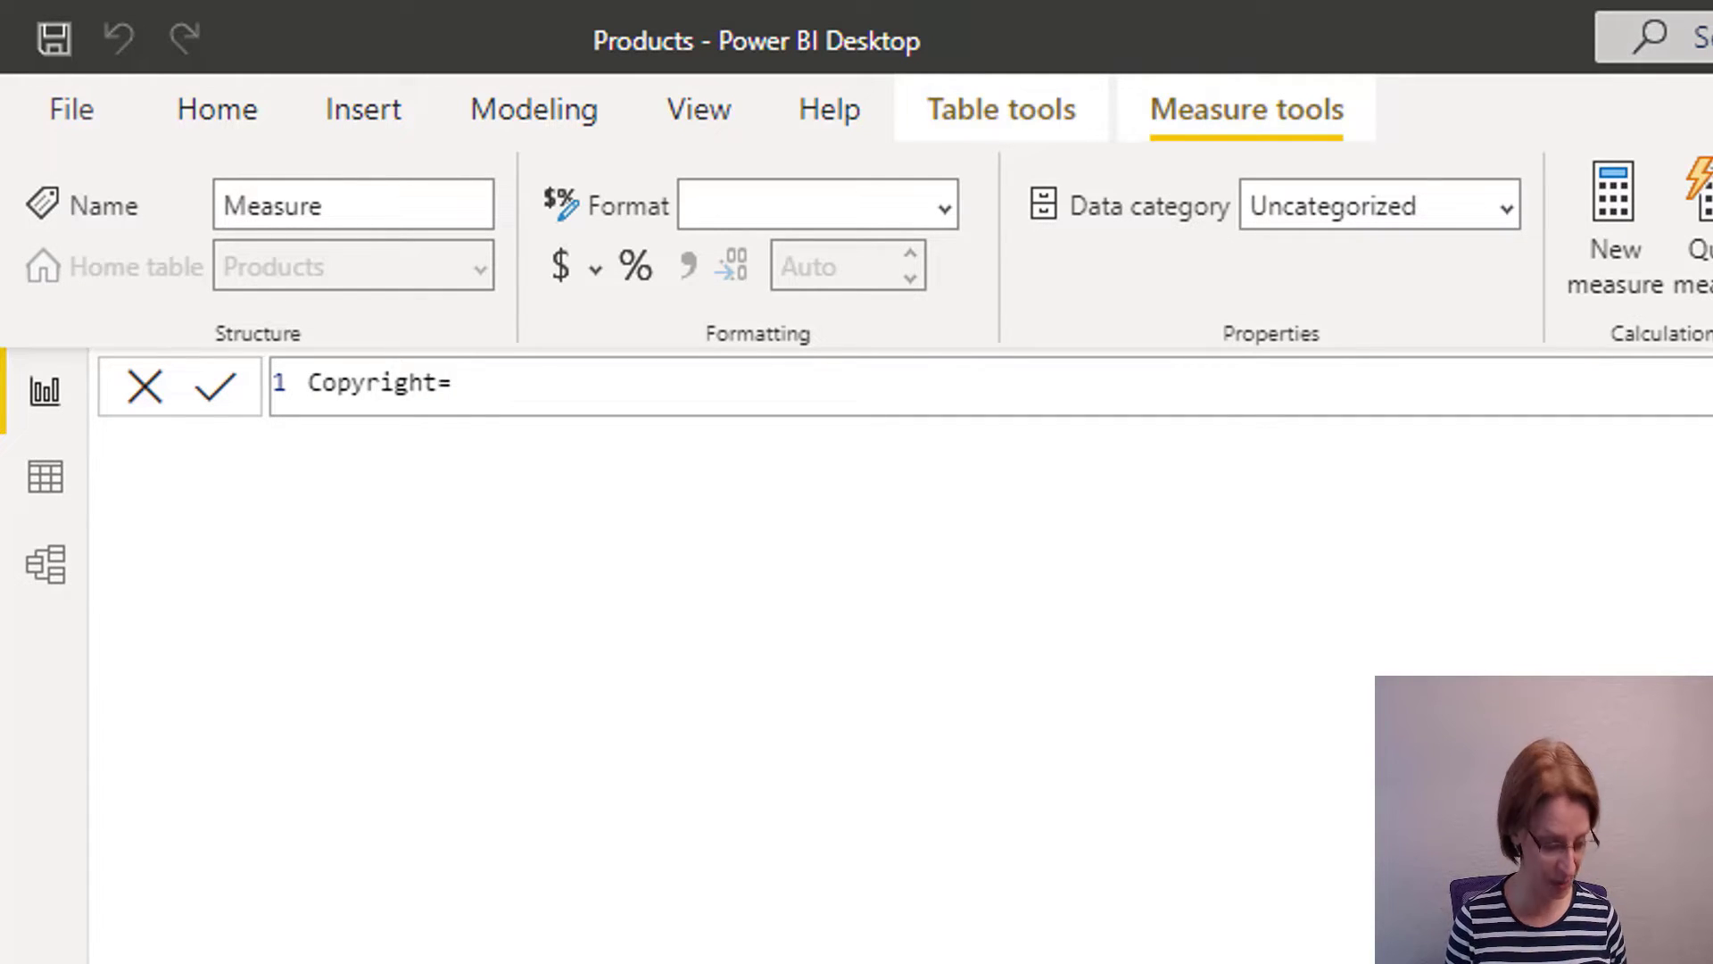
type("\"")
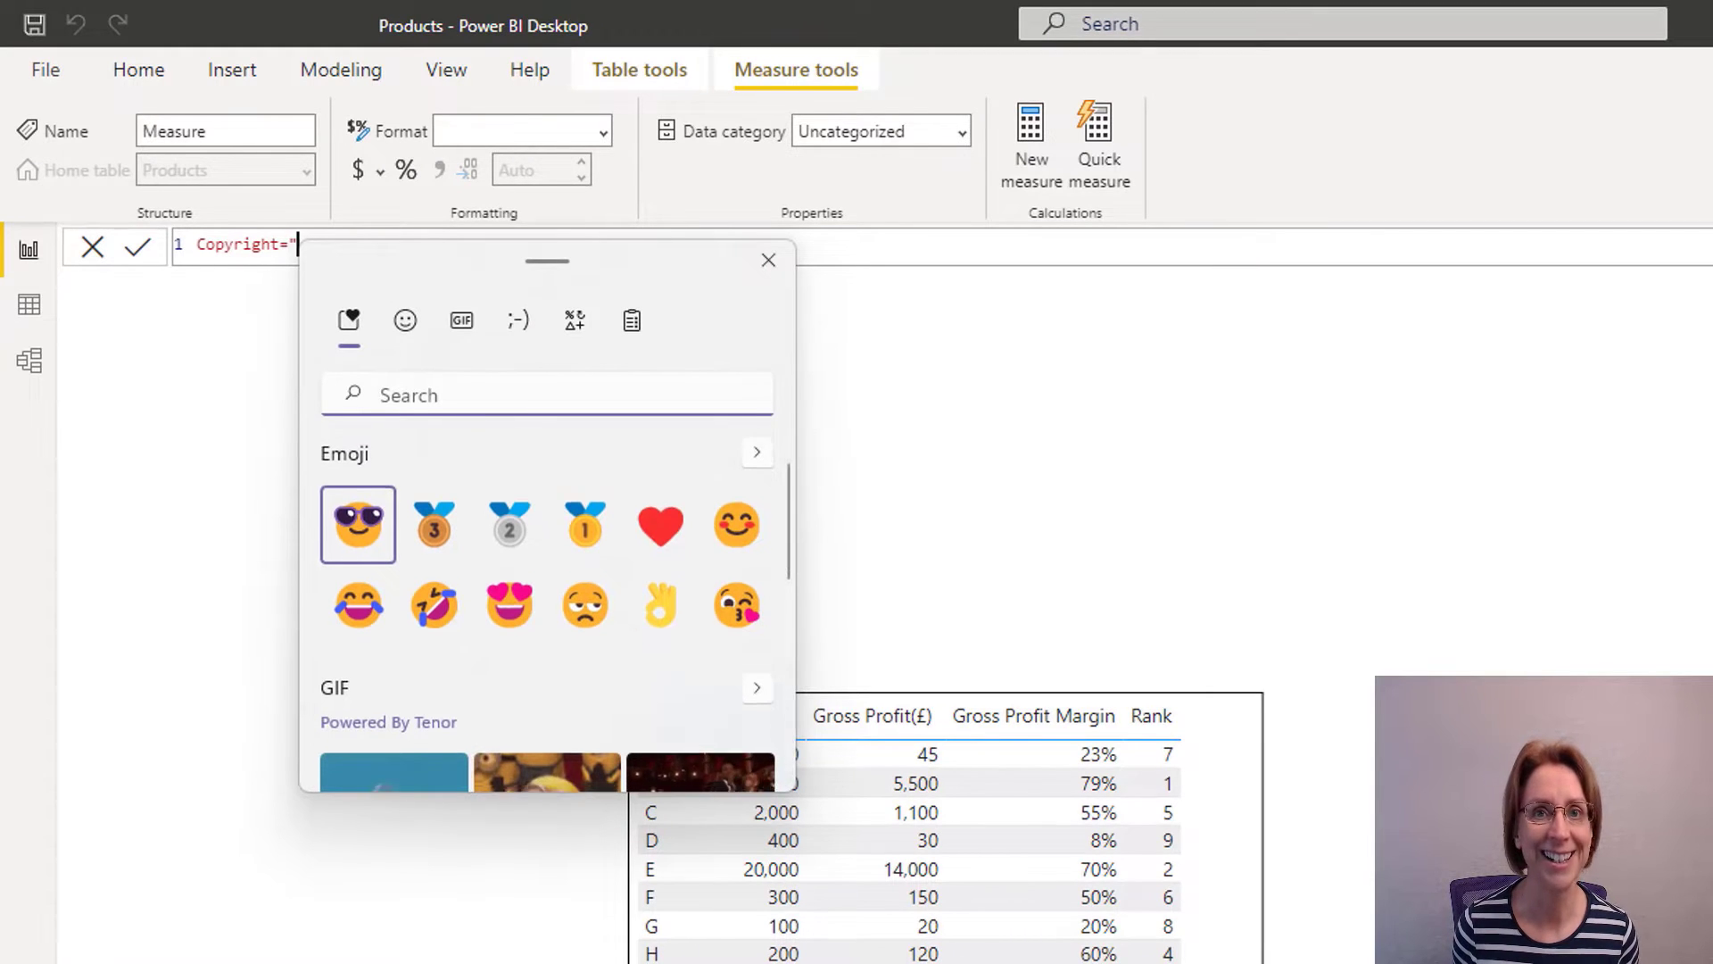
scroll("down", 3)
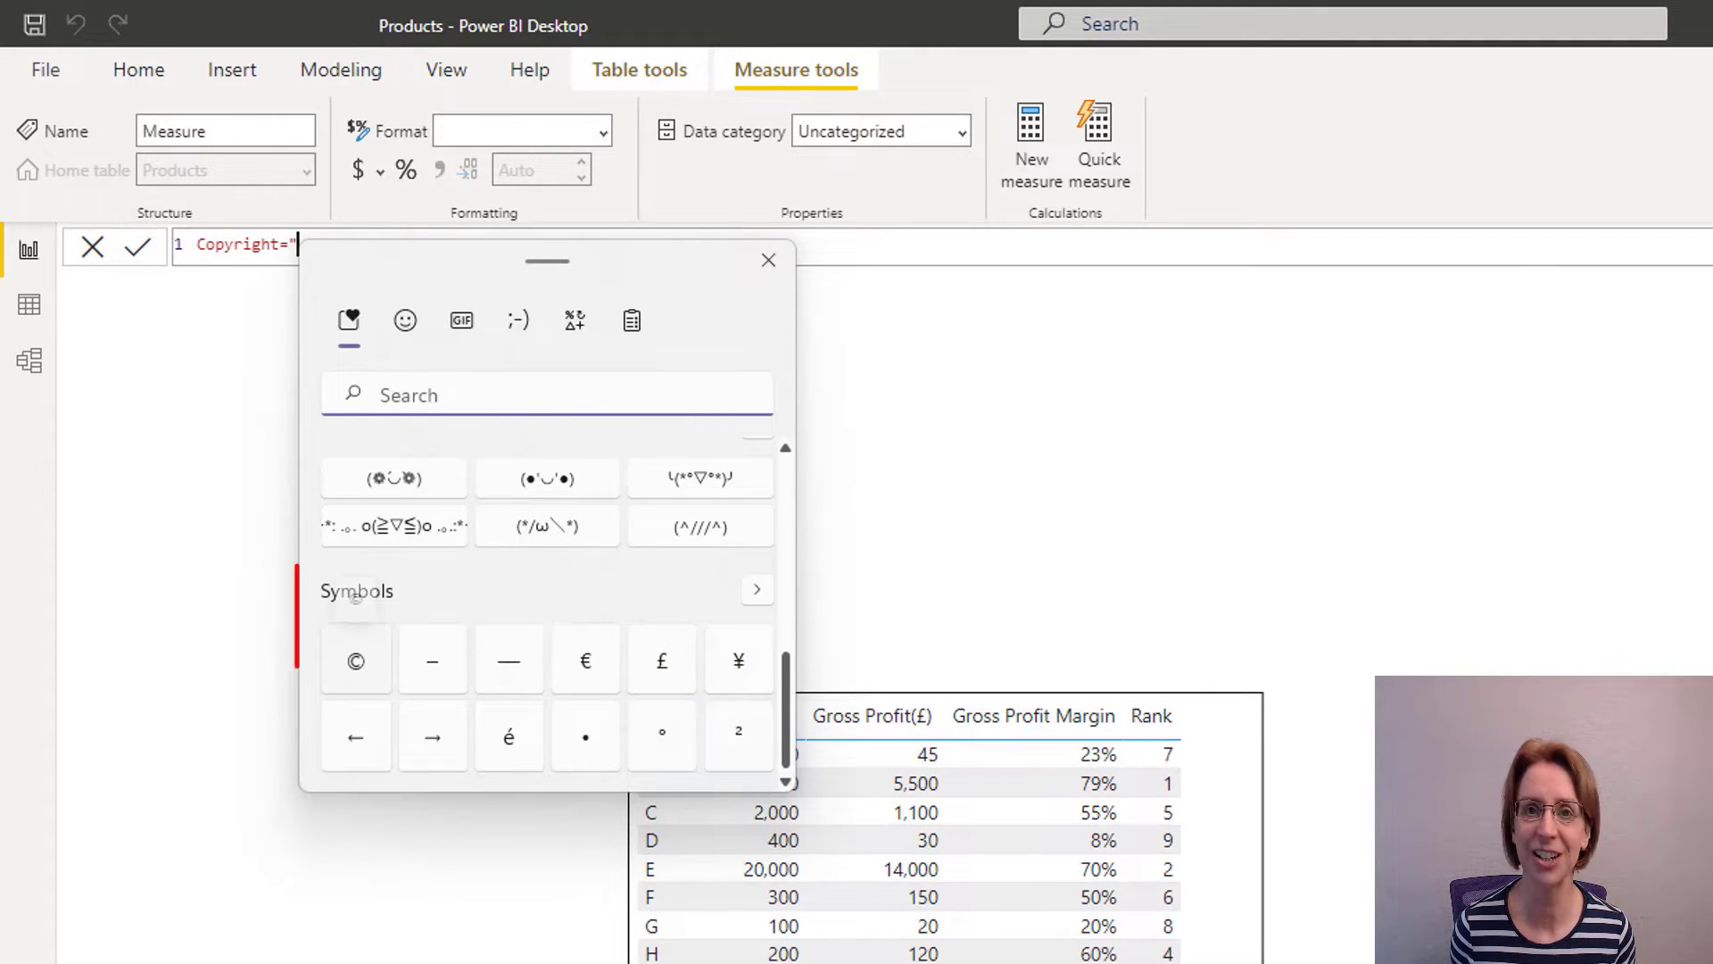
left_click(356, 660)
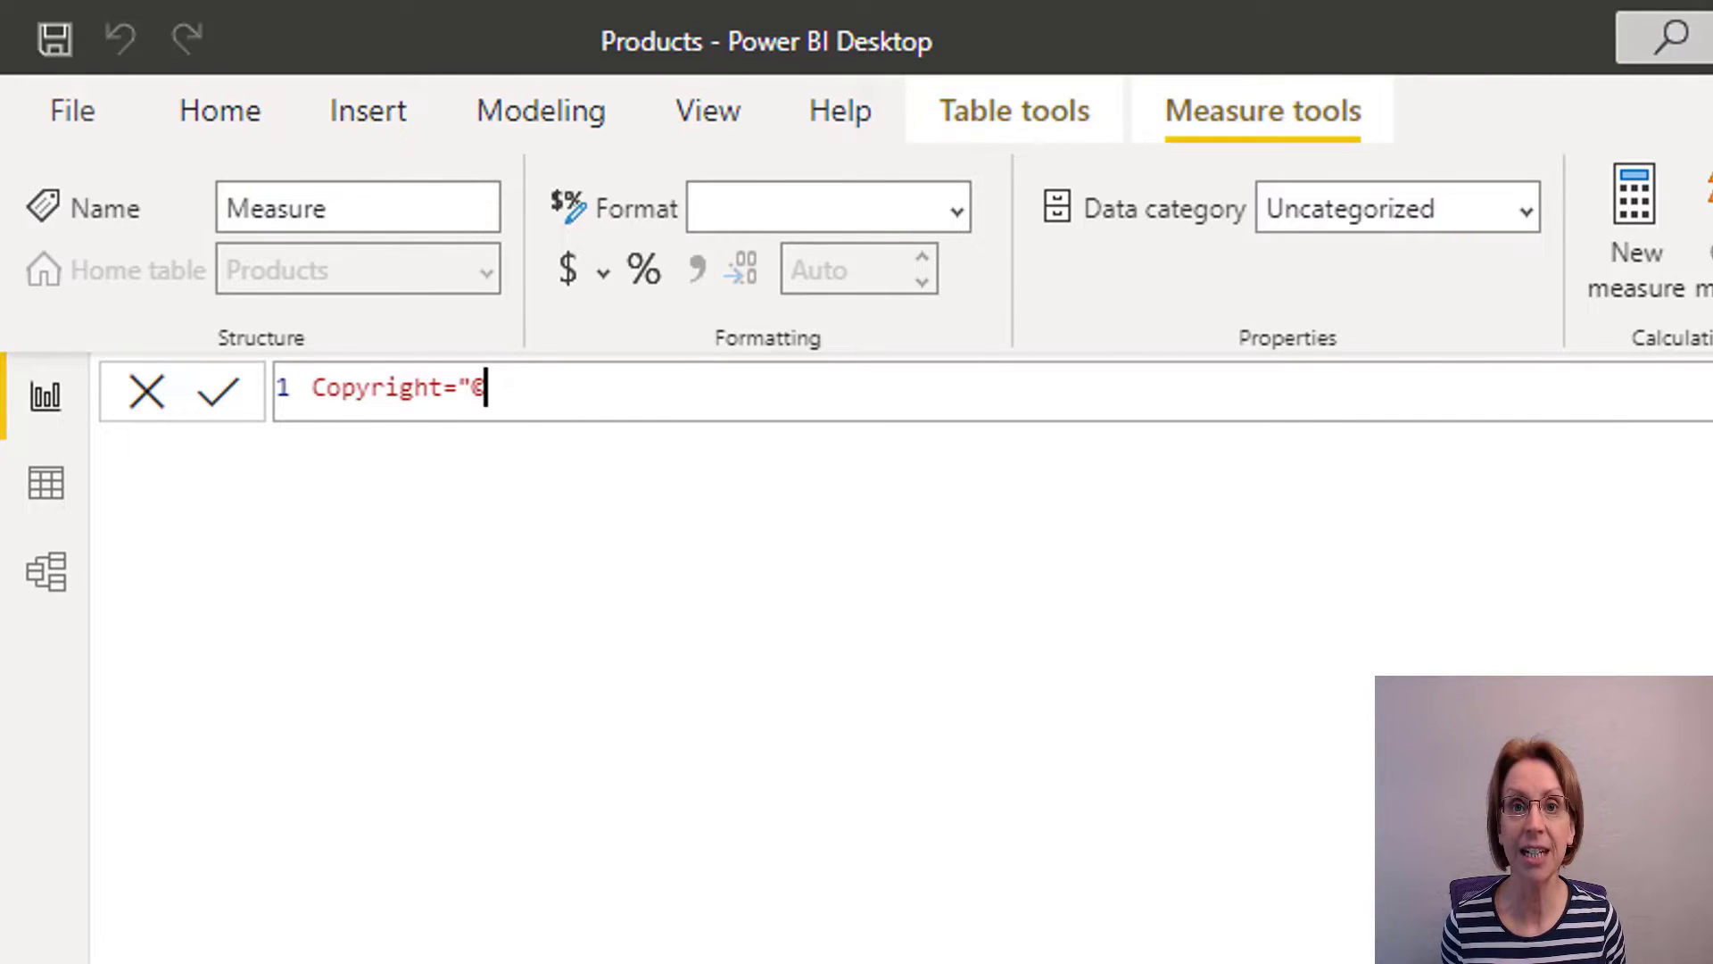
type("\"")
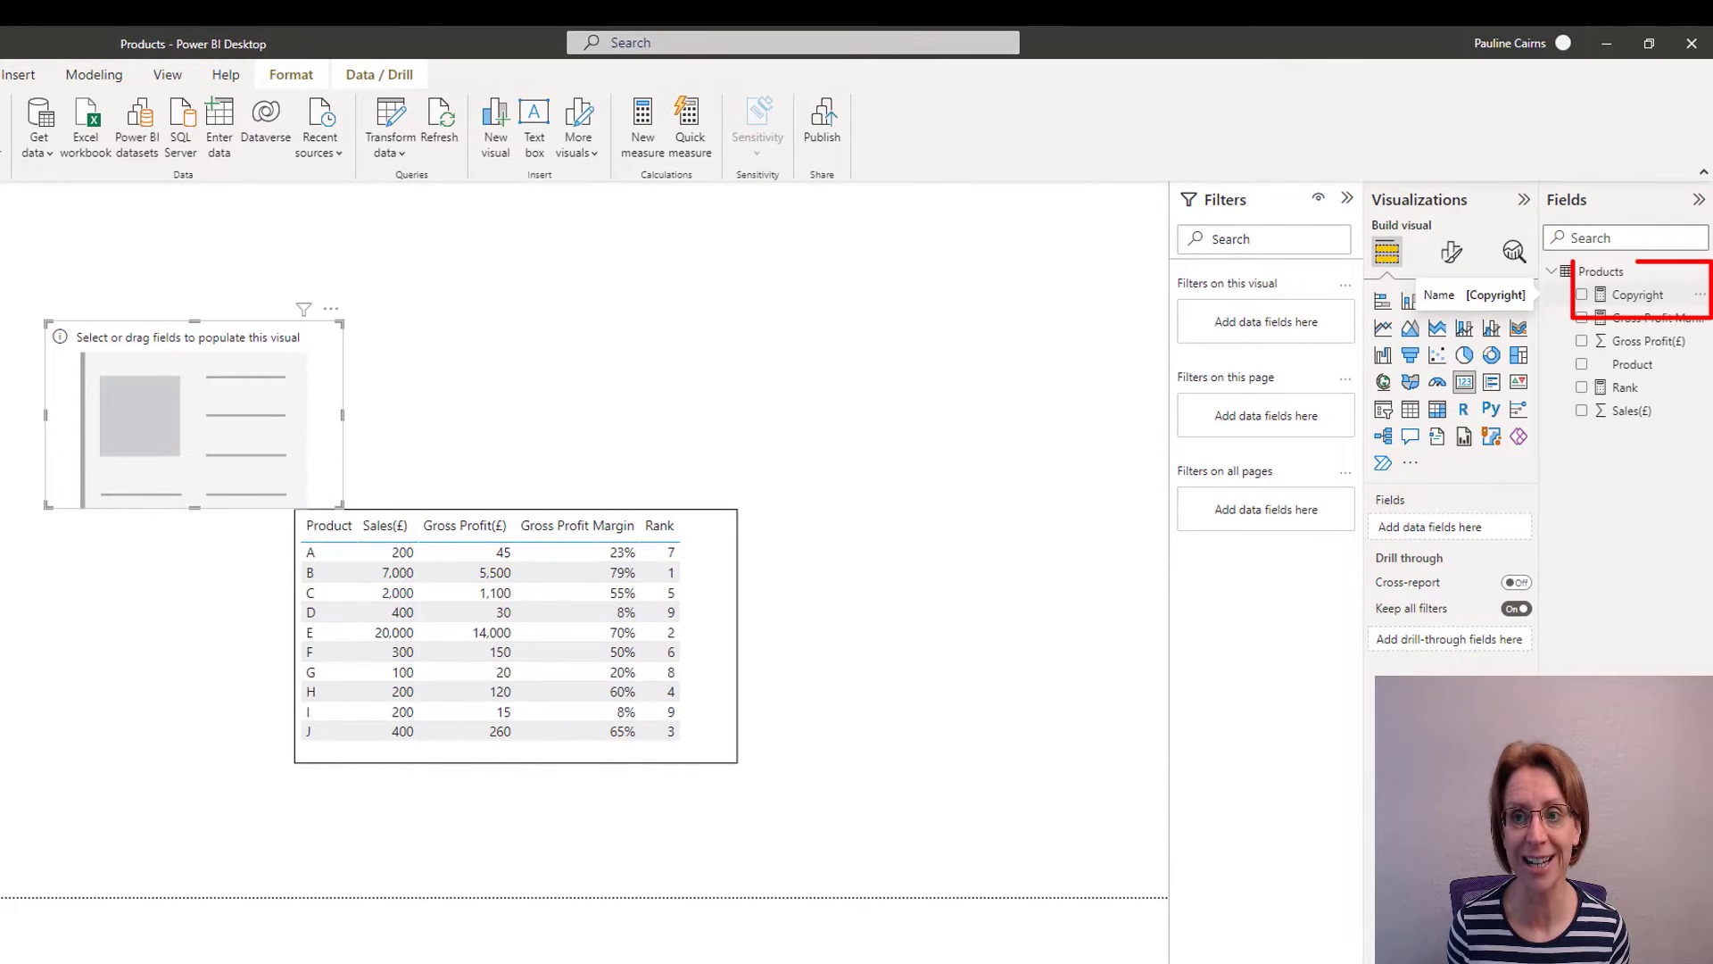
Add the Copyright measure to the card and turn off its Category label.
left_click(1583, 294)
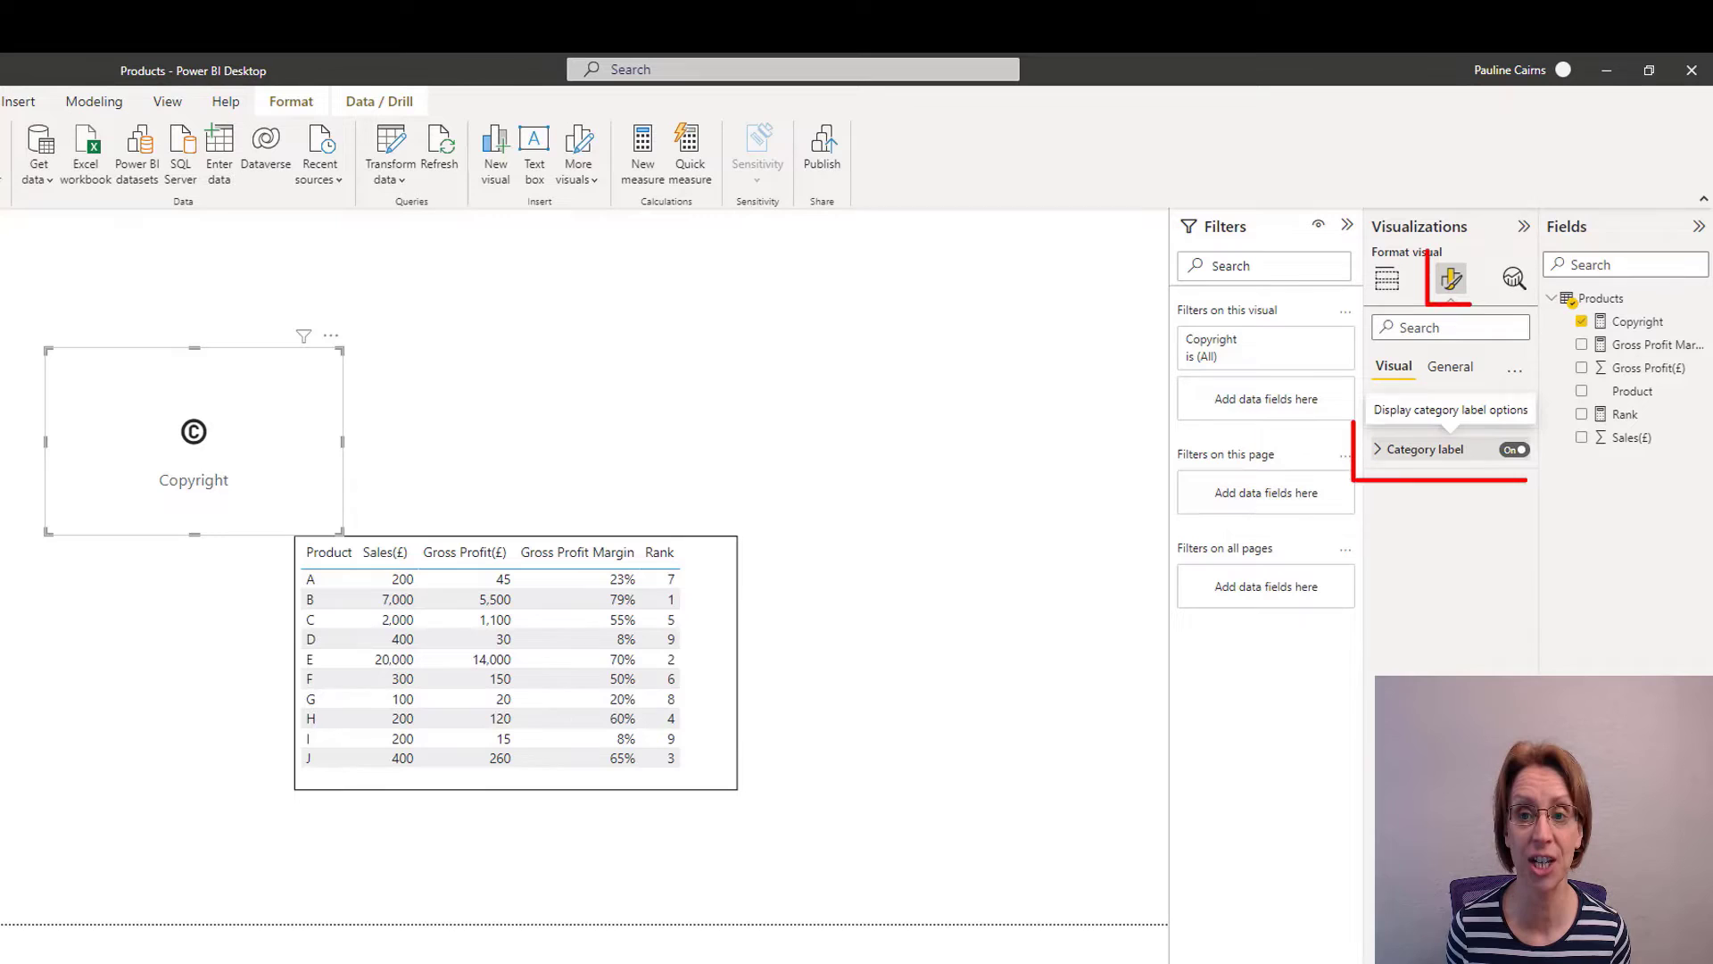
left_click(1513, 449)
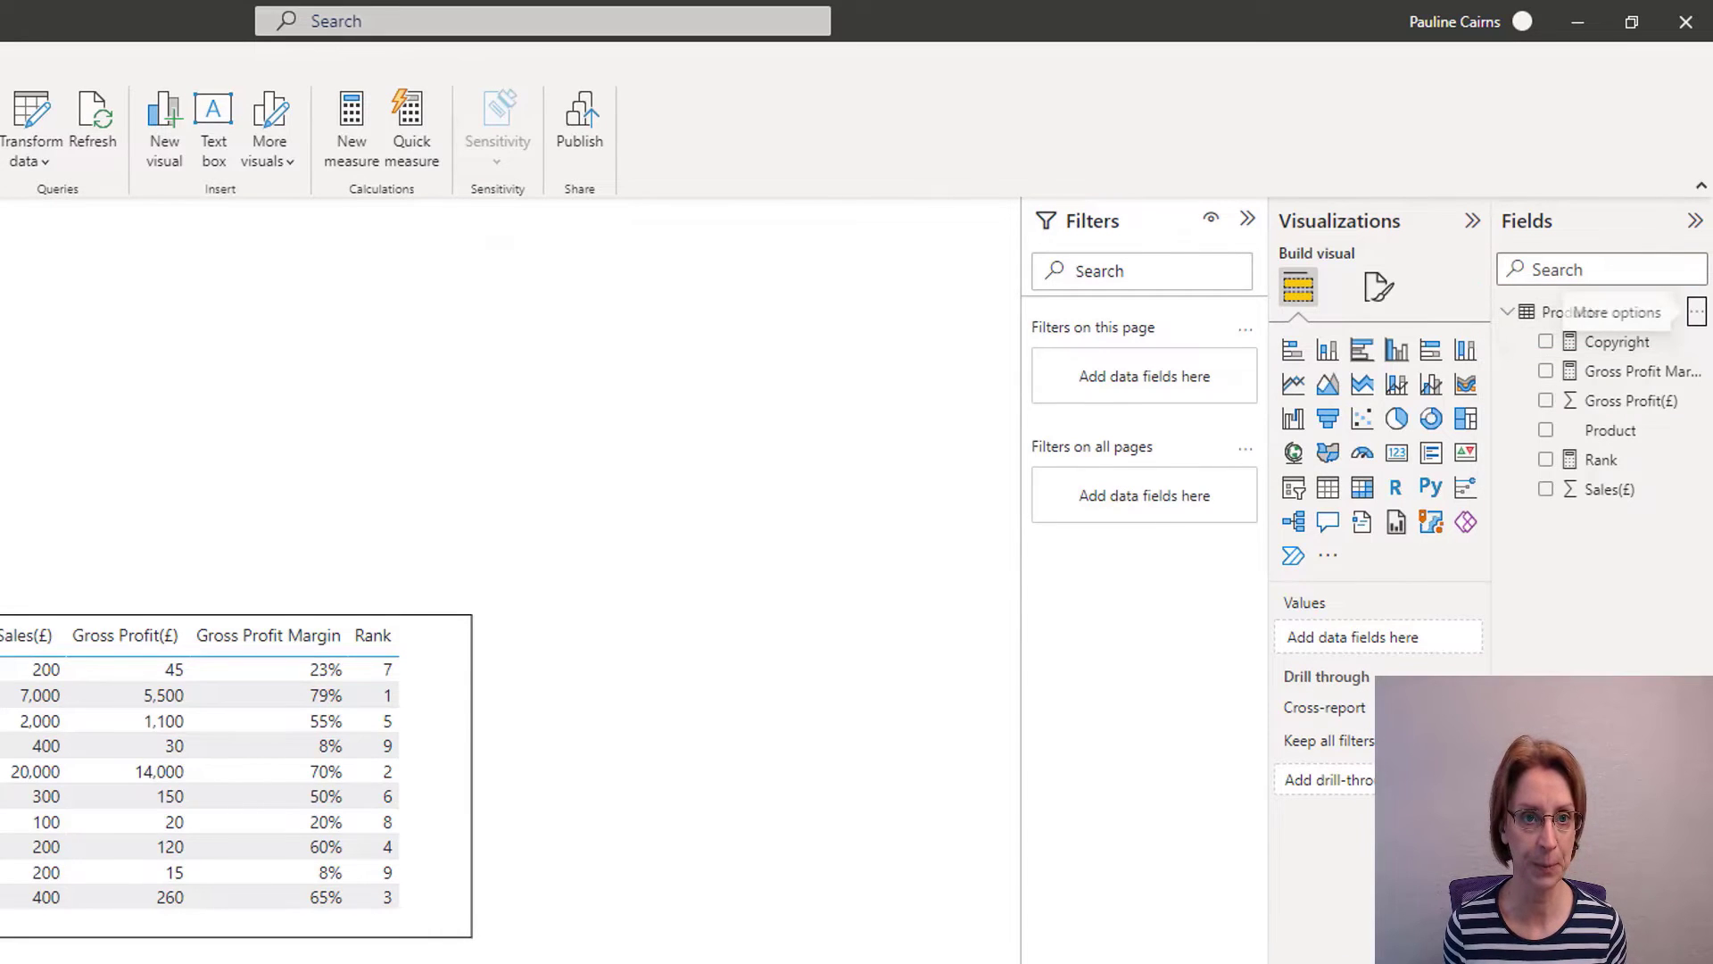
Create an Emoji measure containing the sunglasses face emoji.
left_click(351, 116)
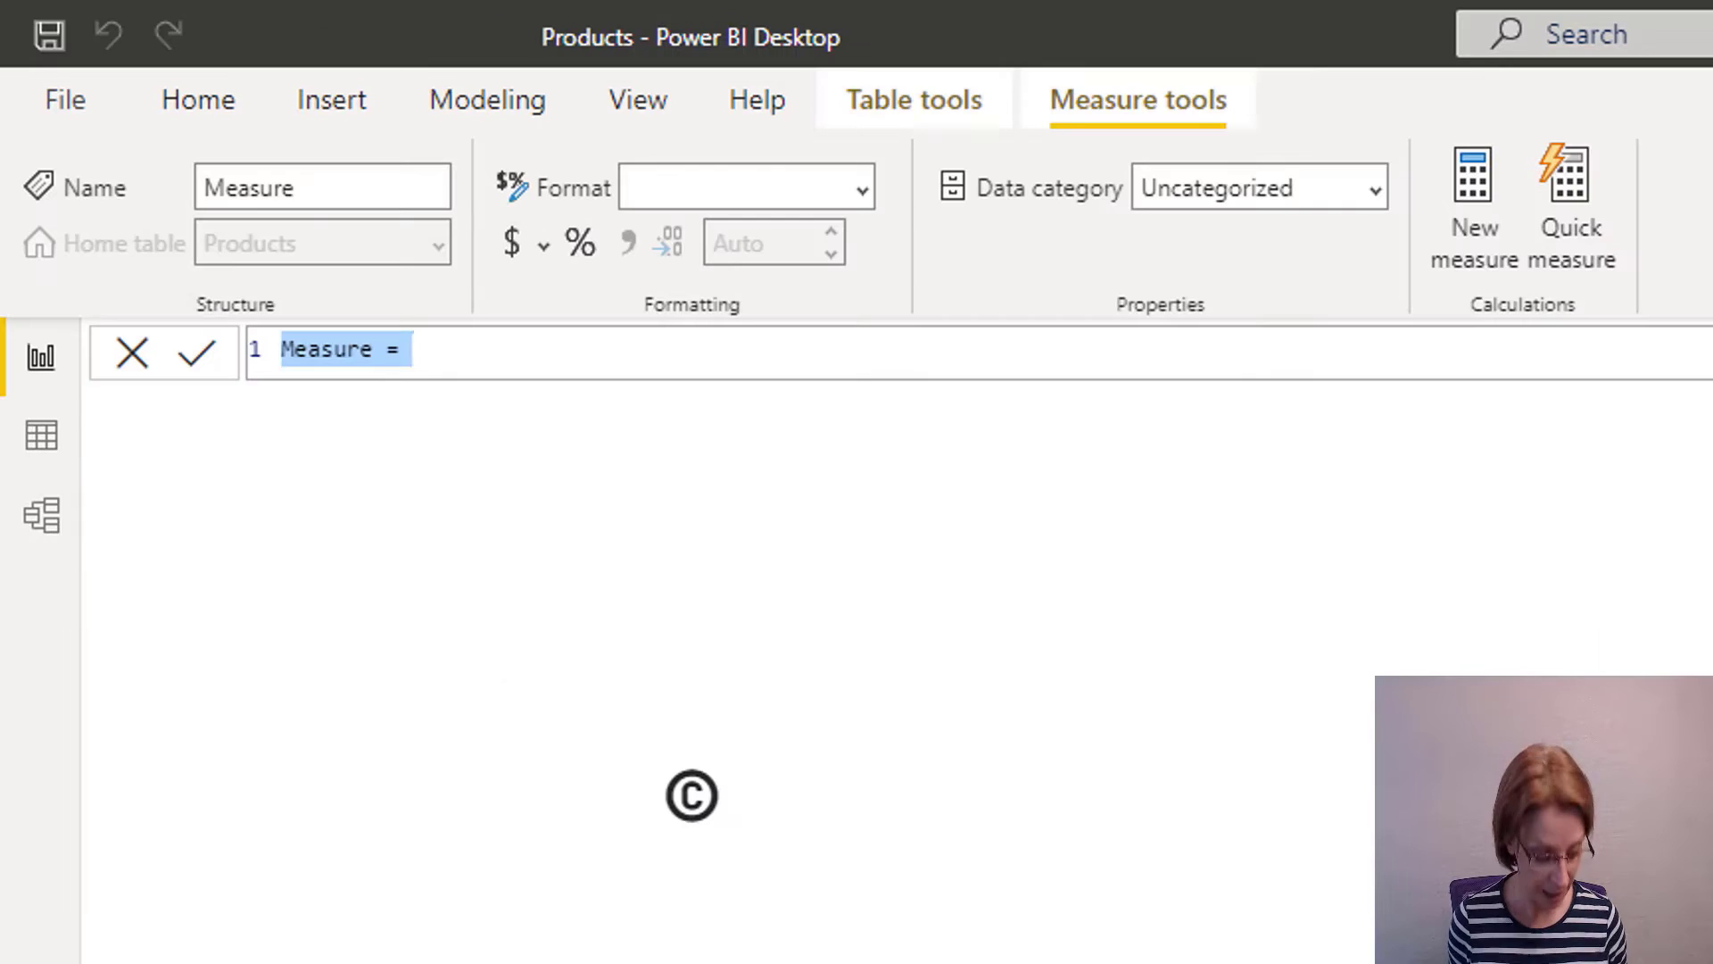
type("Emoji")
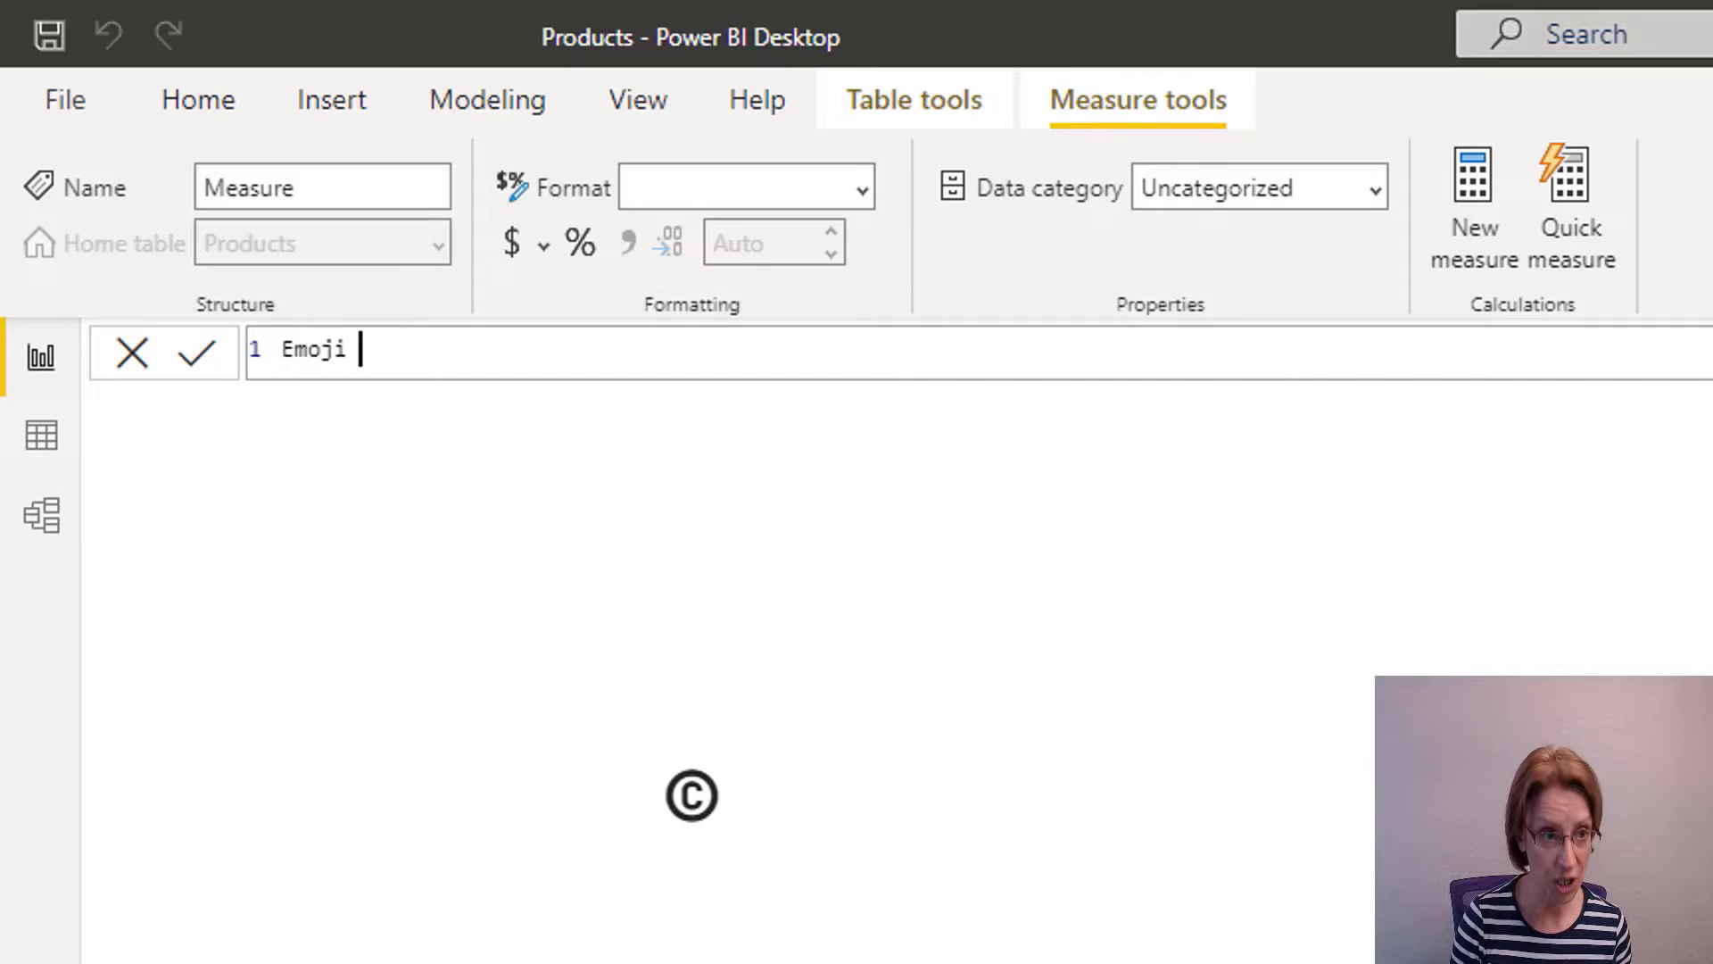
type("=")
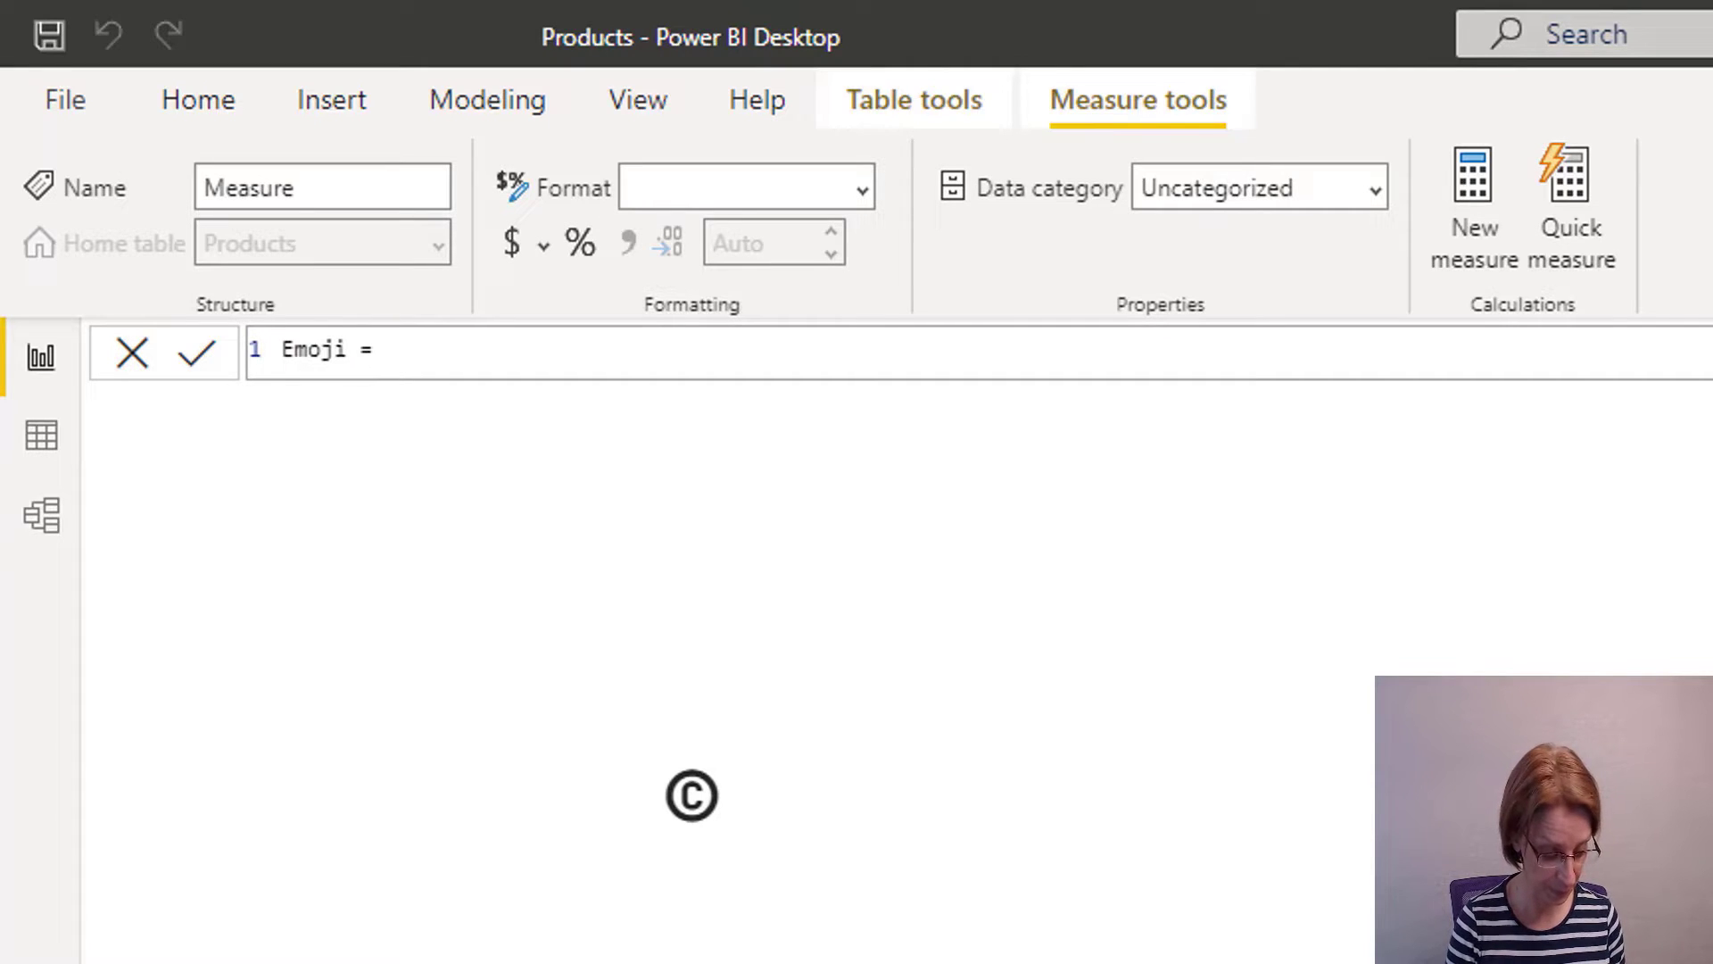
type("\"")
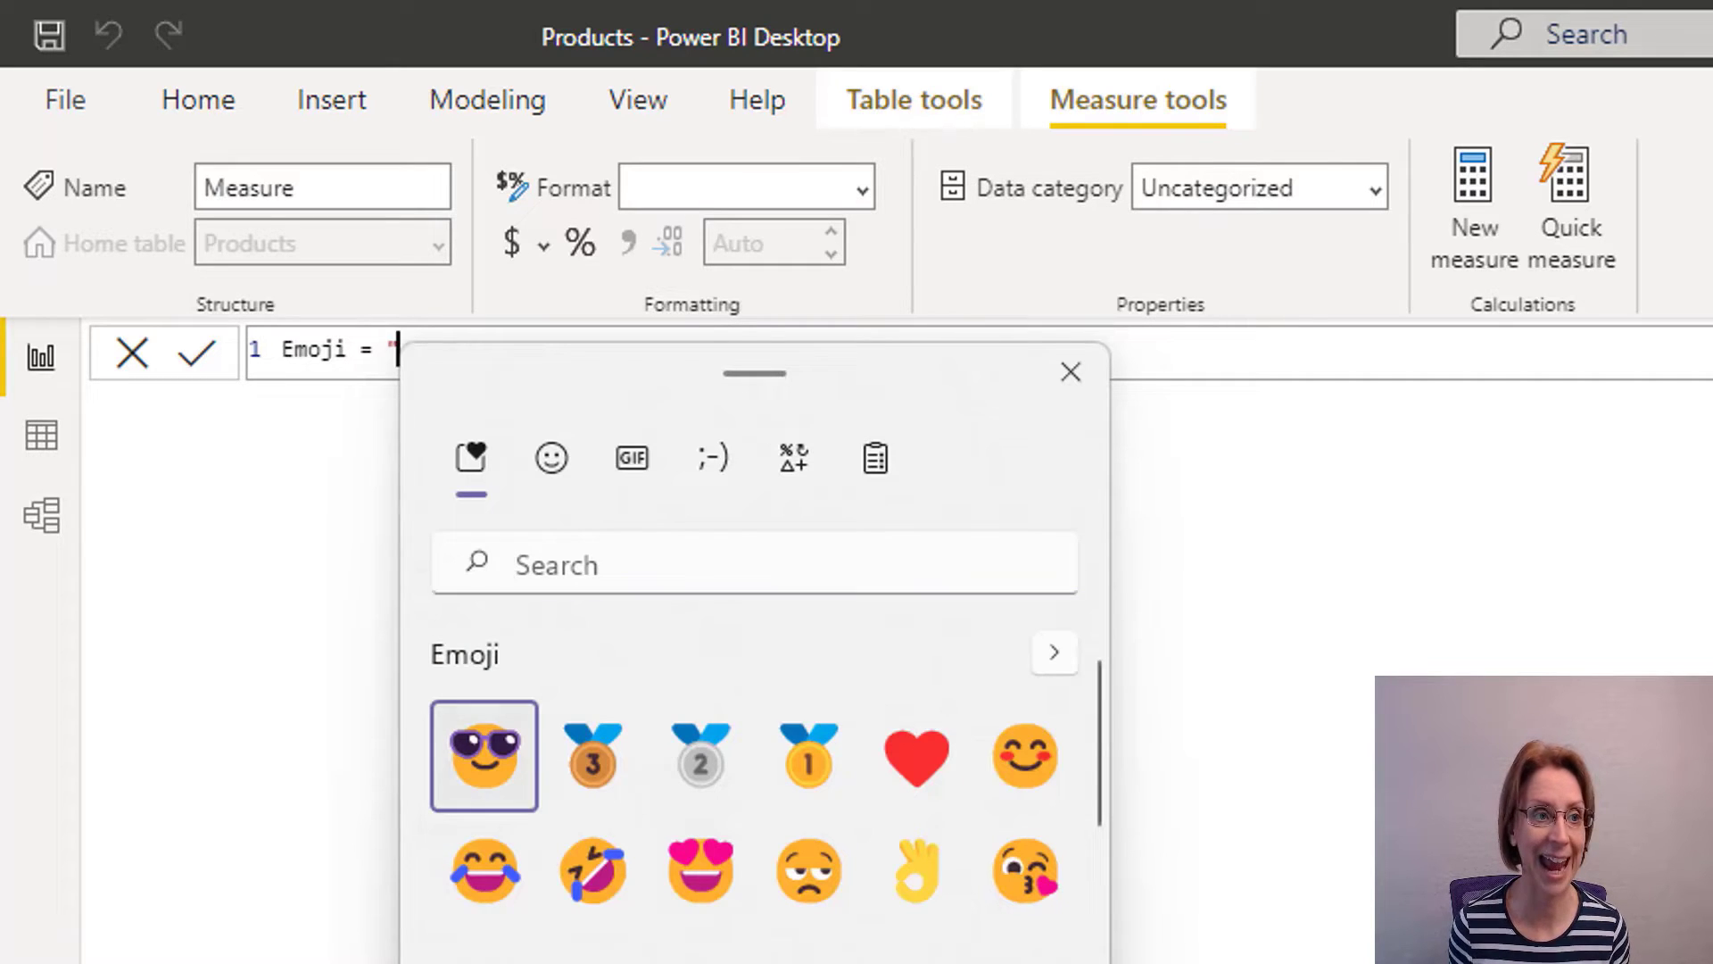
left_click(483, 768)
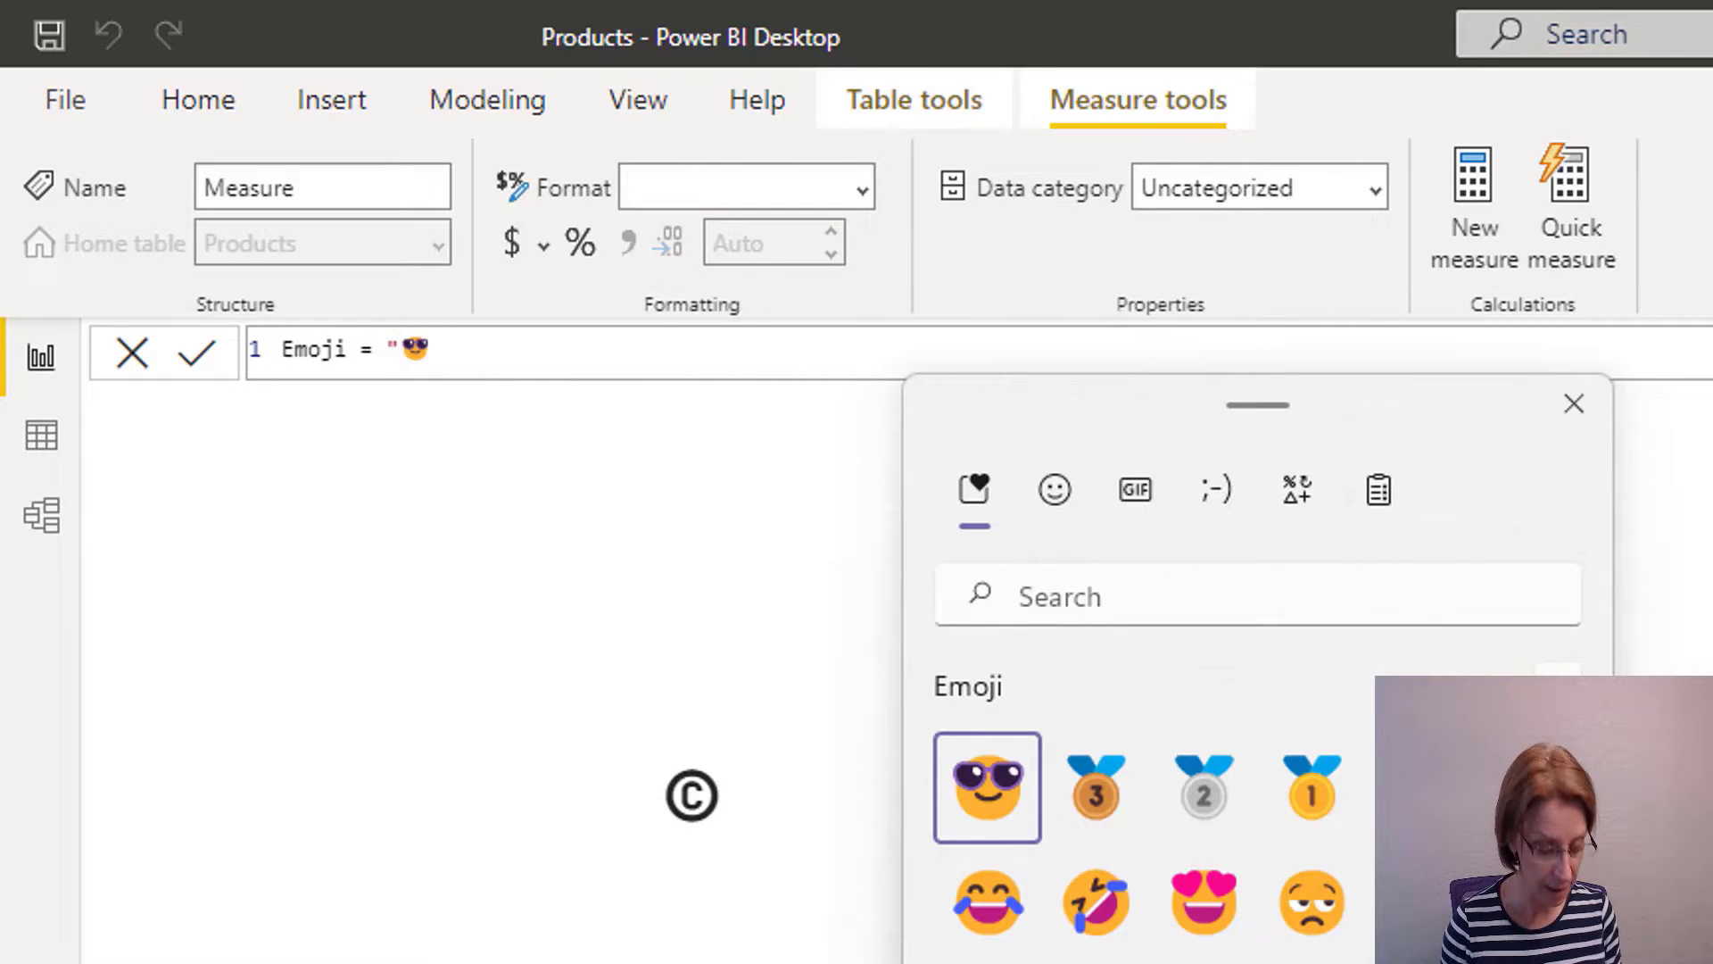
left_click(1573, 403)
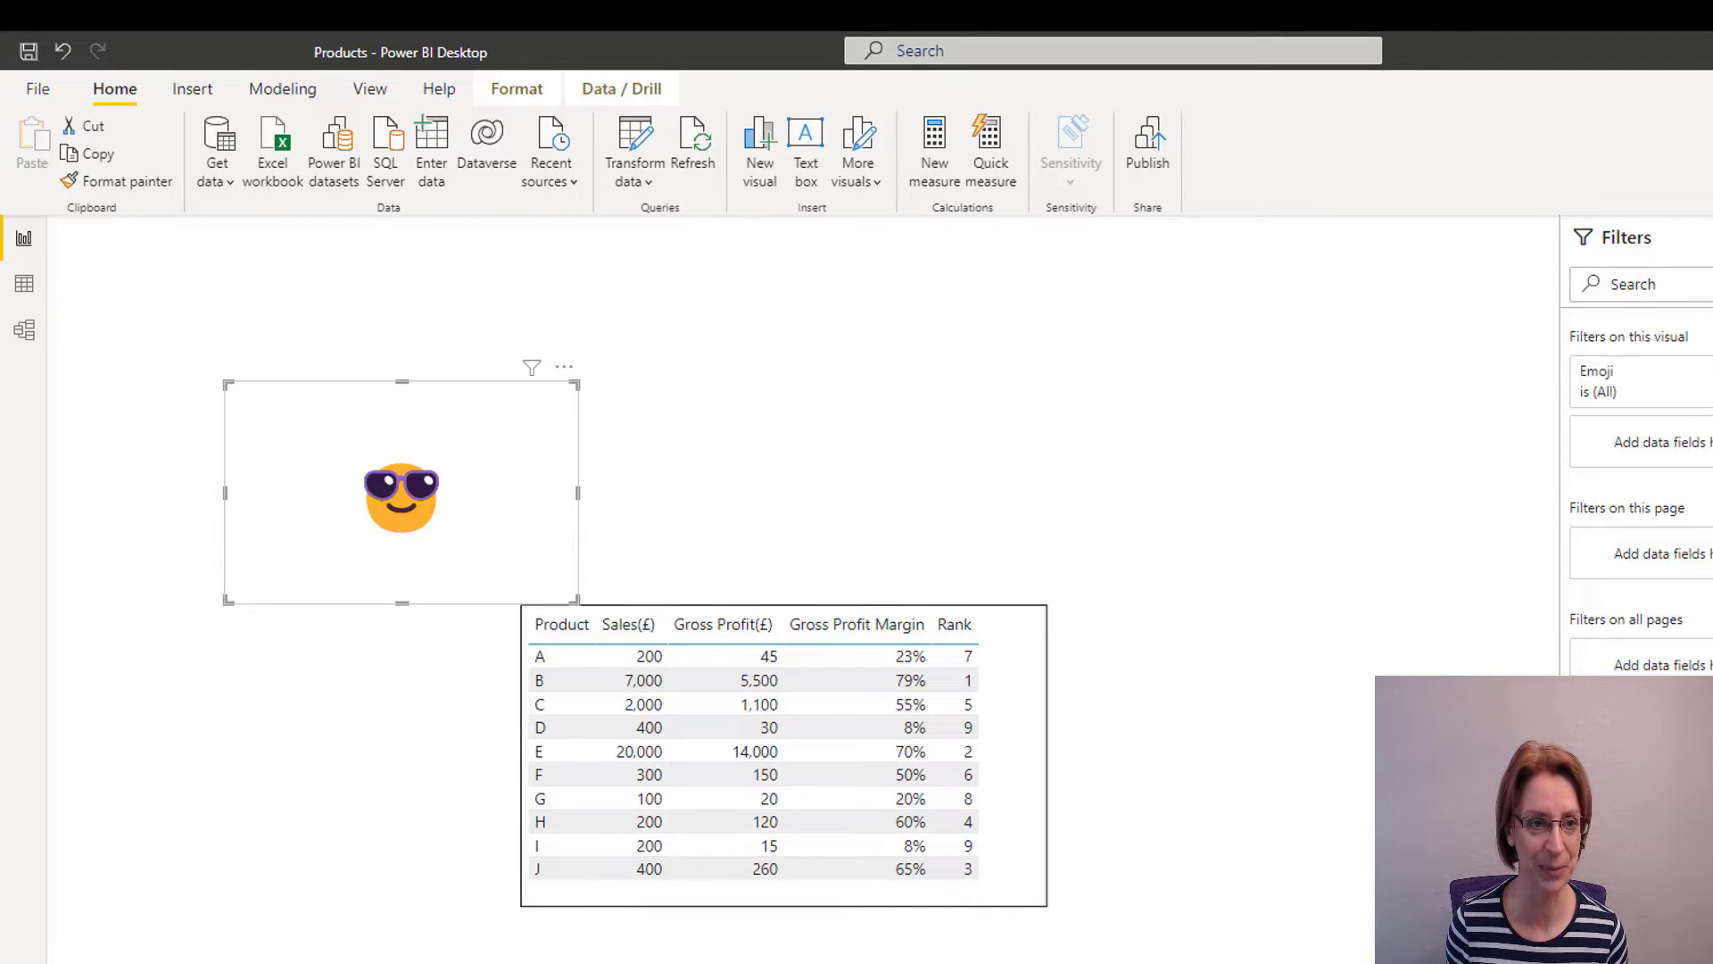
Remove the sunglasses emoji card through its More options menu.
left_click(563, 366)
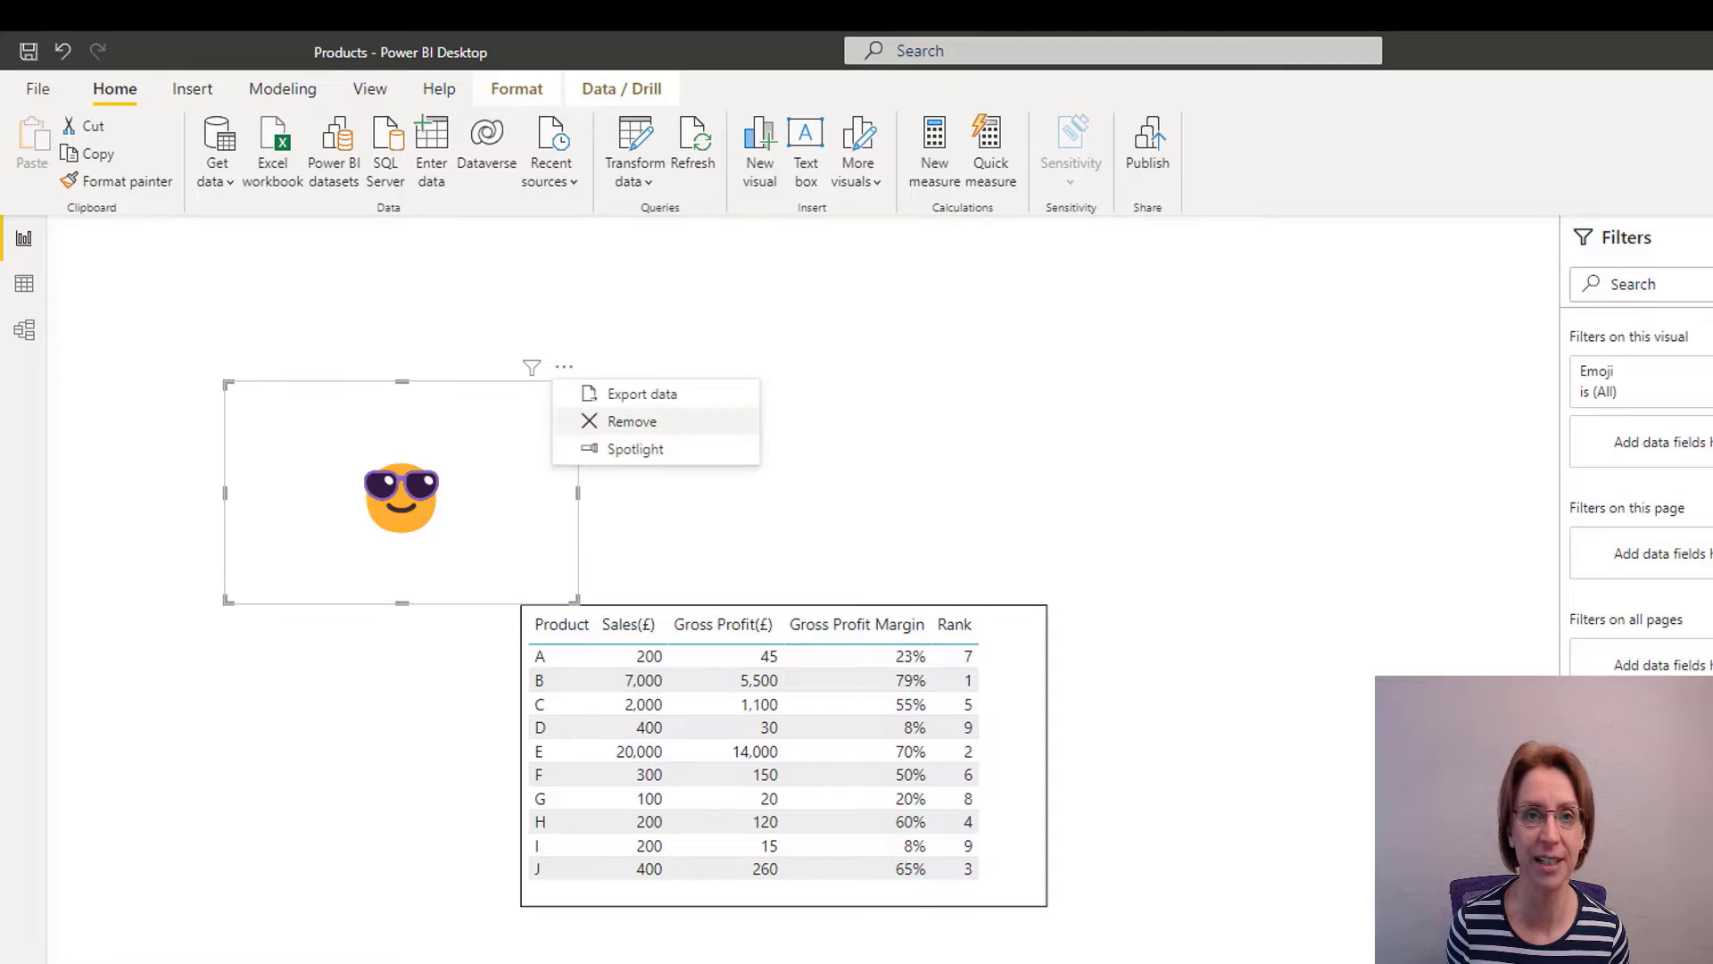
left_click(631, 421)
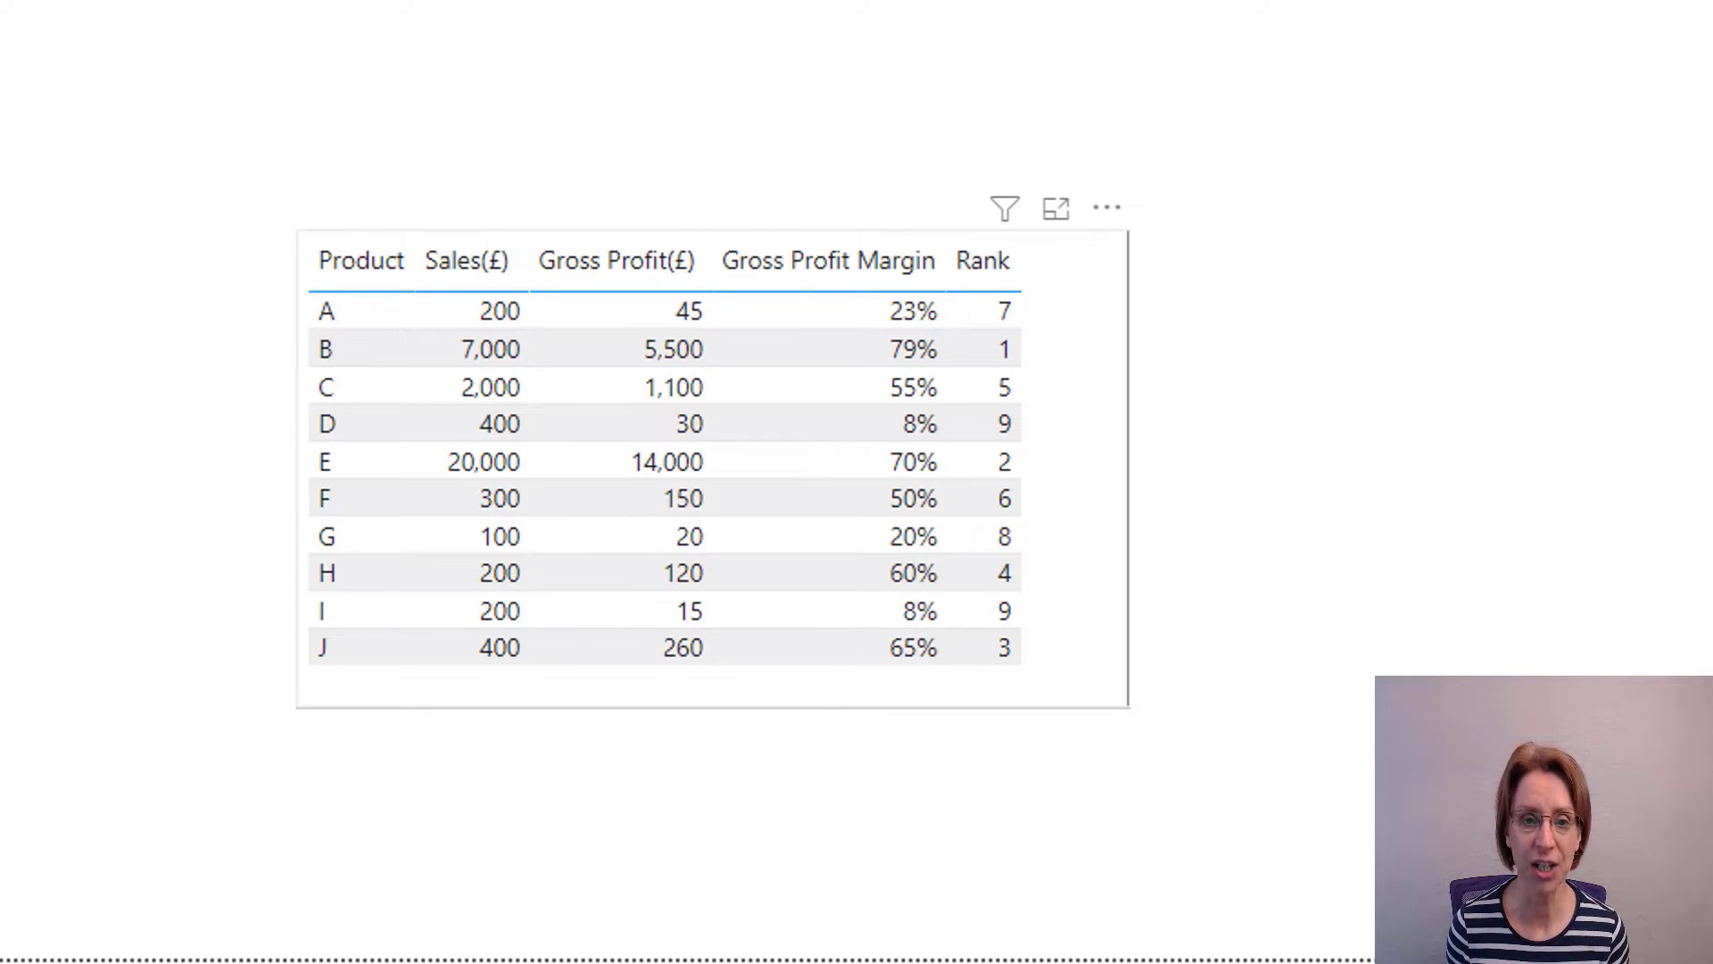
Sort the products table by Rank ascending, then alphabetically by Product.
left_click(1003, 498)
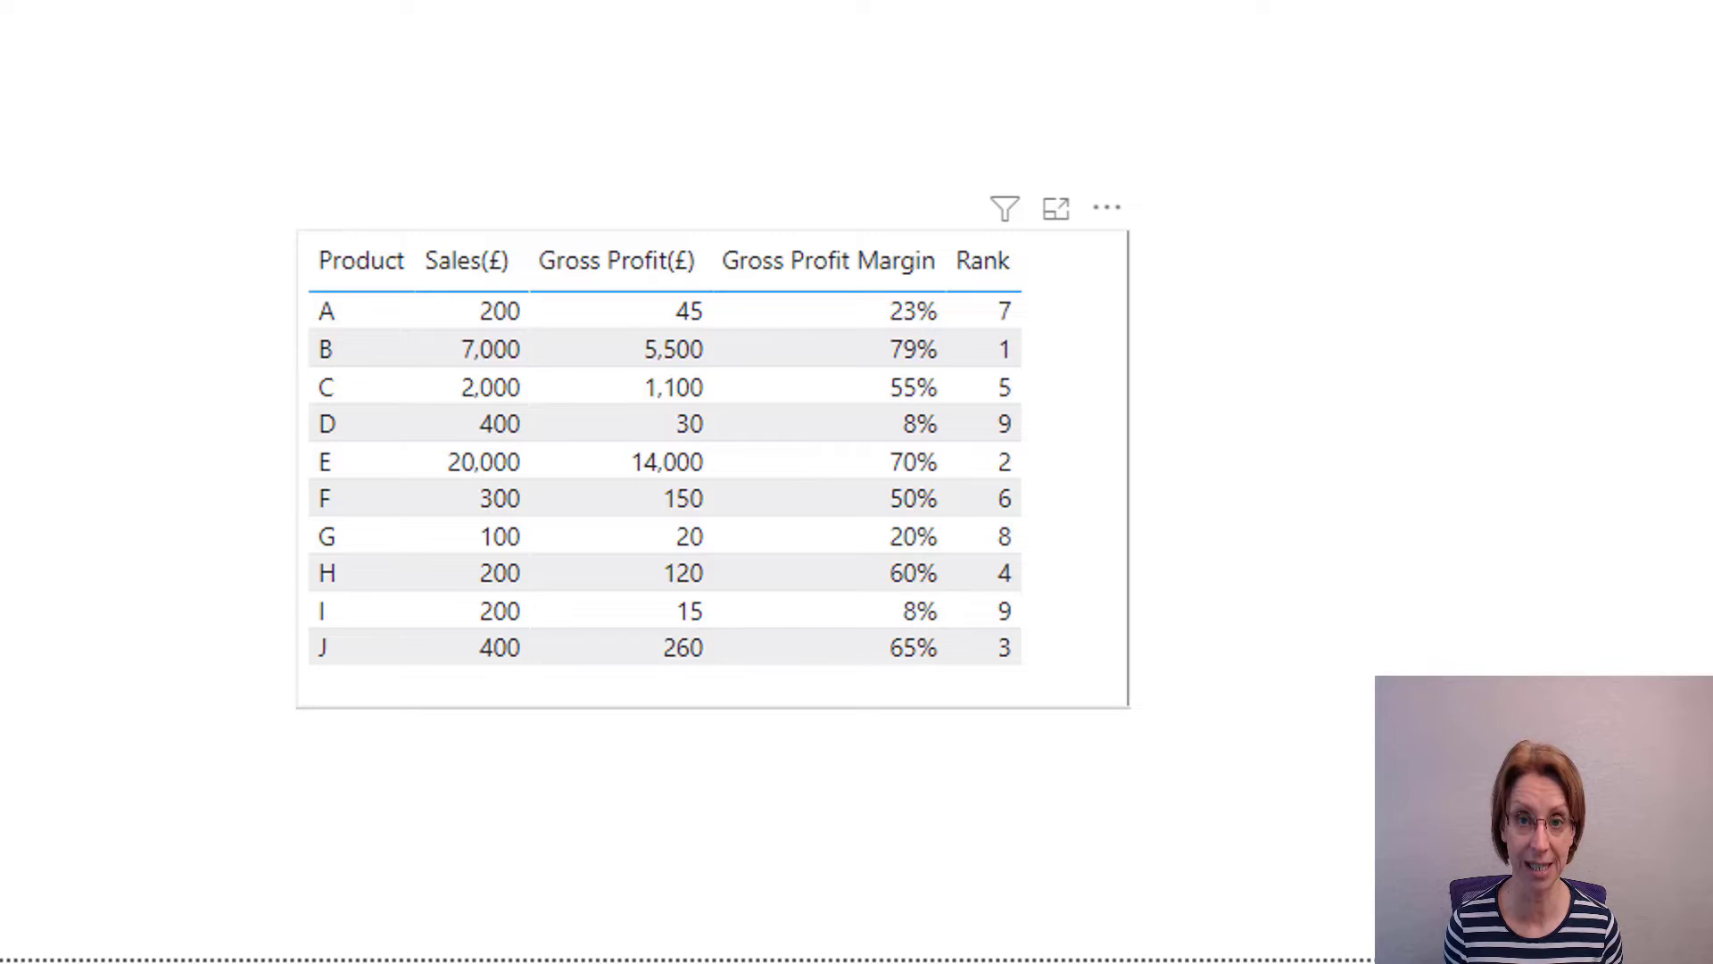
left_click(996, 536)
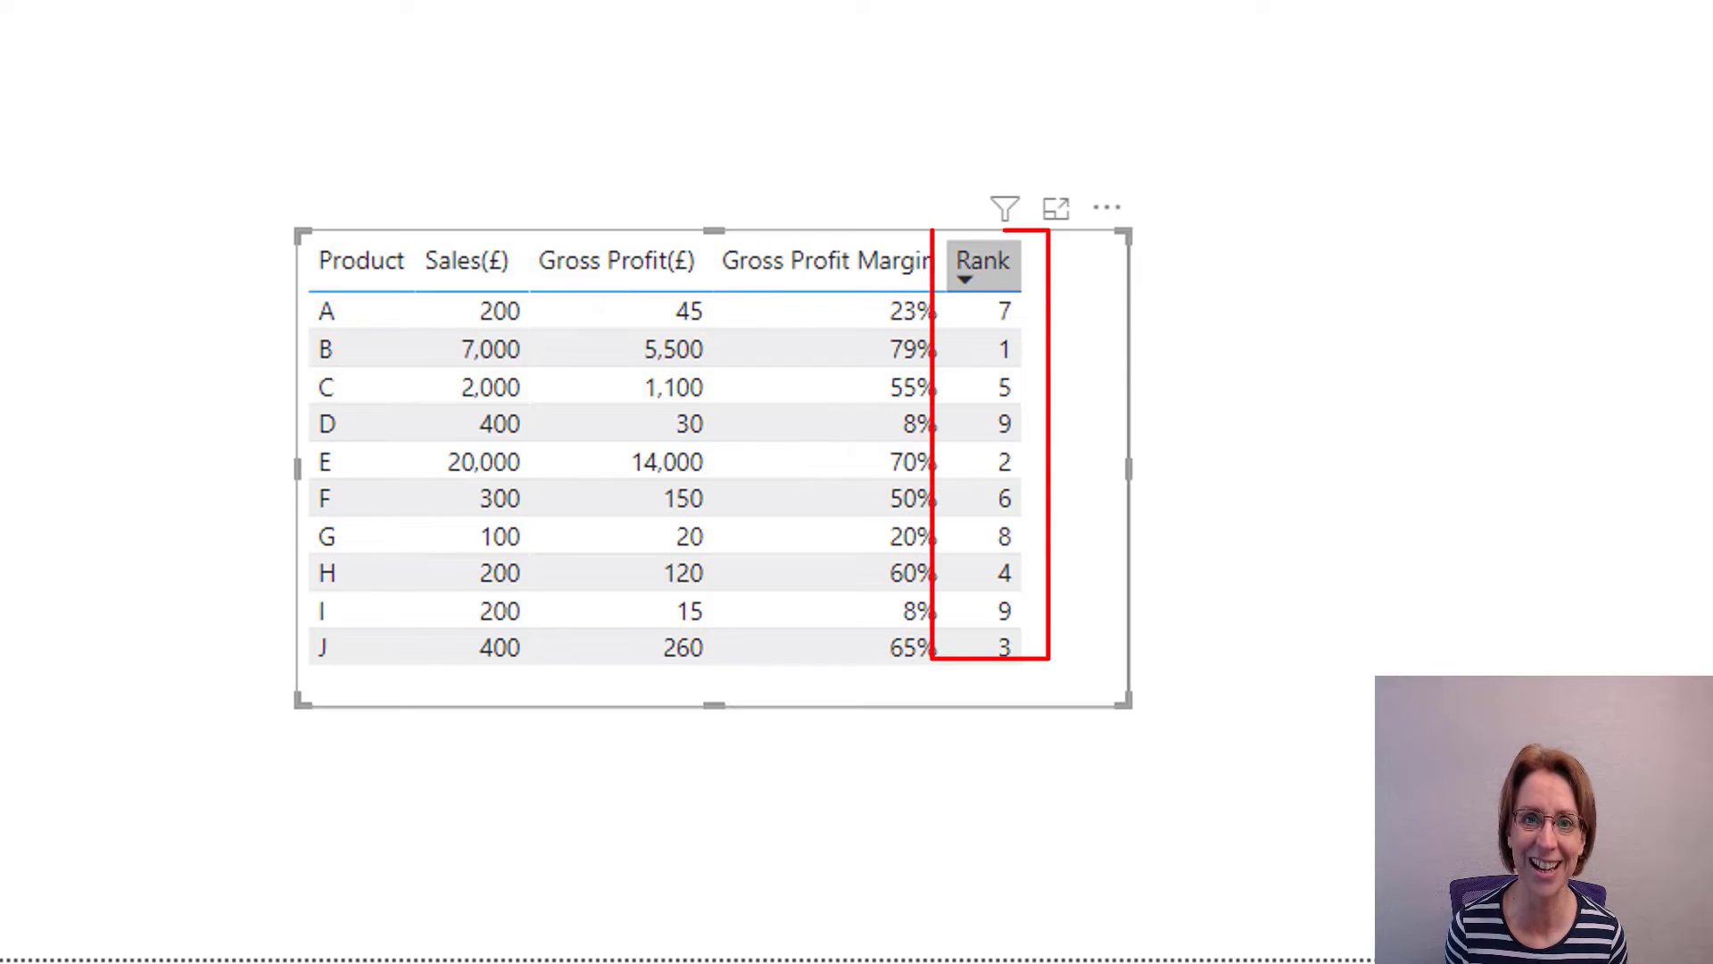
left_click(984, 262)
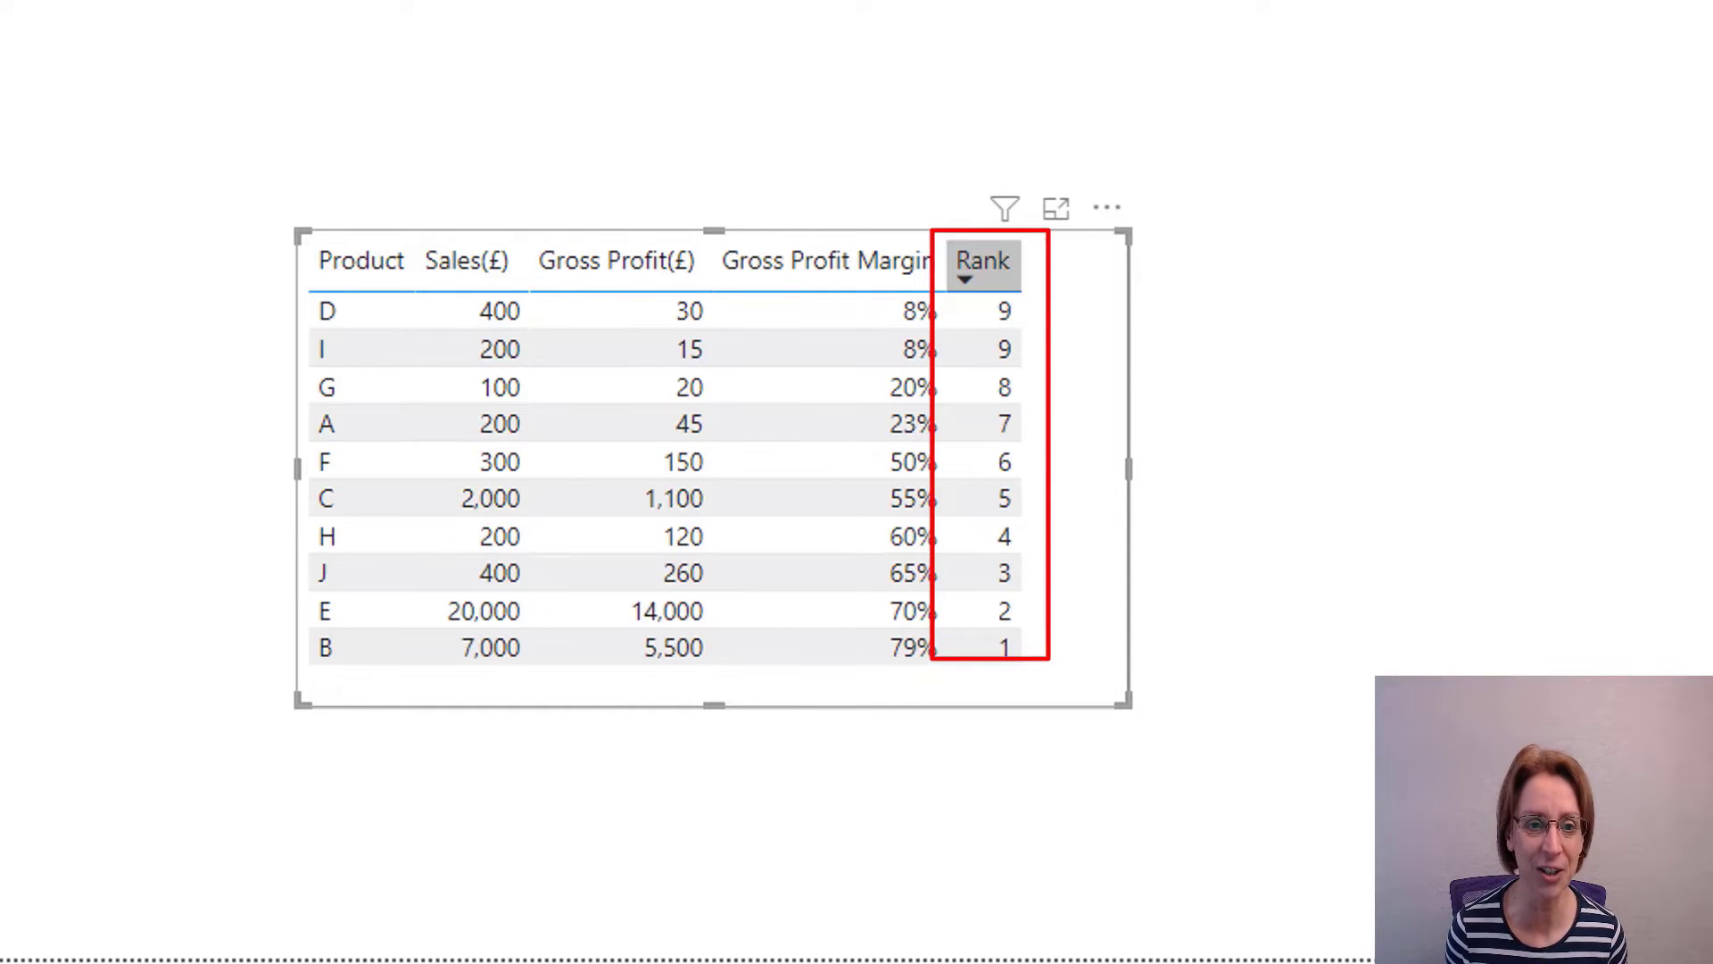
mouse_move(985, 263)
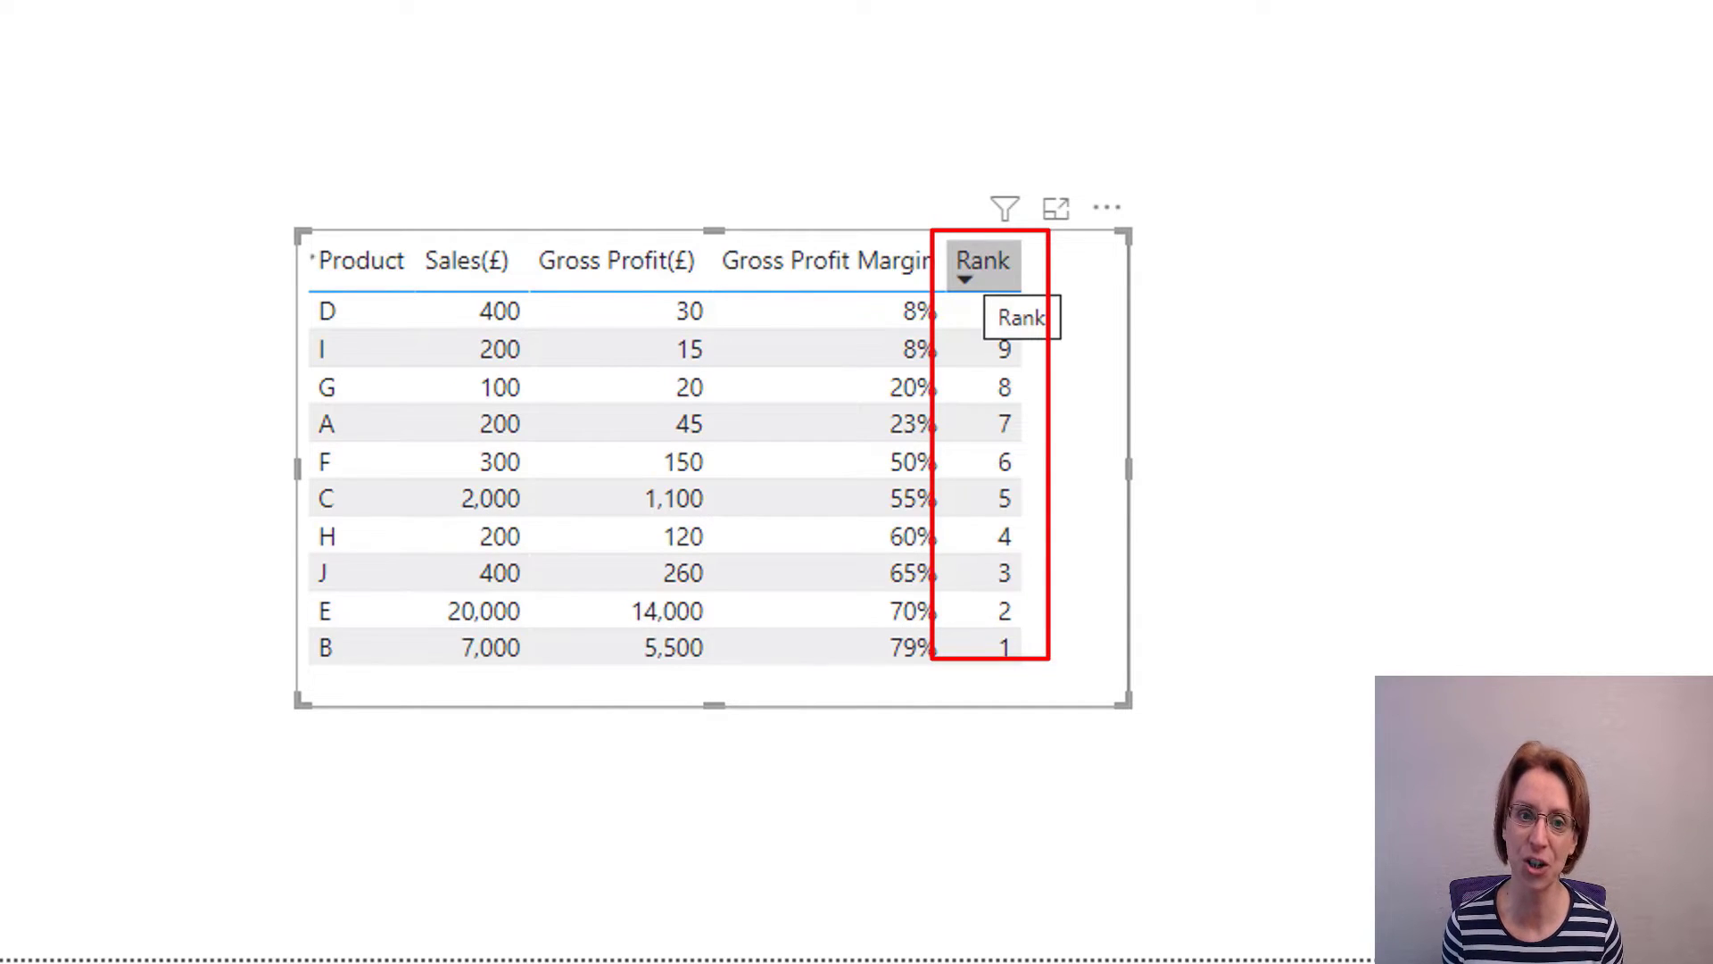
left_click(982, 261)
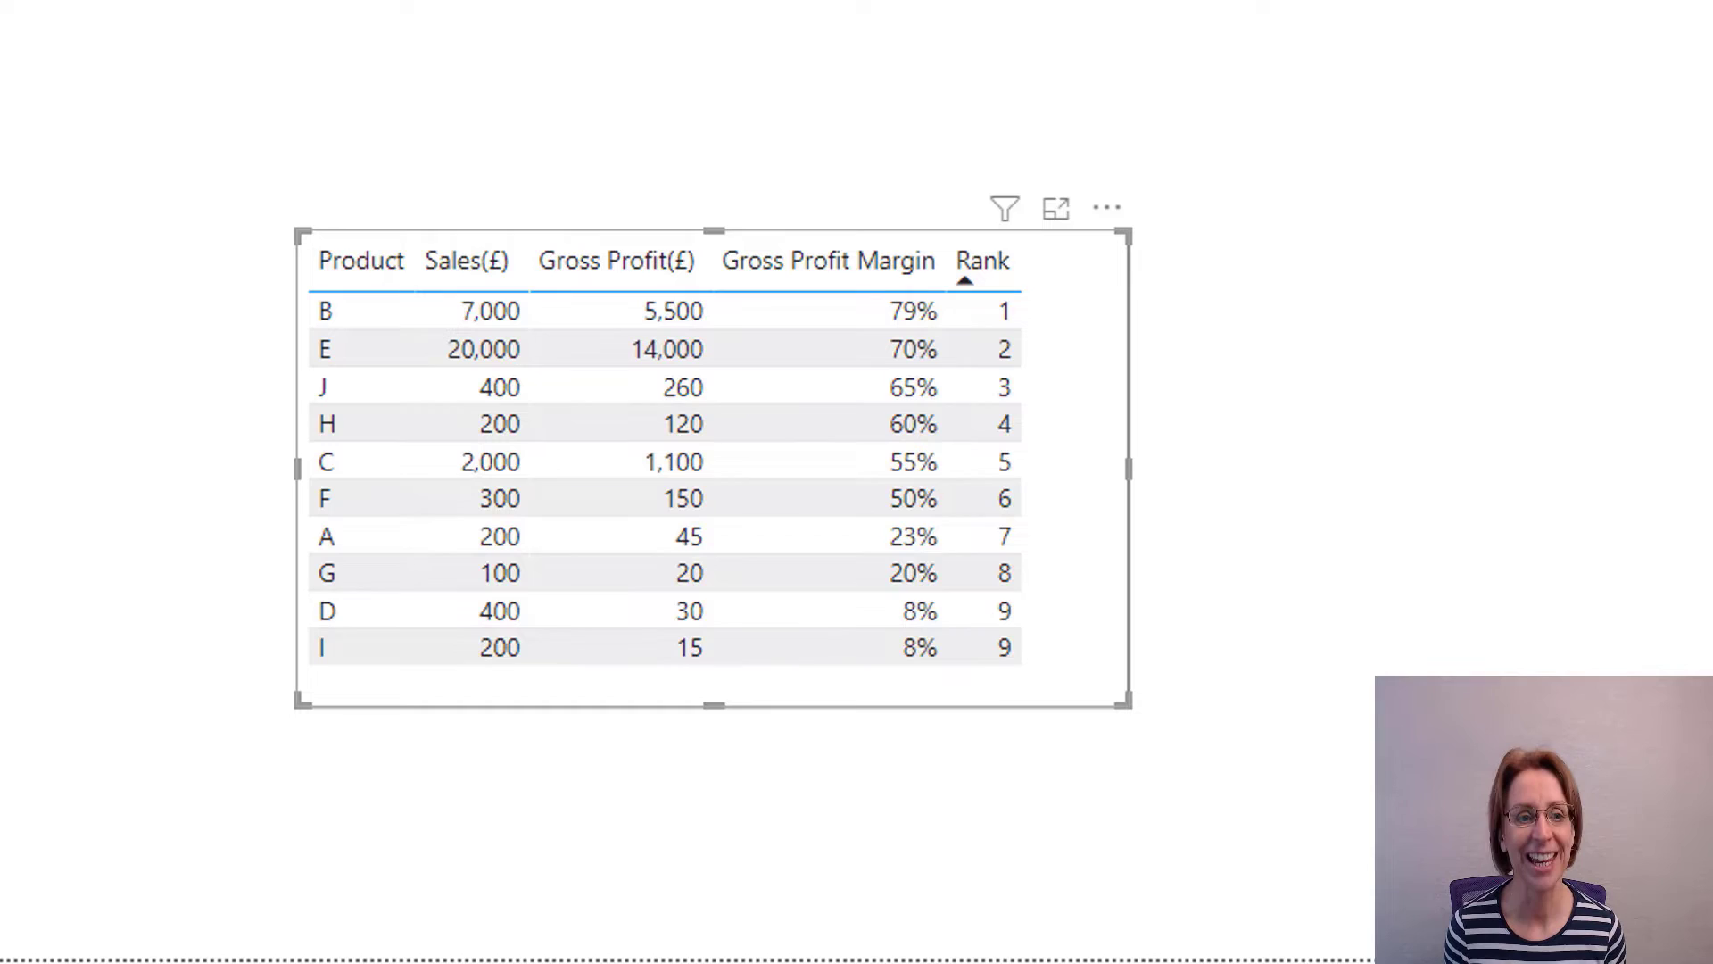
mouse_move(983, 261)
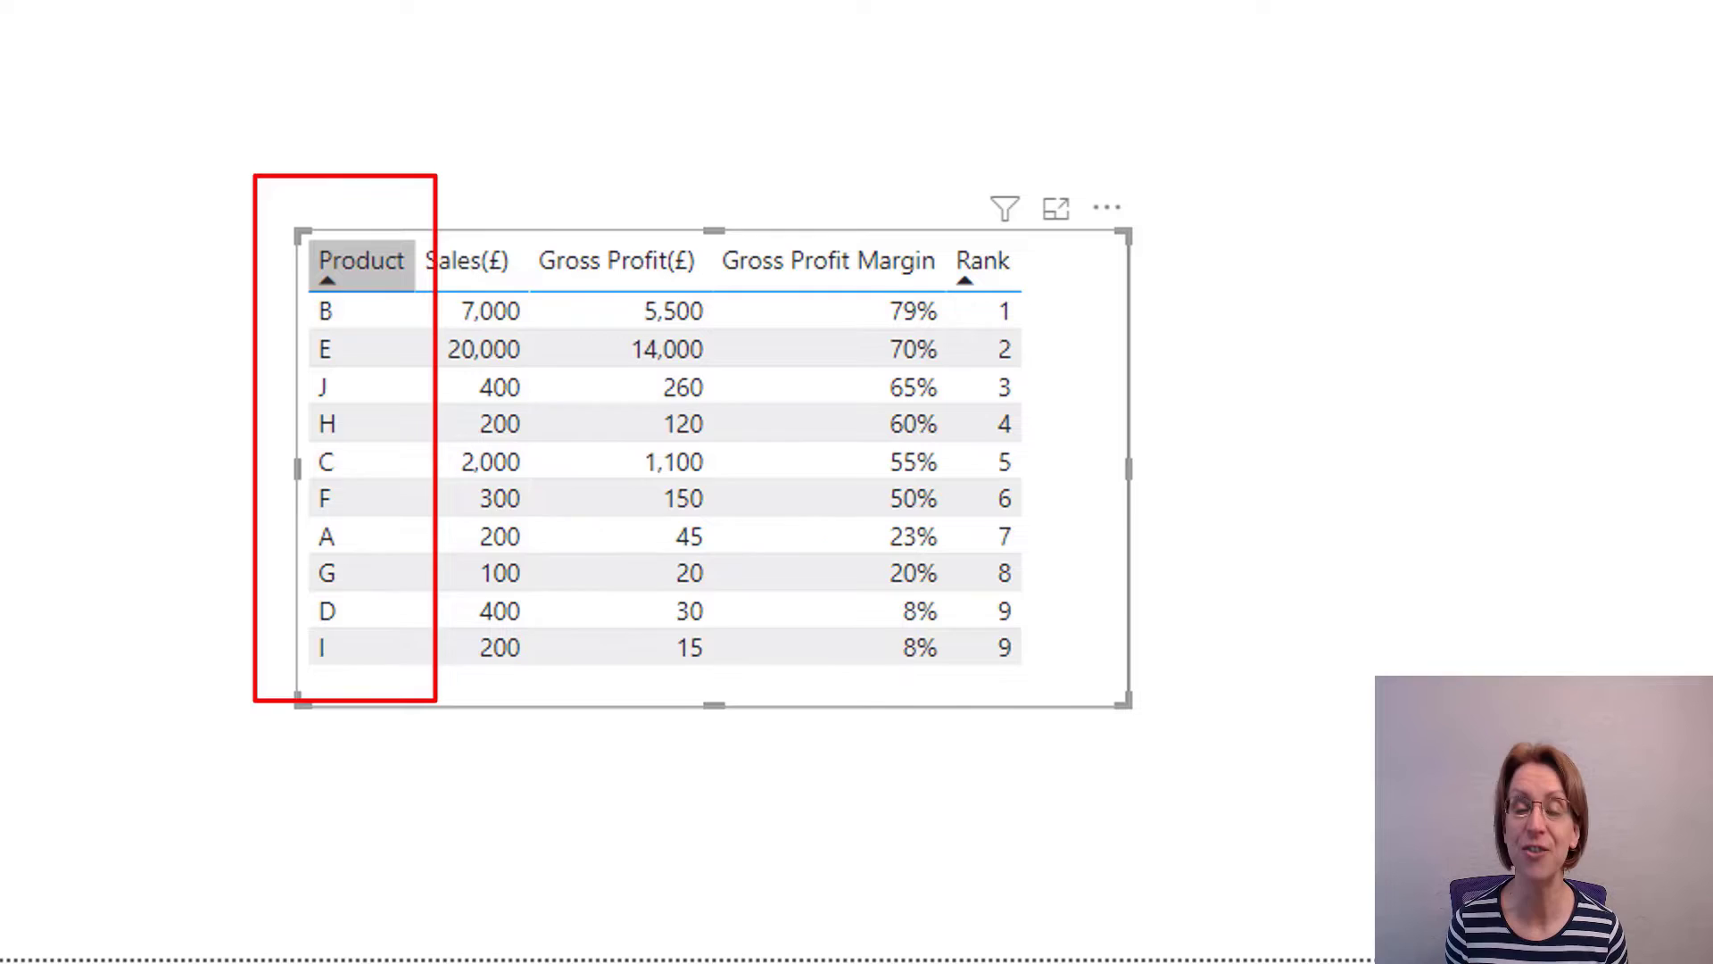
left_click(362, 262)
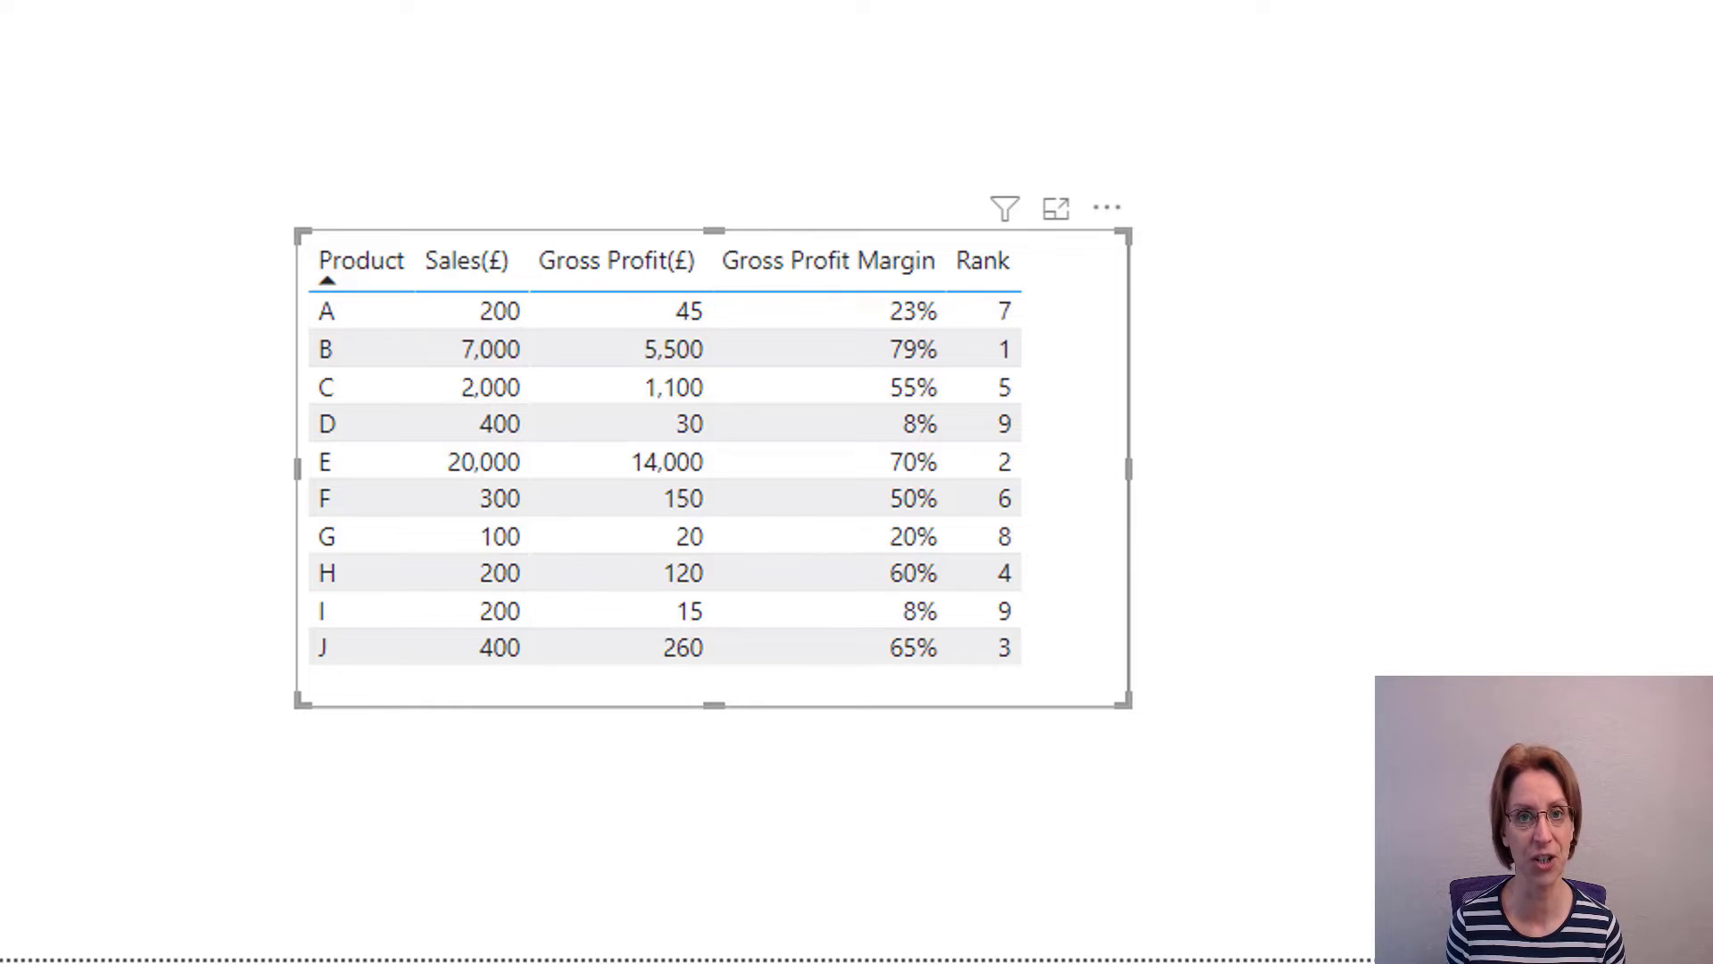
left_click(360, 647)
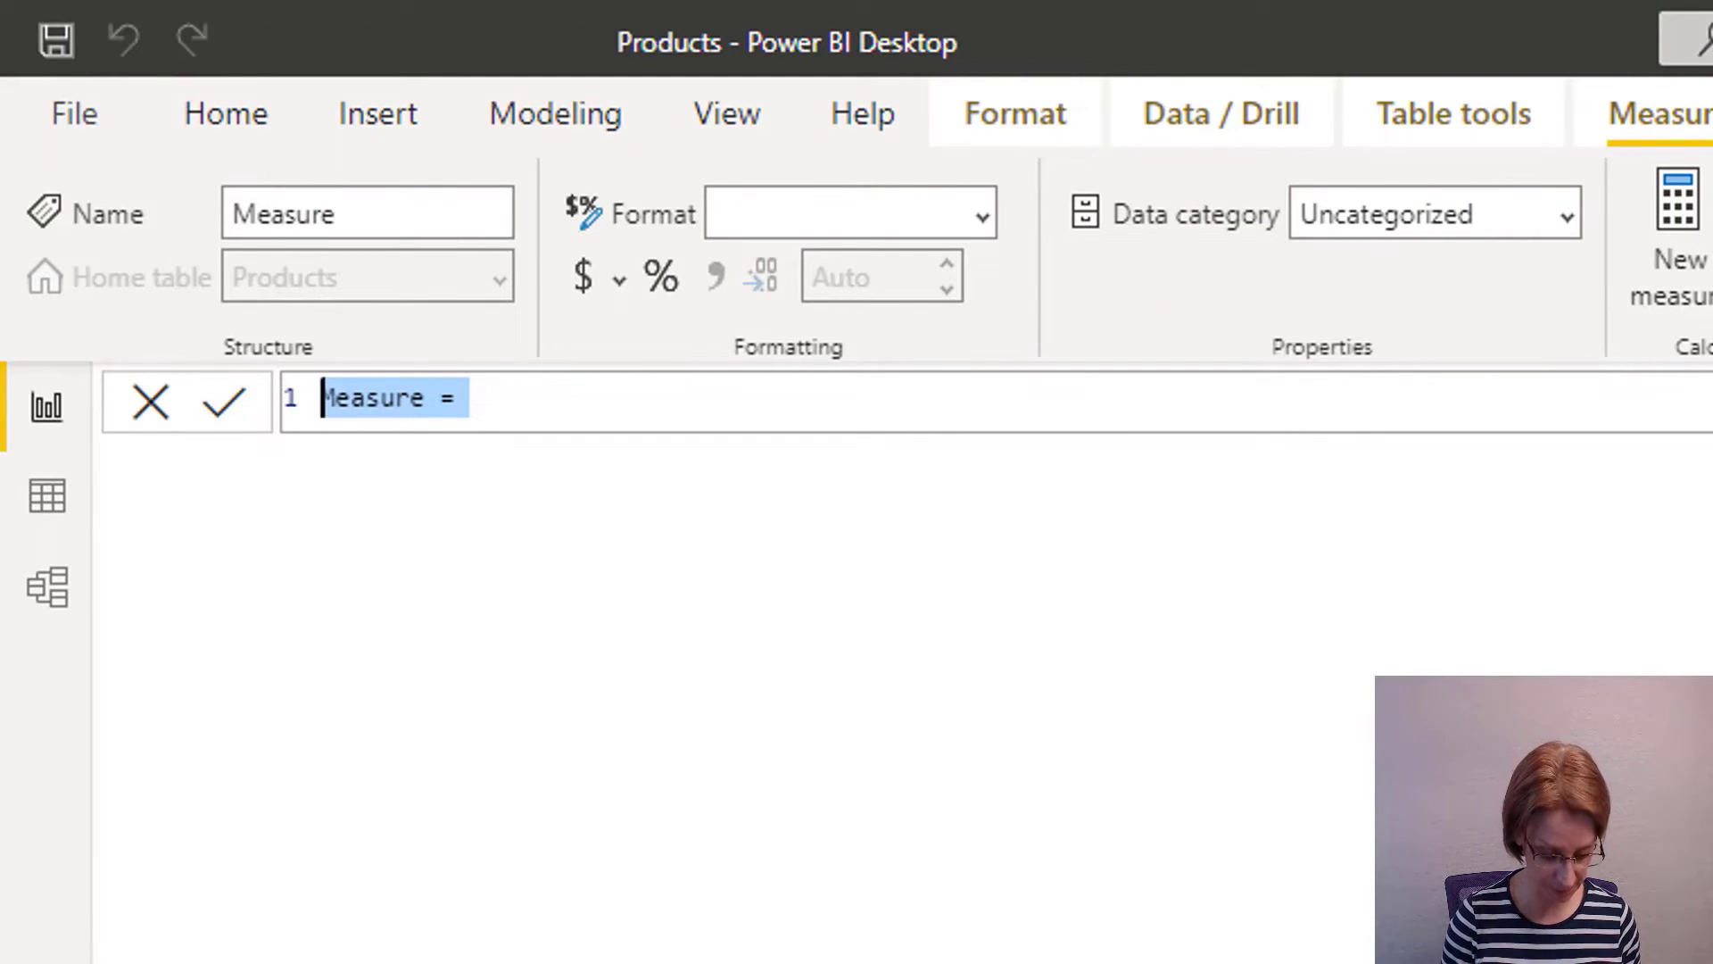
Name the measure Medals with IF(Products[Rank]=1, "🥇") returning the 1st place medal.
type("Medal")
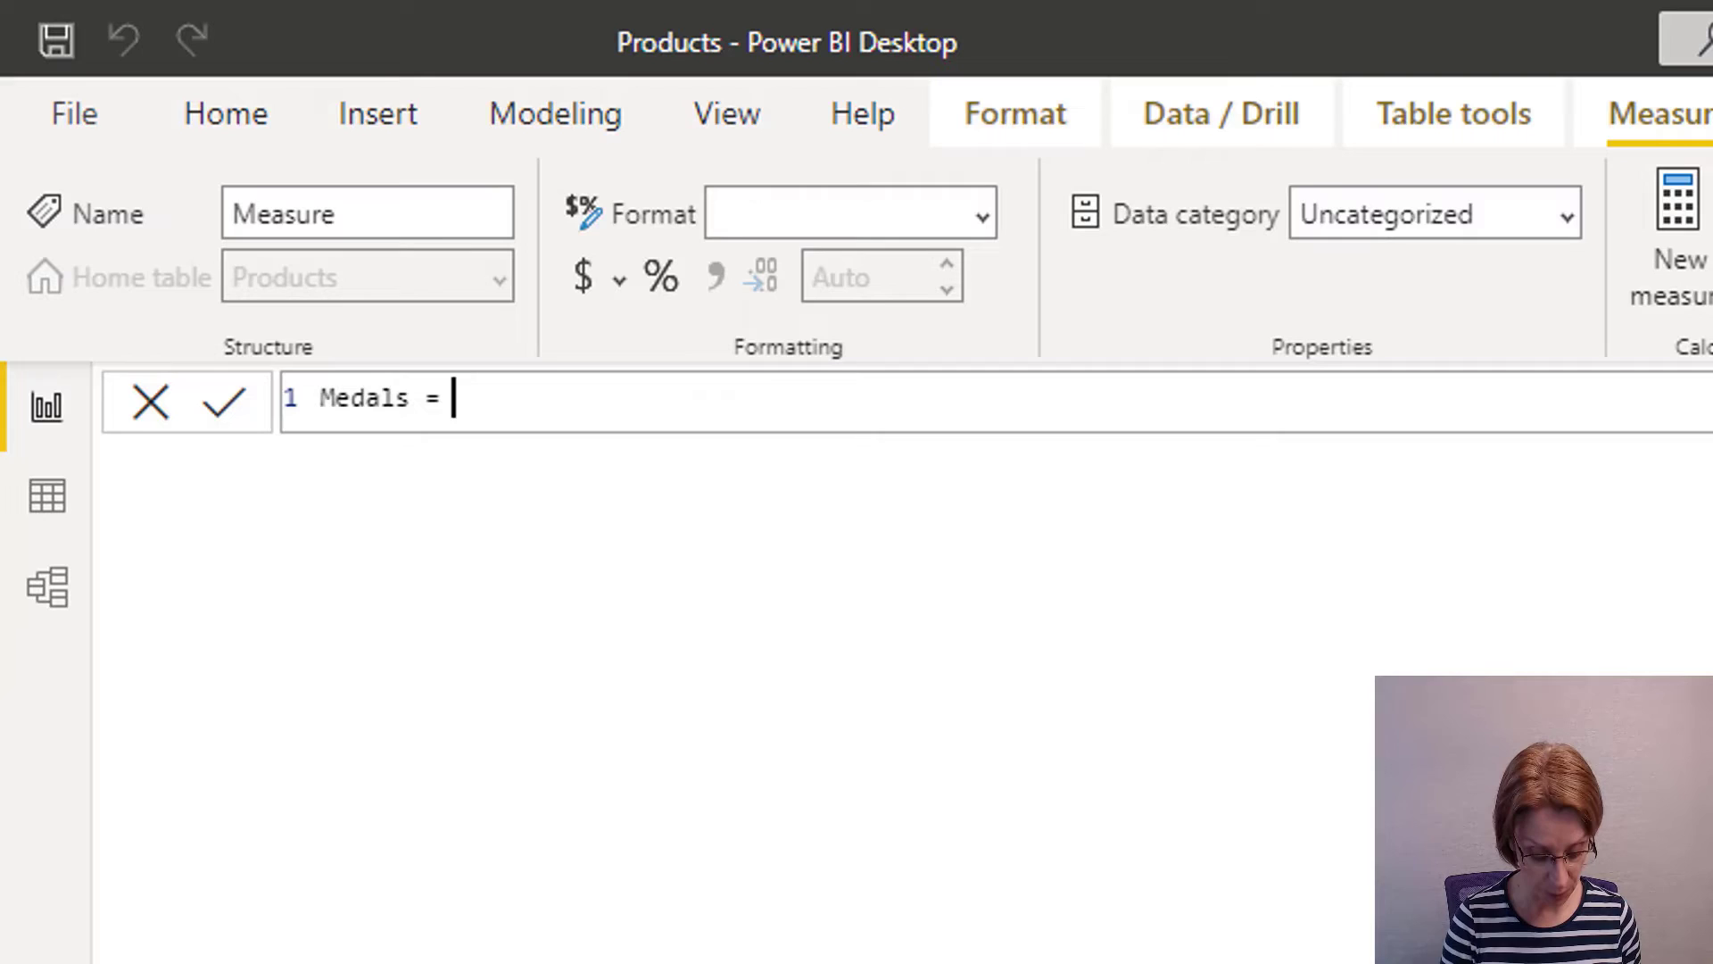
type("If(")
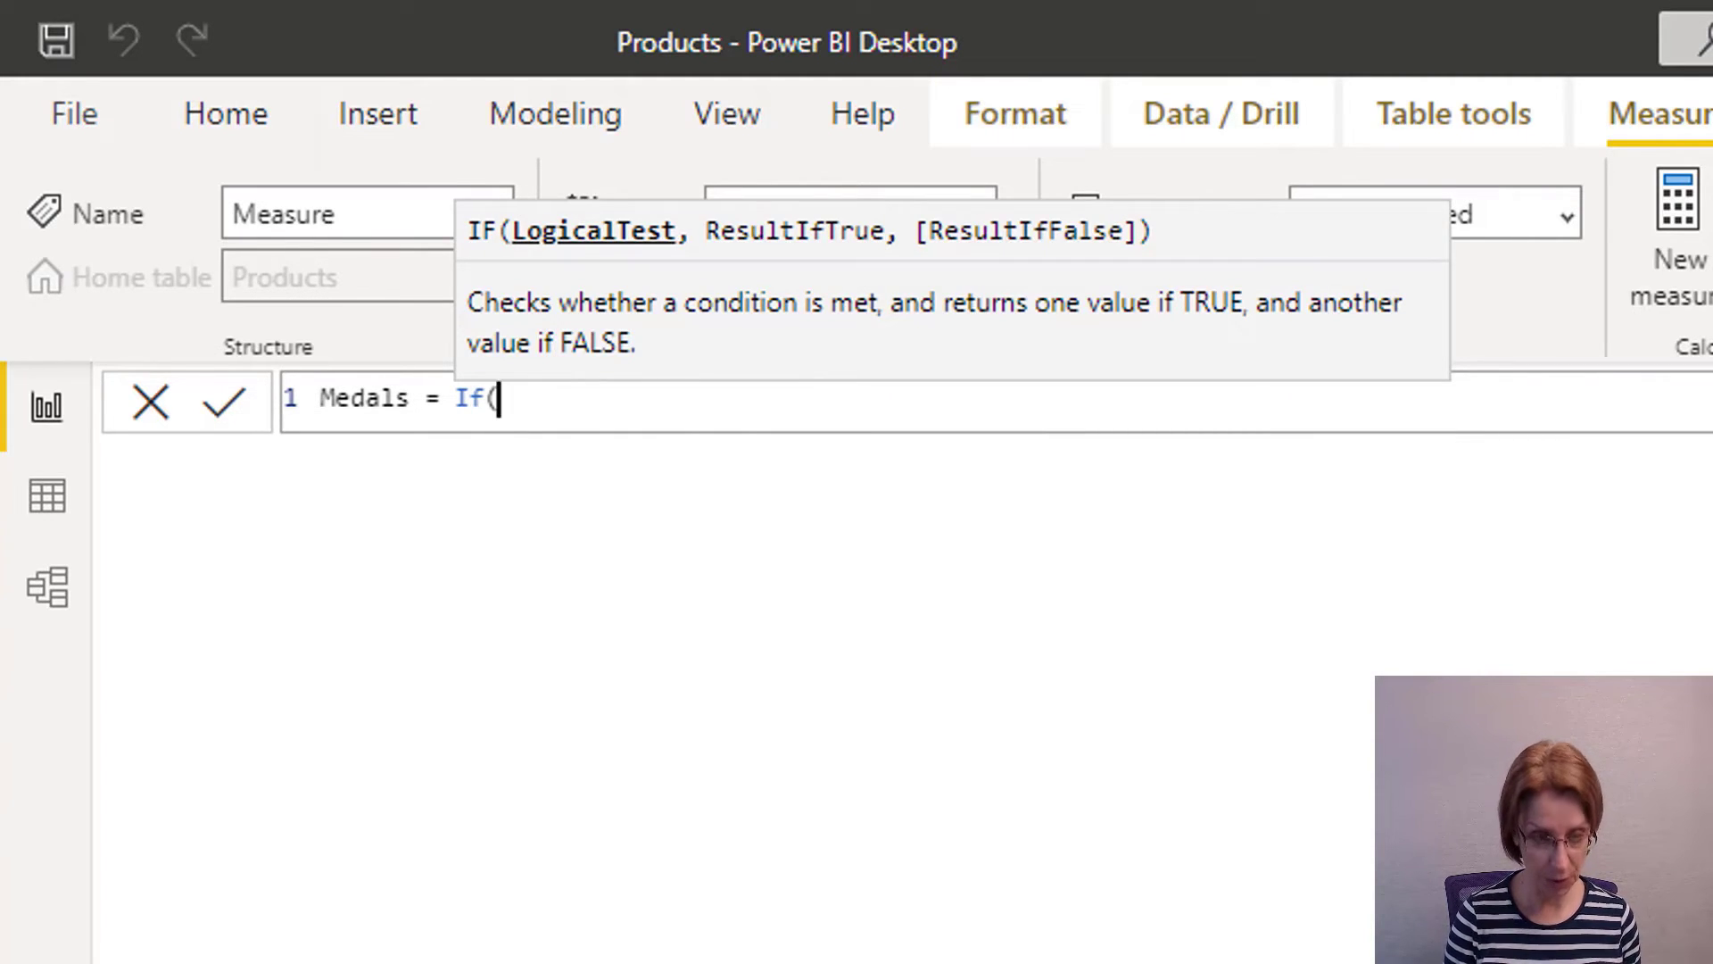
type("Products[Rank")
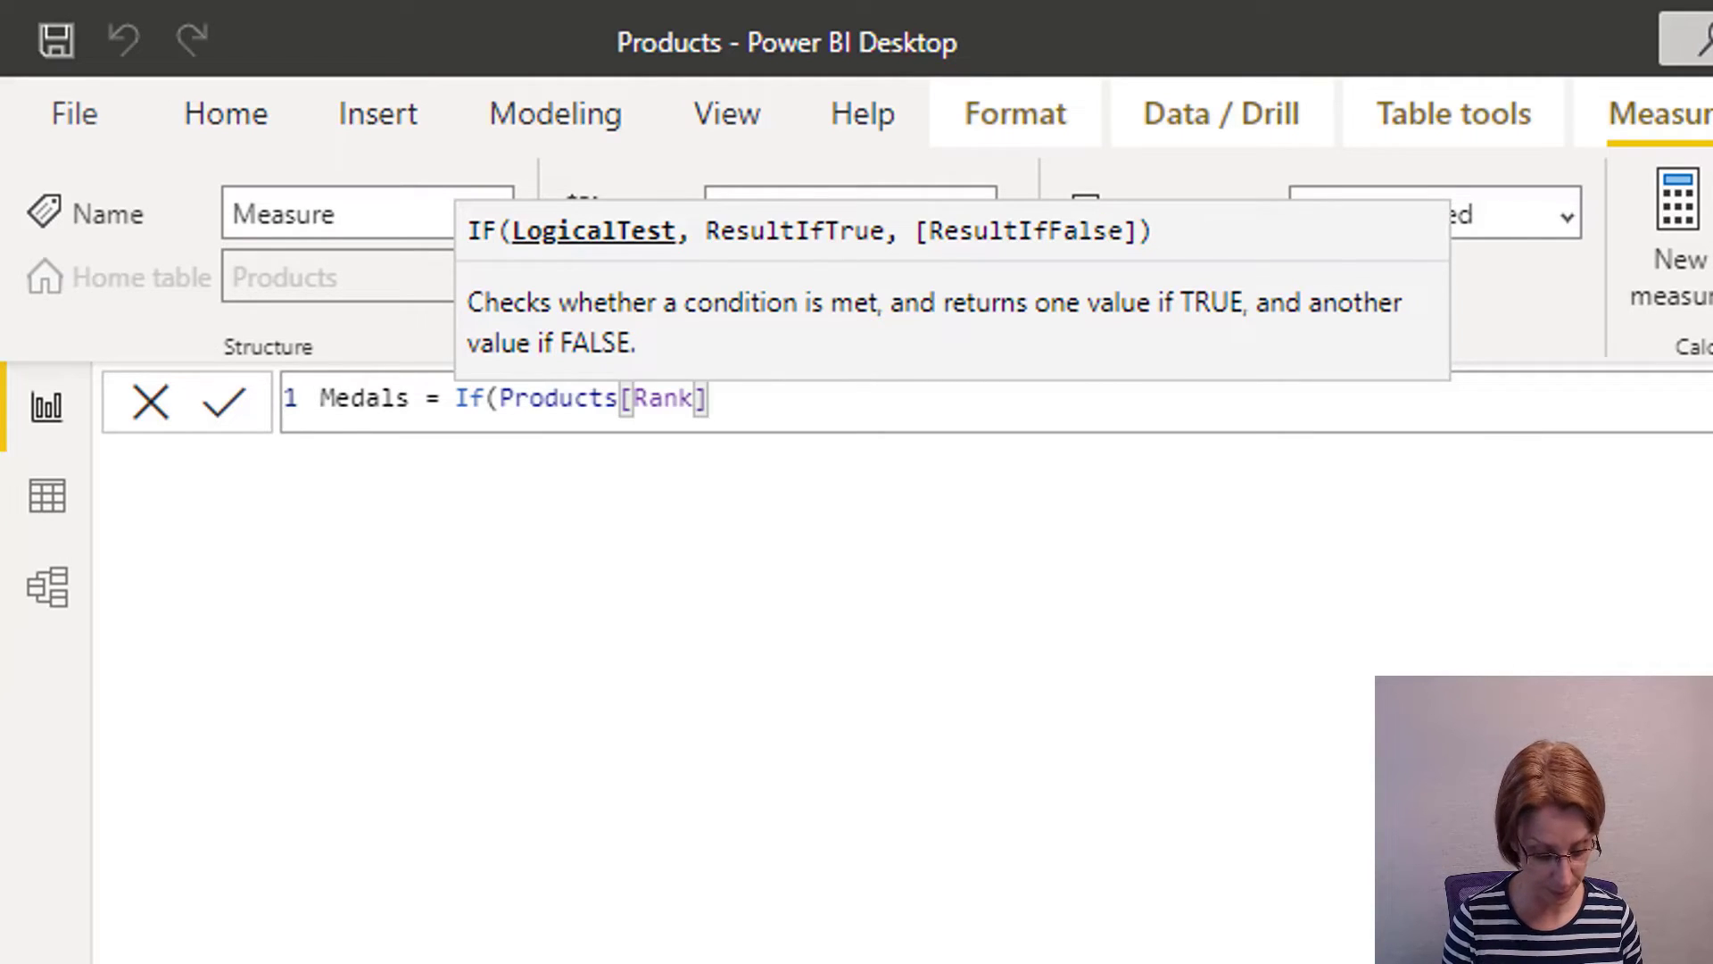
type("=1,")
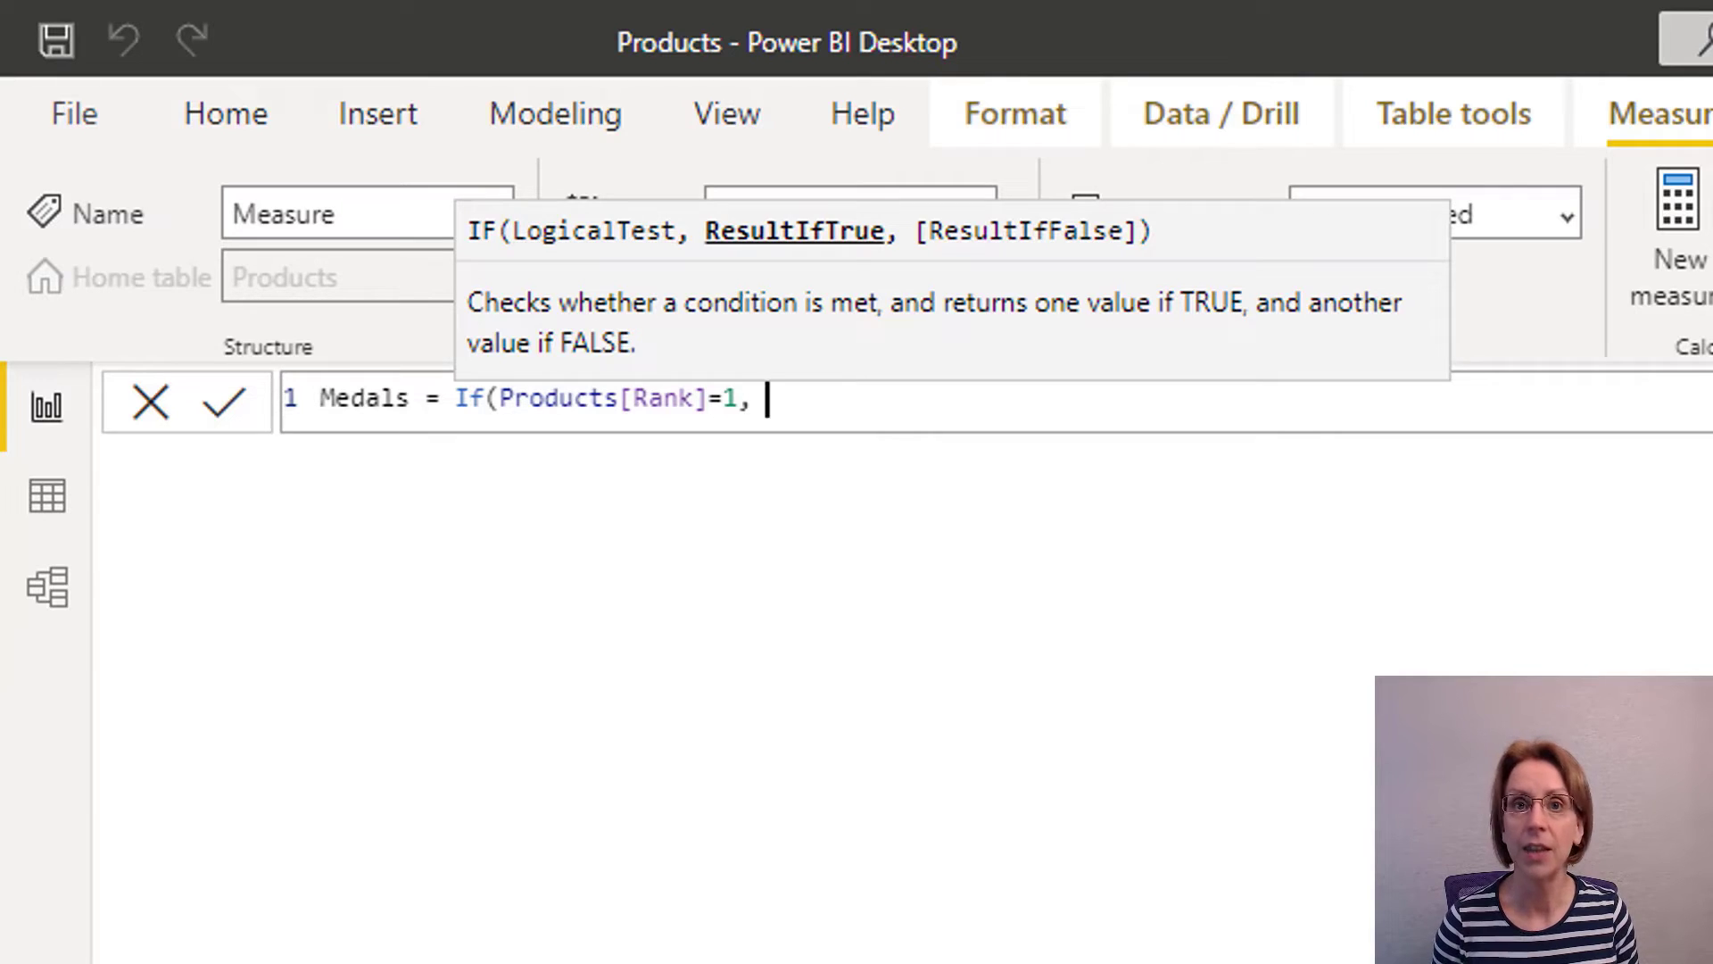
type("\"")
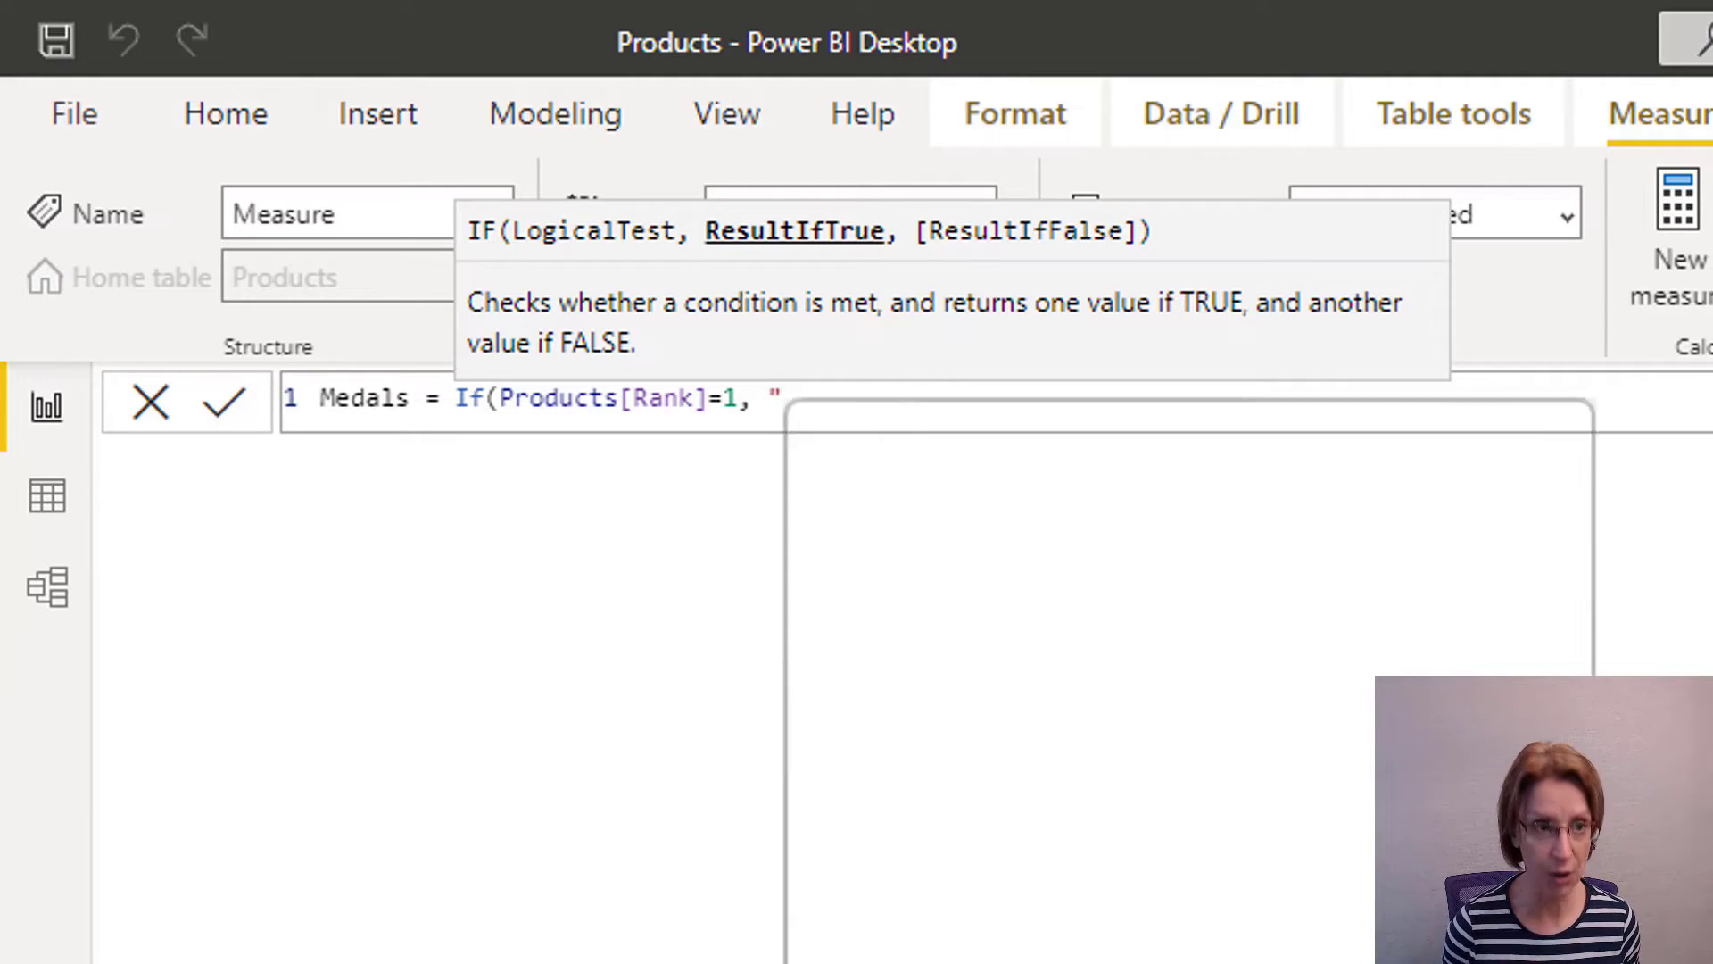
key("Win+.")
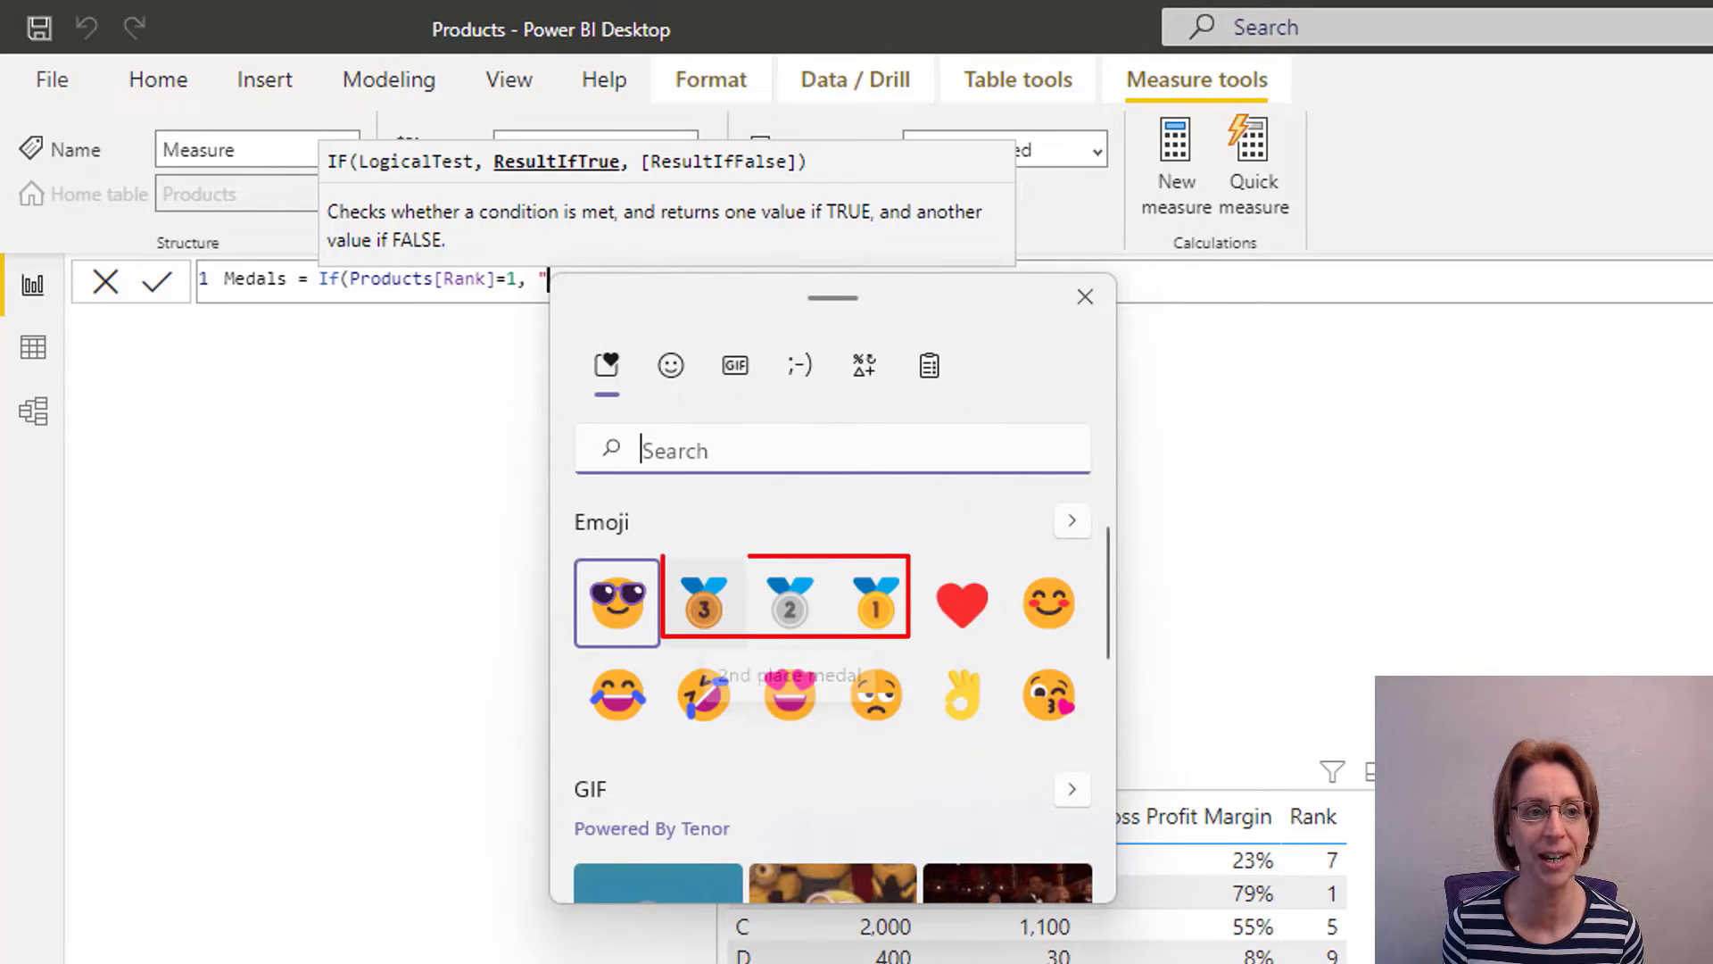
mouse_move(702, 603)
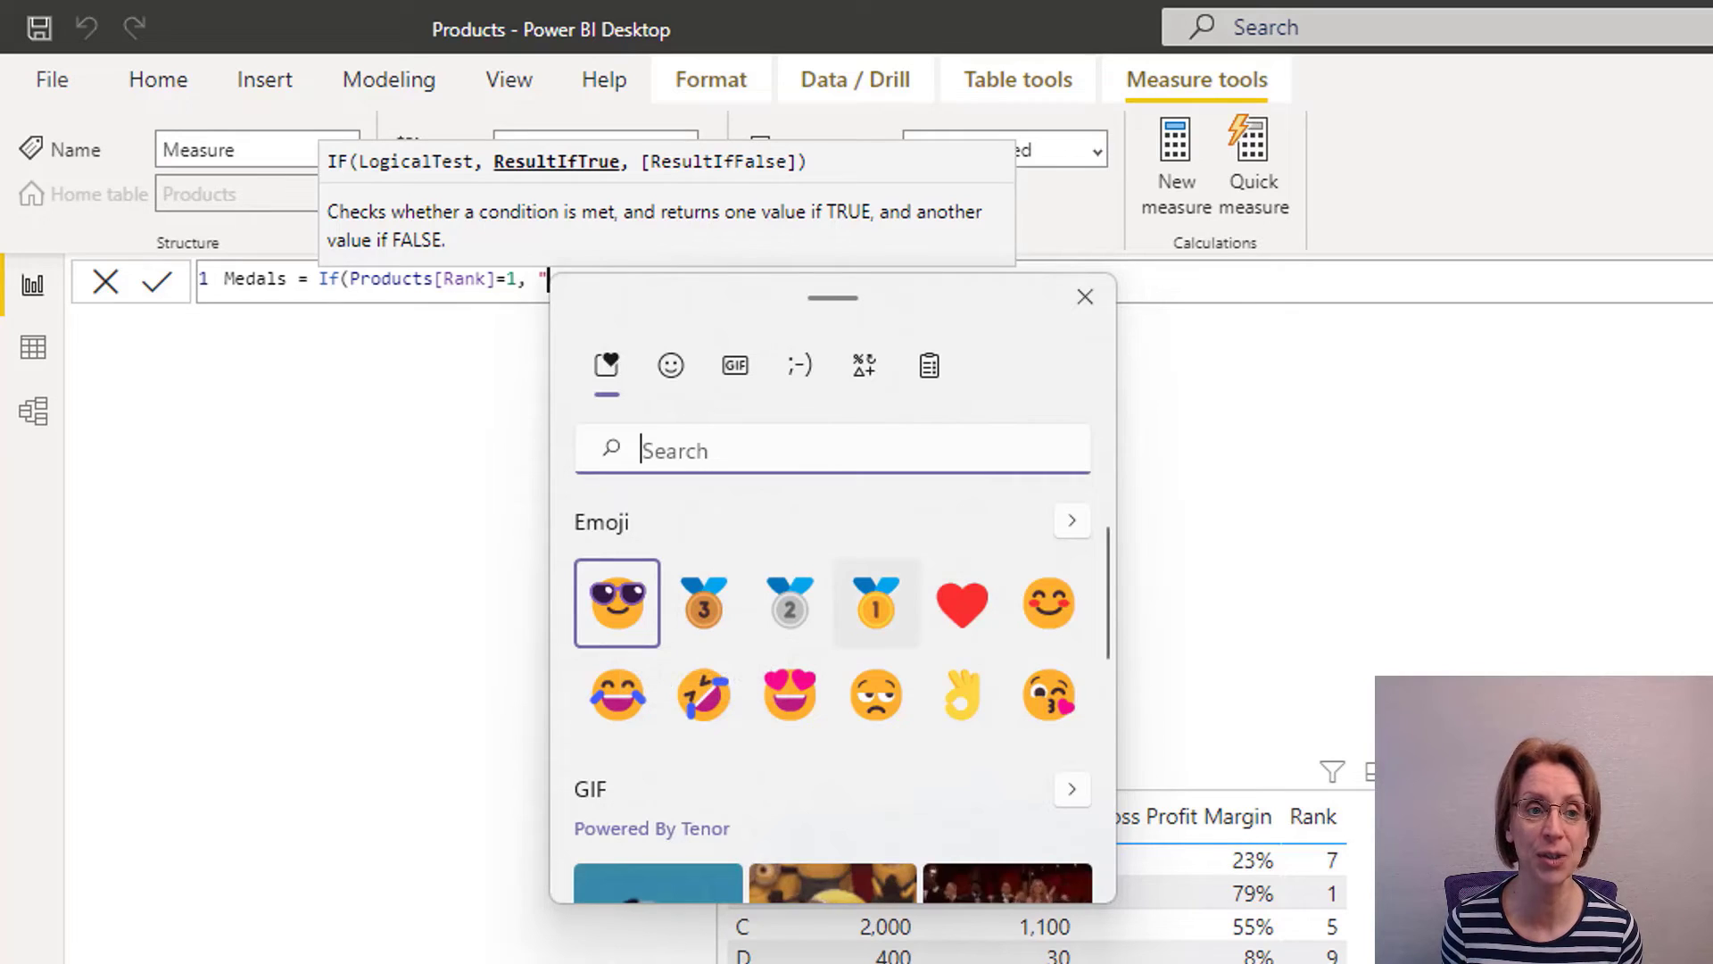
mouse_move(875, 602)
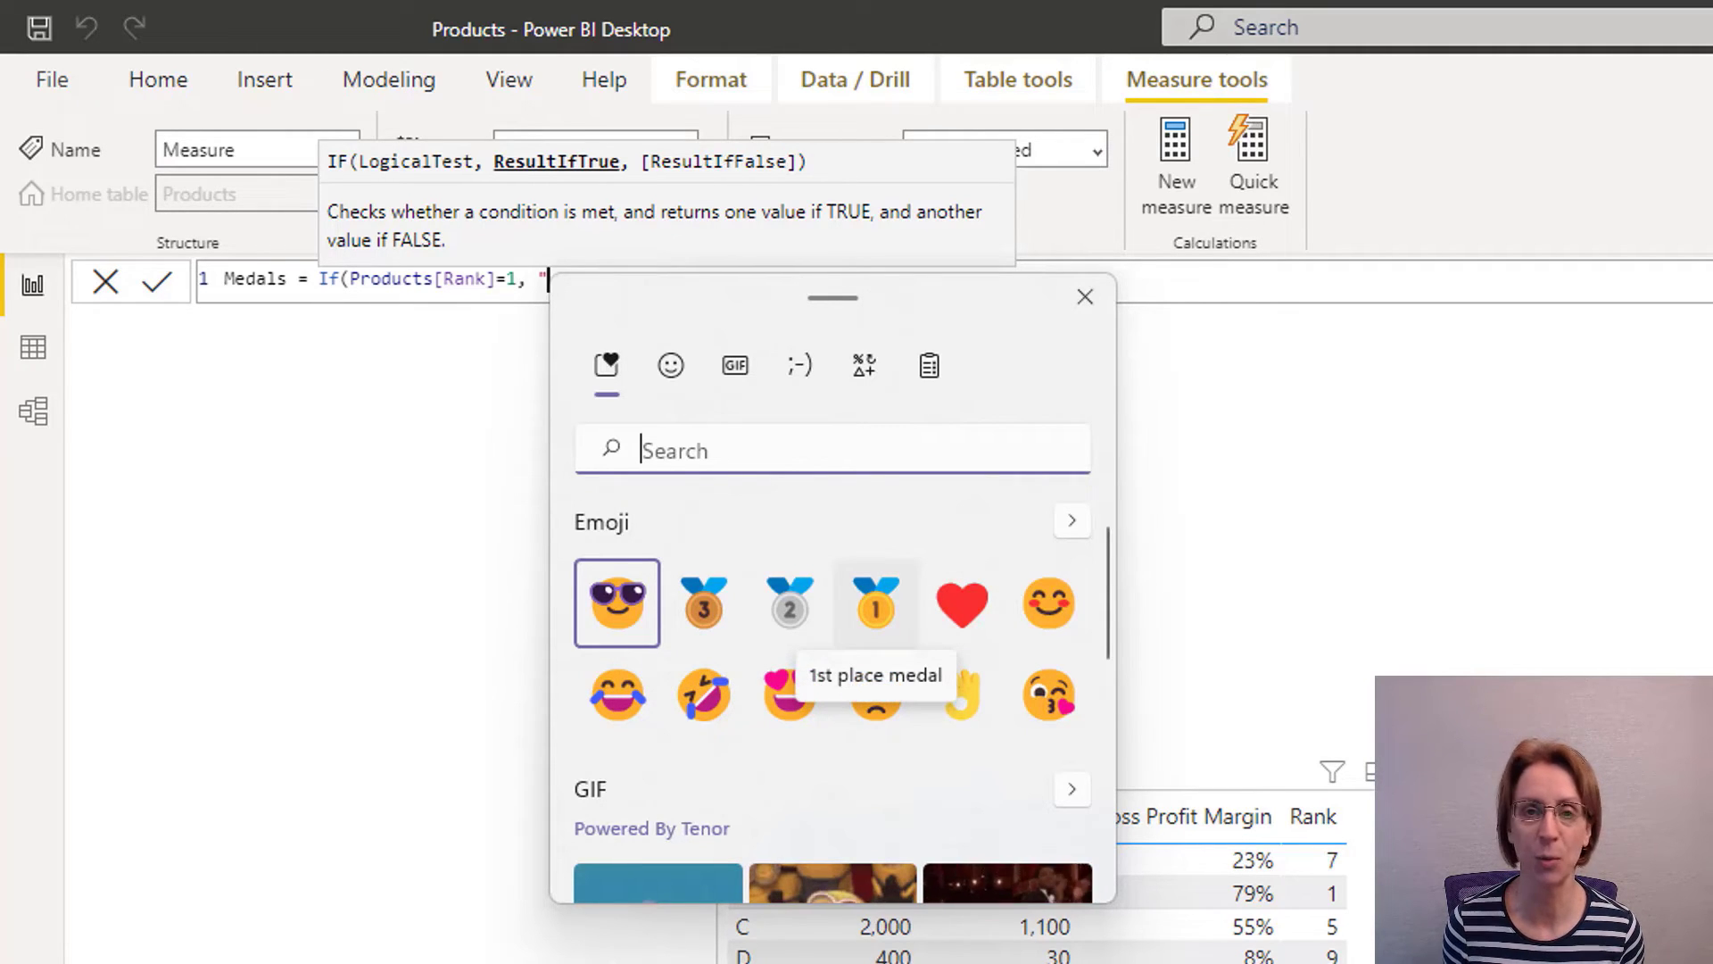
left_click(877, 602)
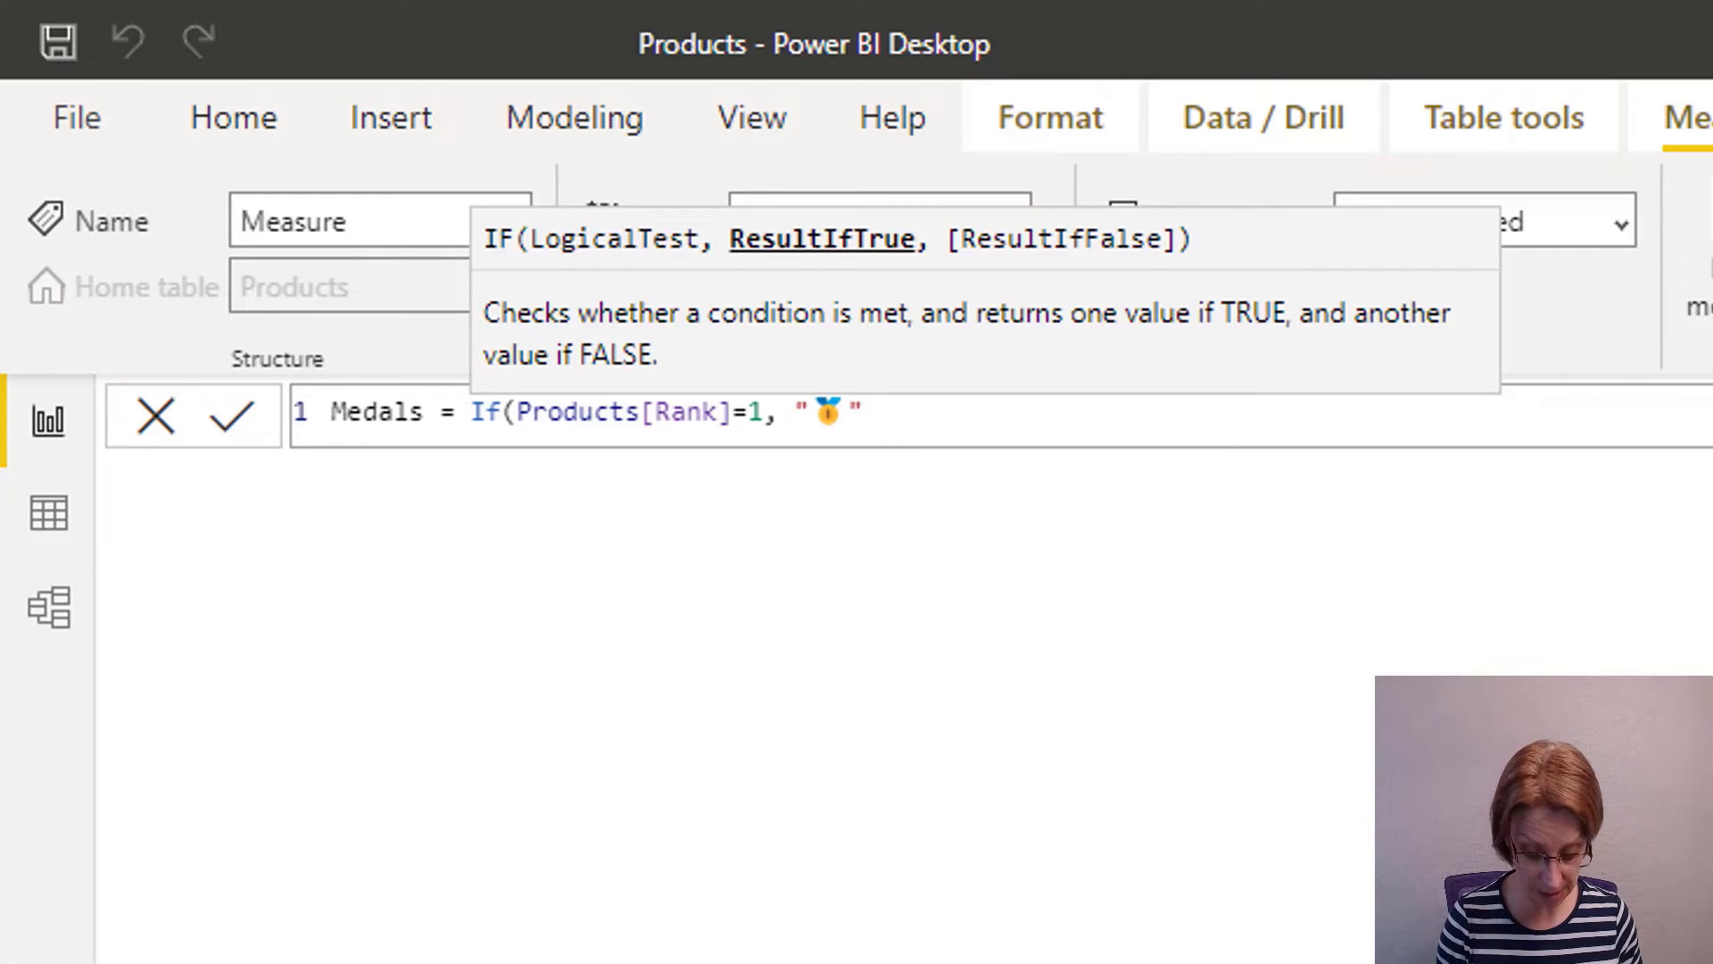
type(")")
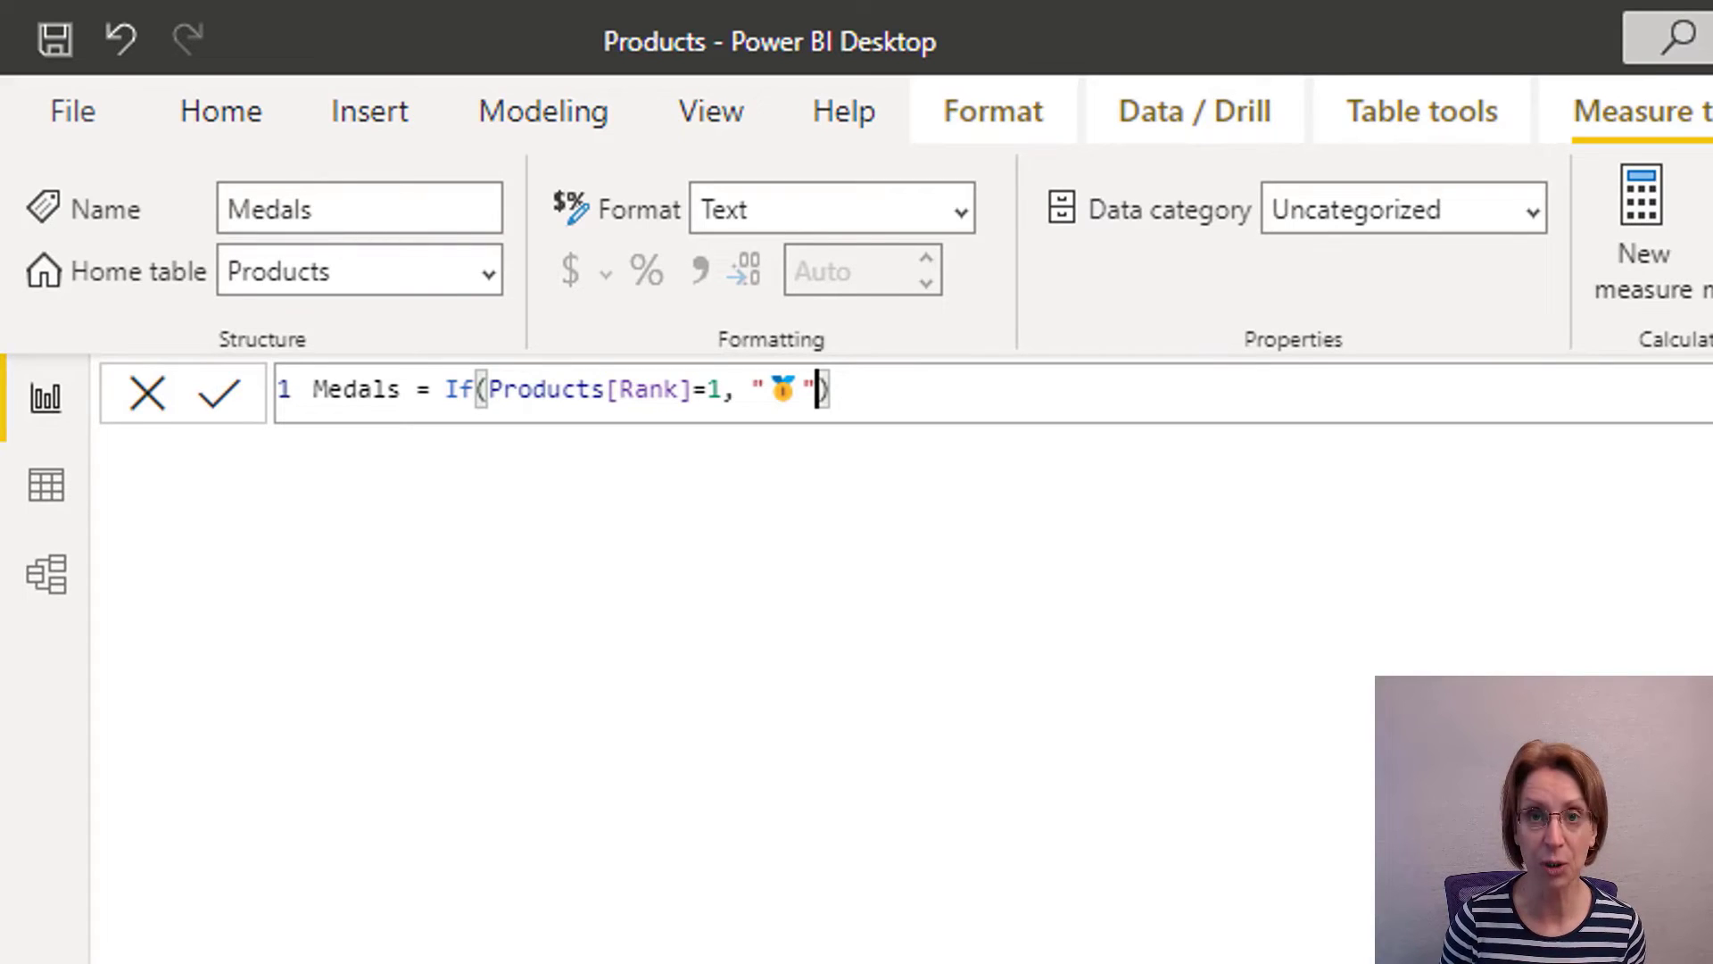
Nest a second IF so rank 2 returns the silver medal emoji.
type(",")
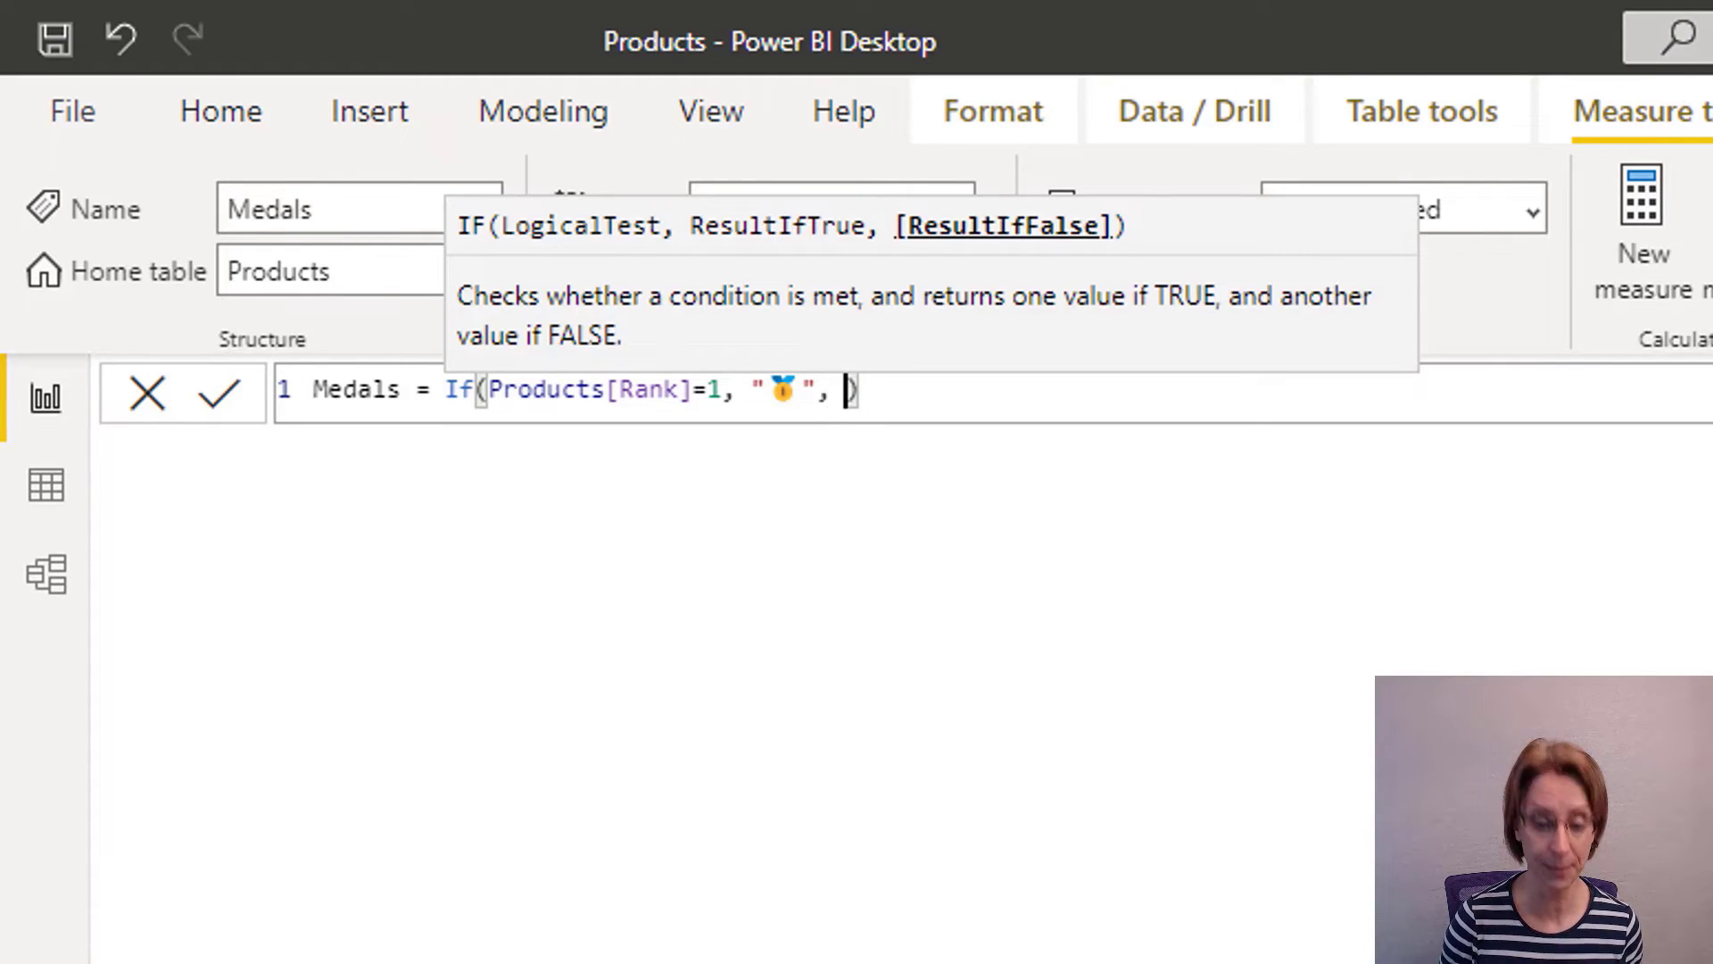
type("IF(")
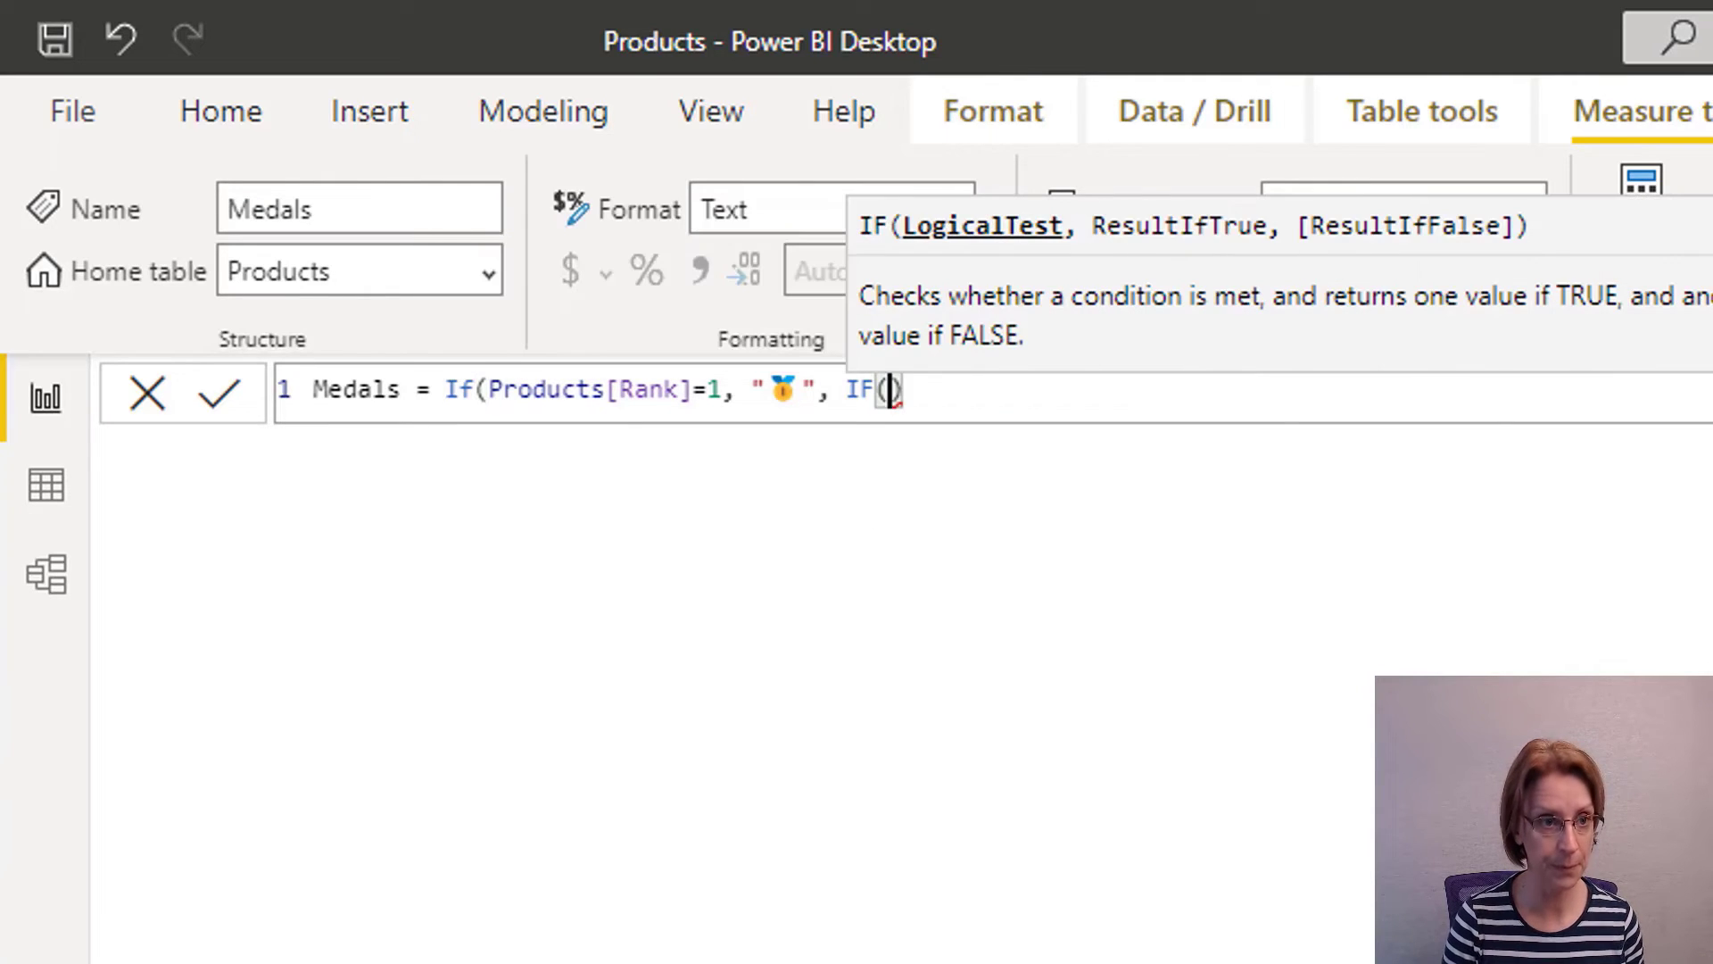
type("Pro")
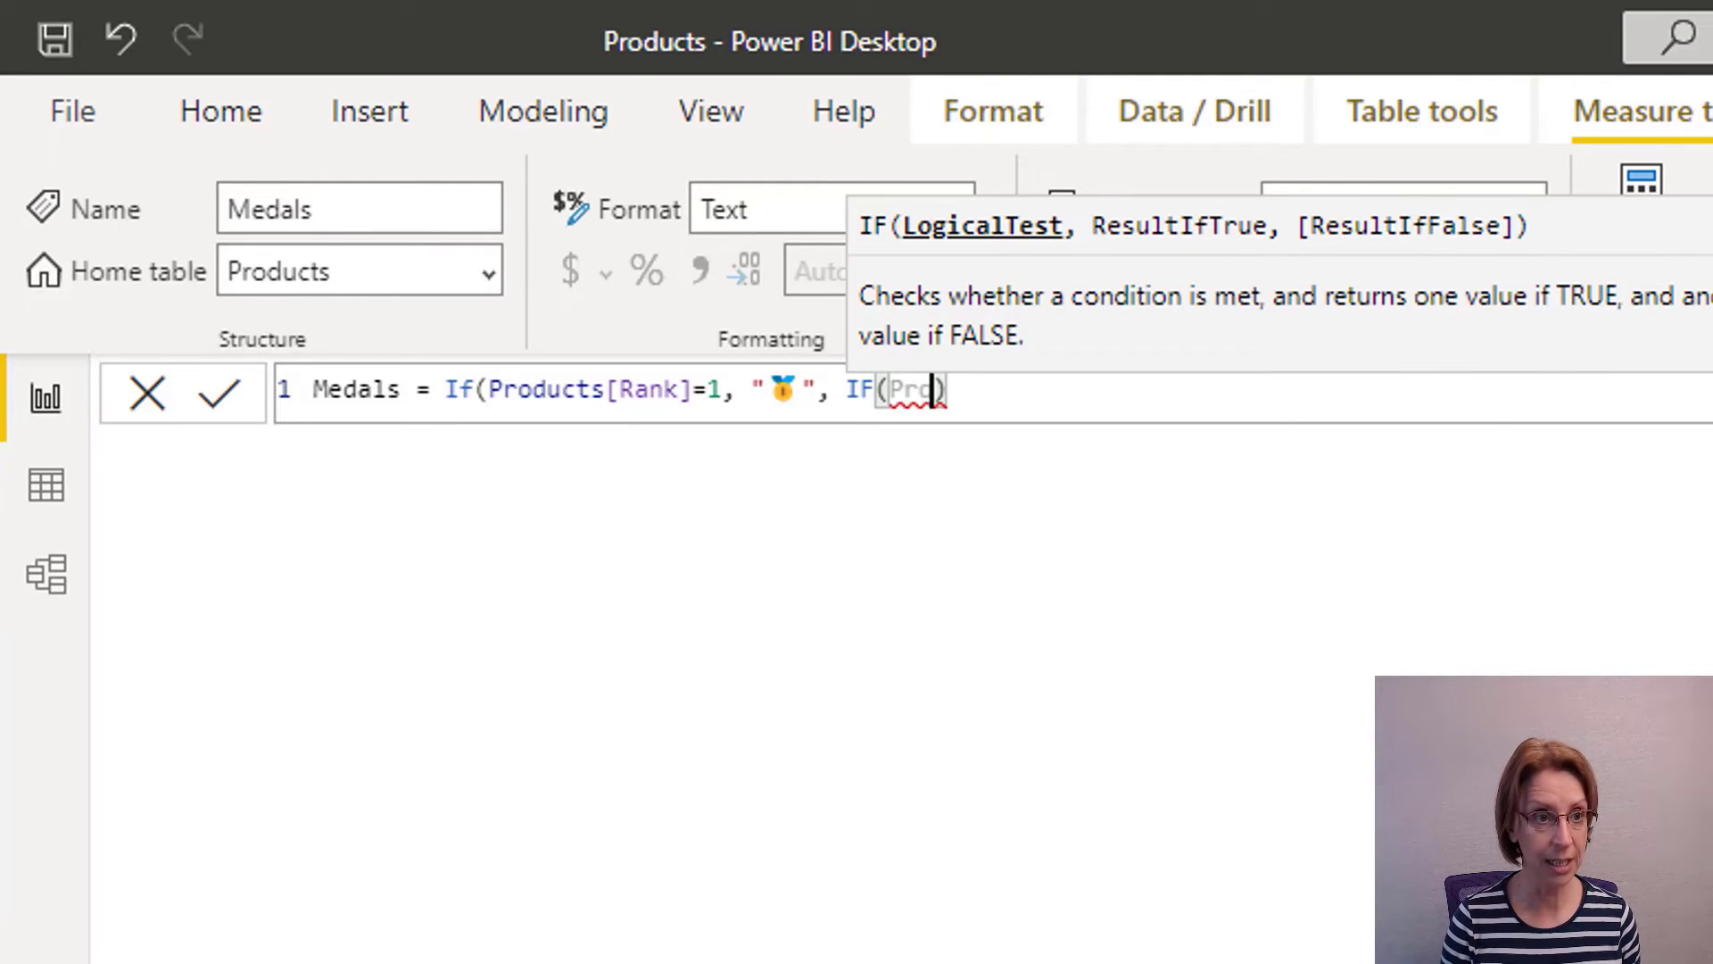
type("Pro")
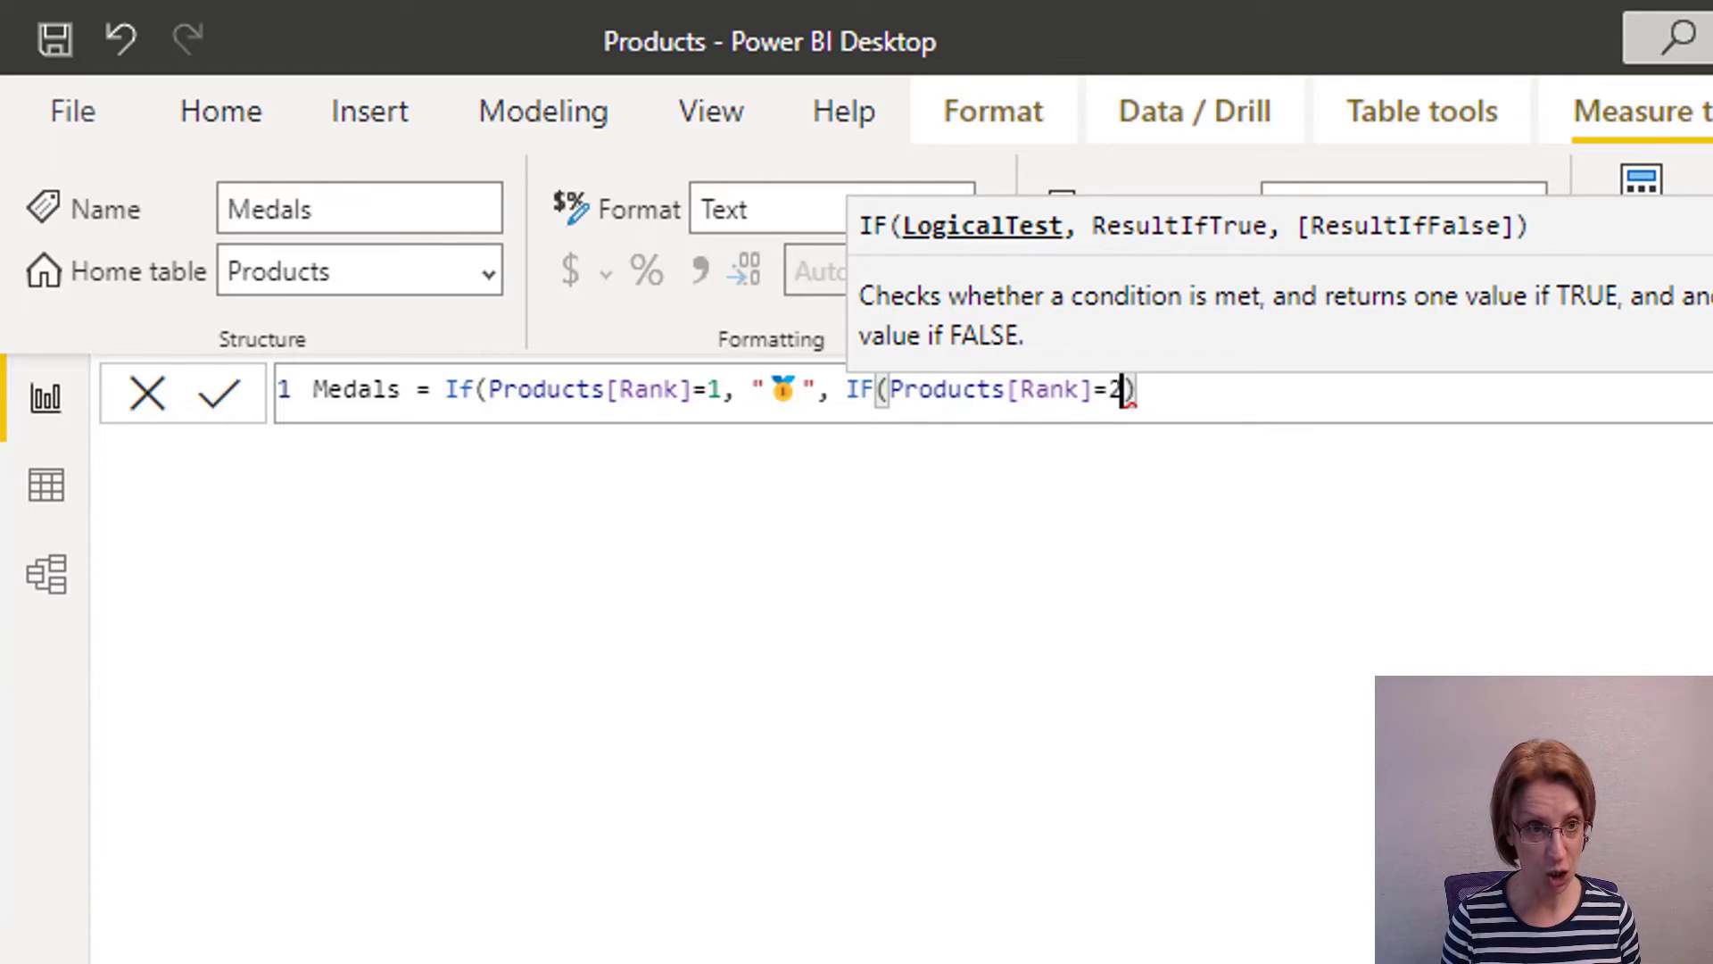
type(",")
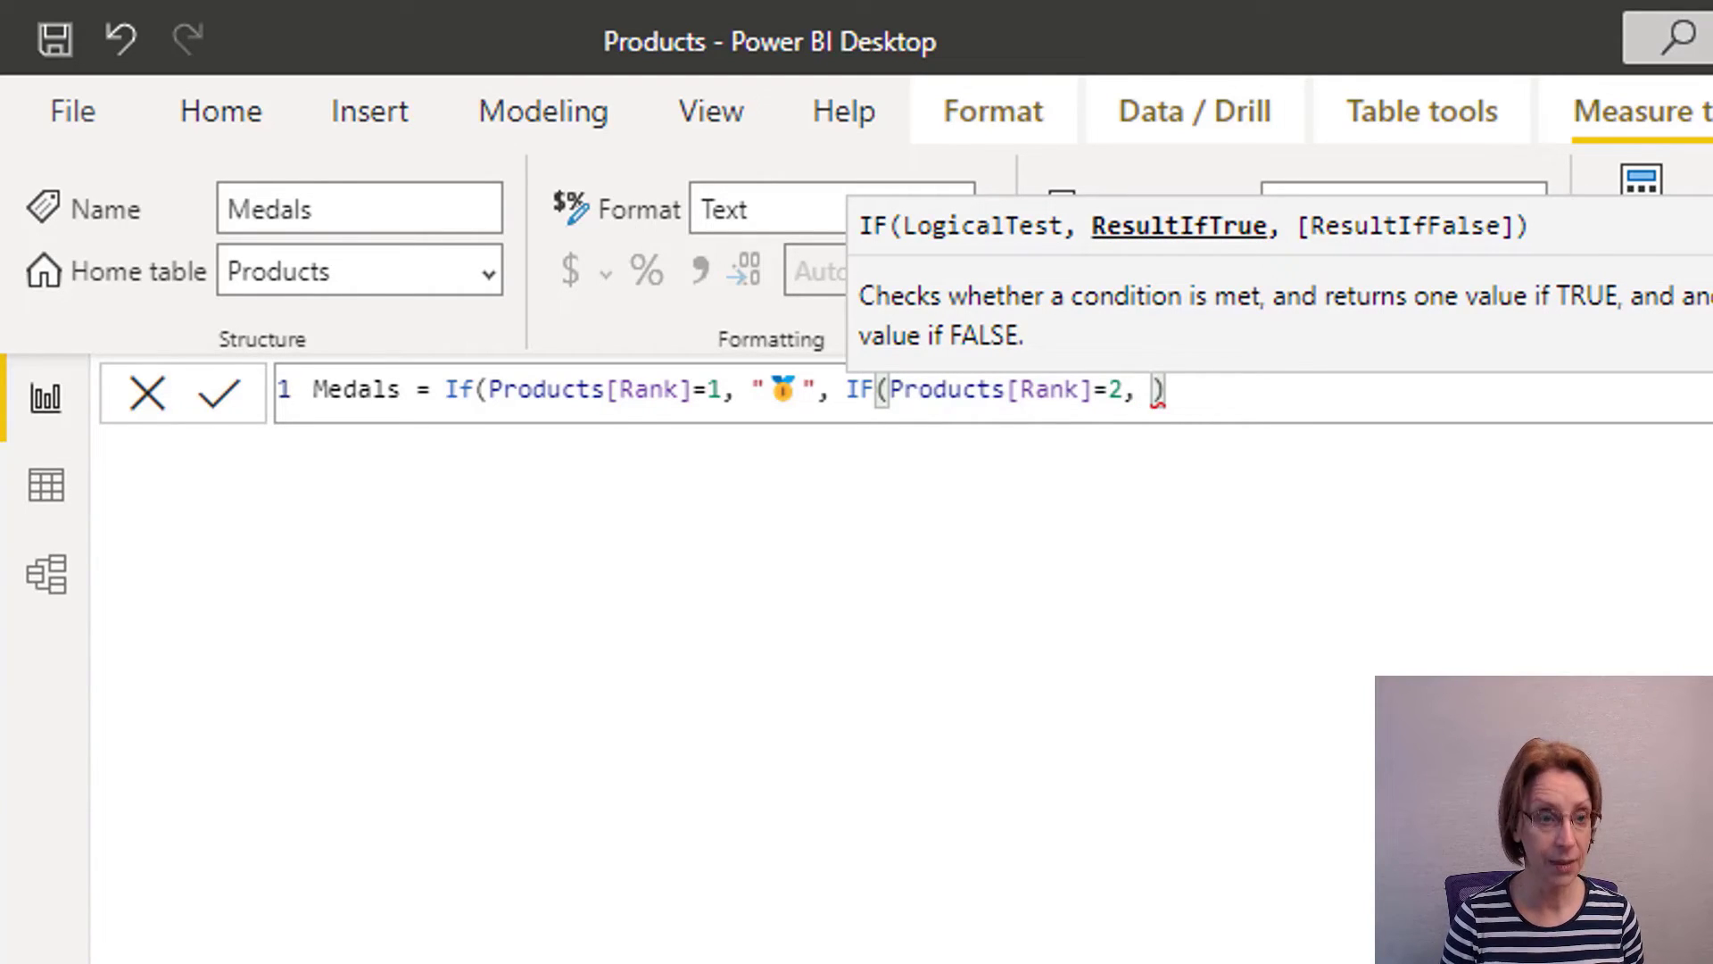
type("\"")
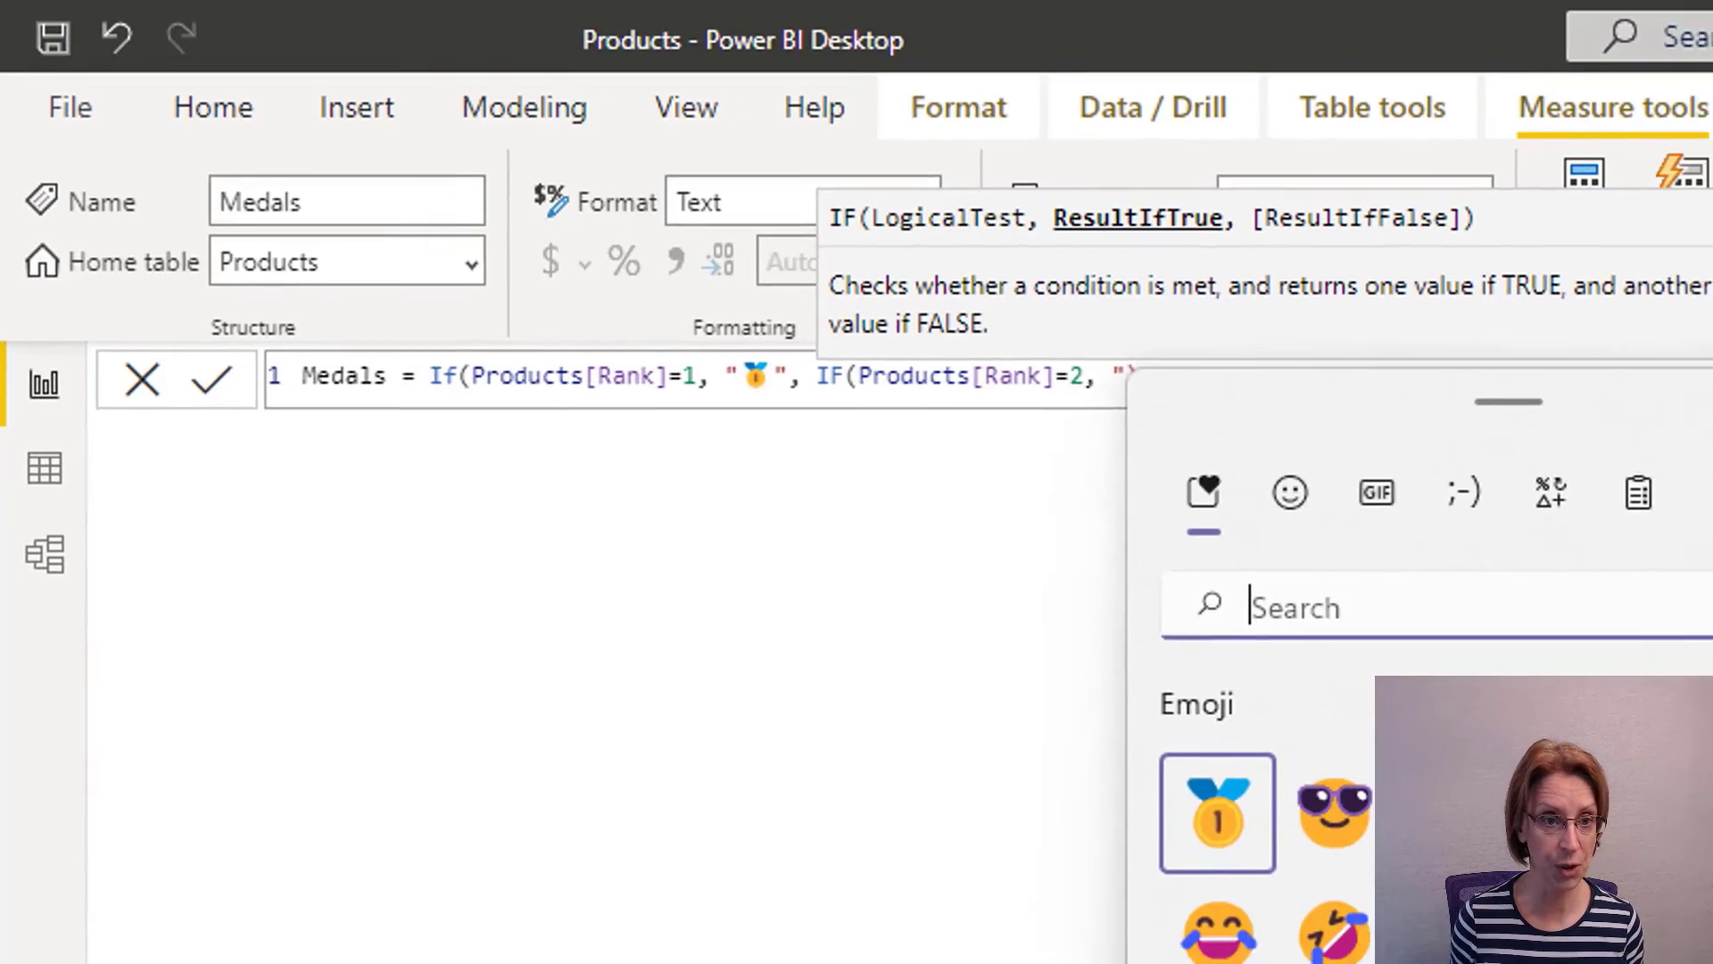
left_click(1103, 571)
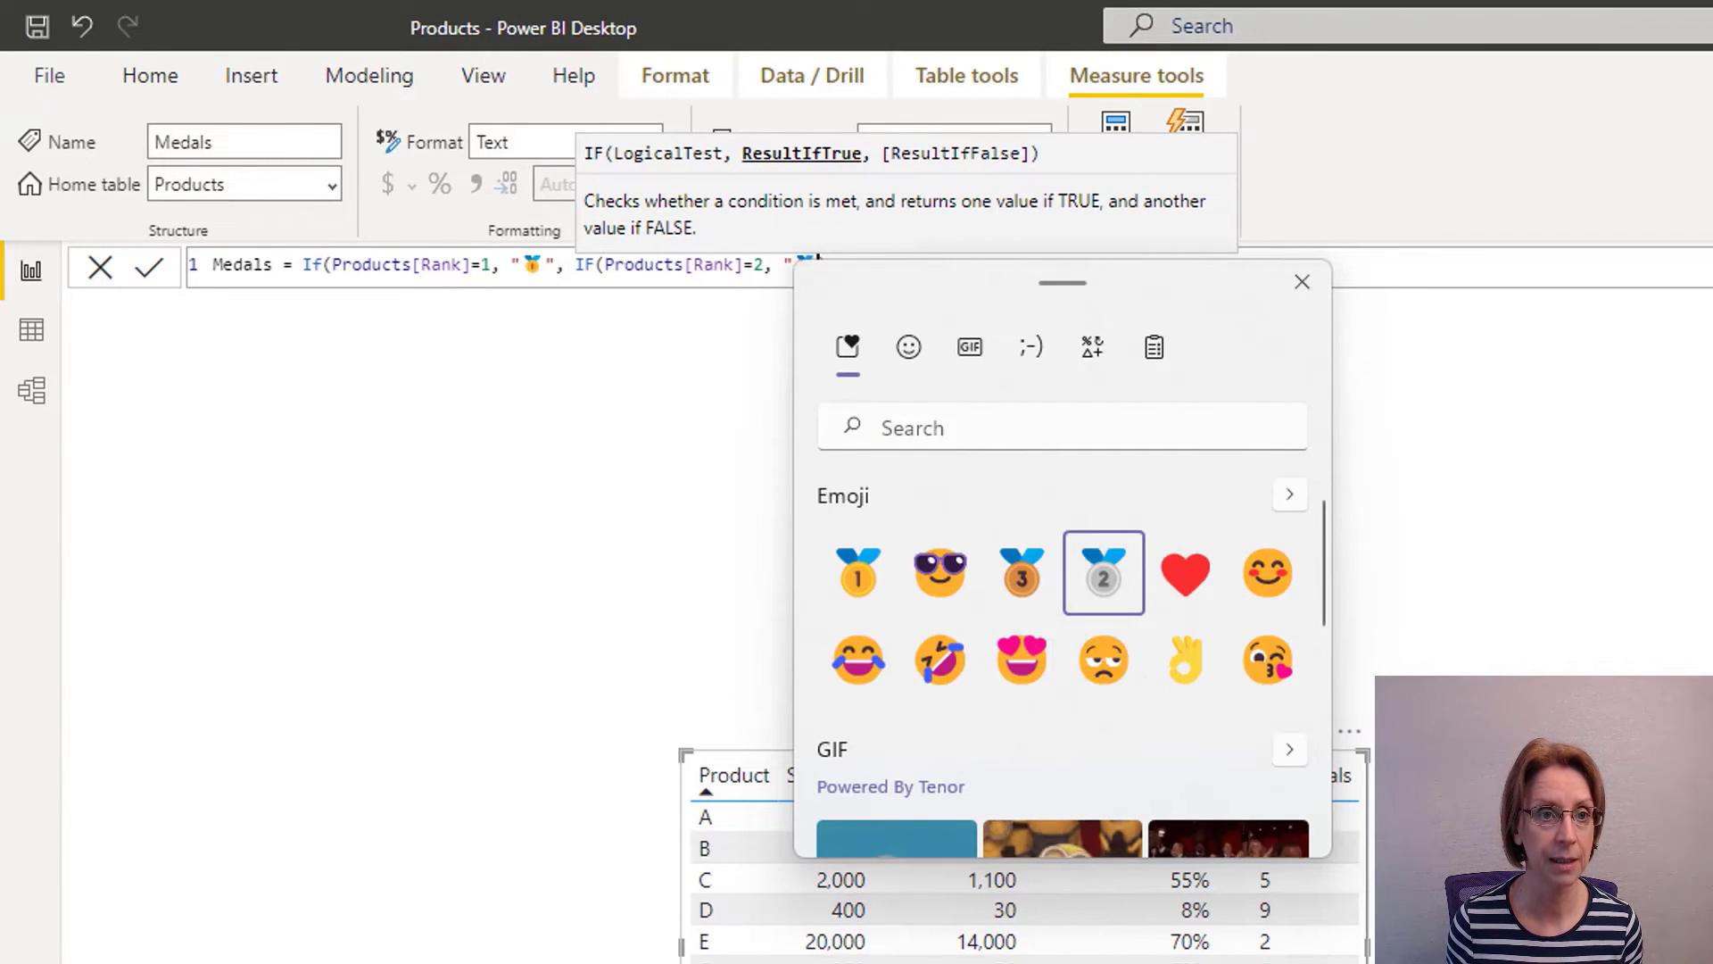
left_click(1103, 572)
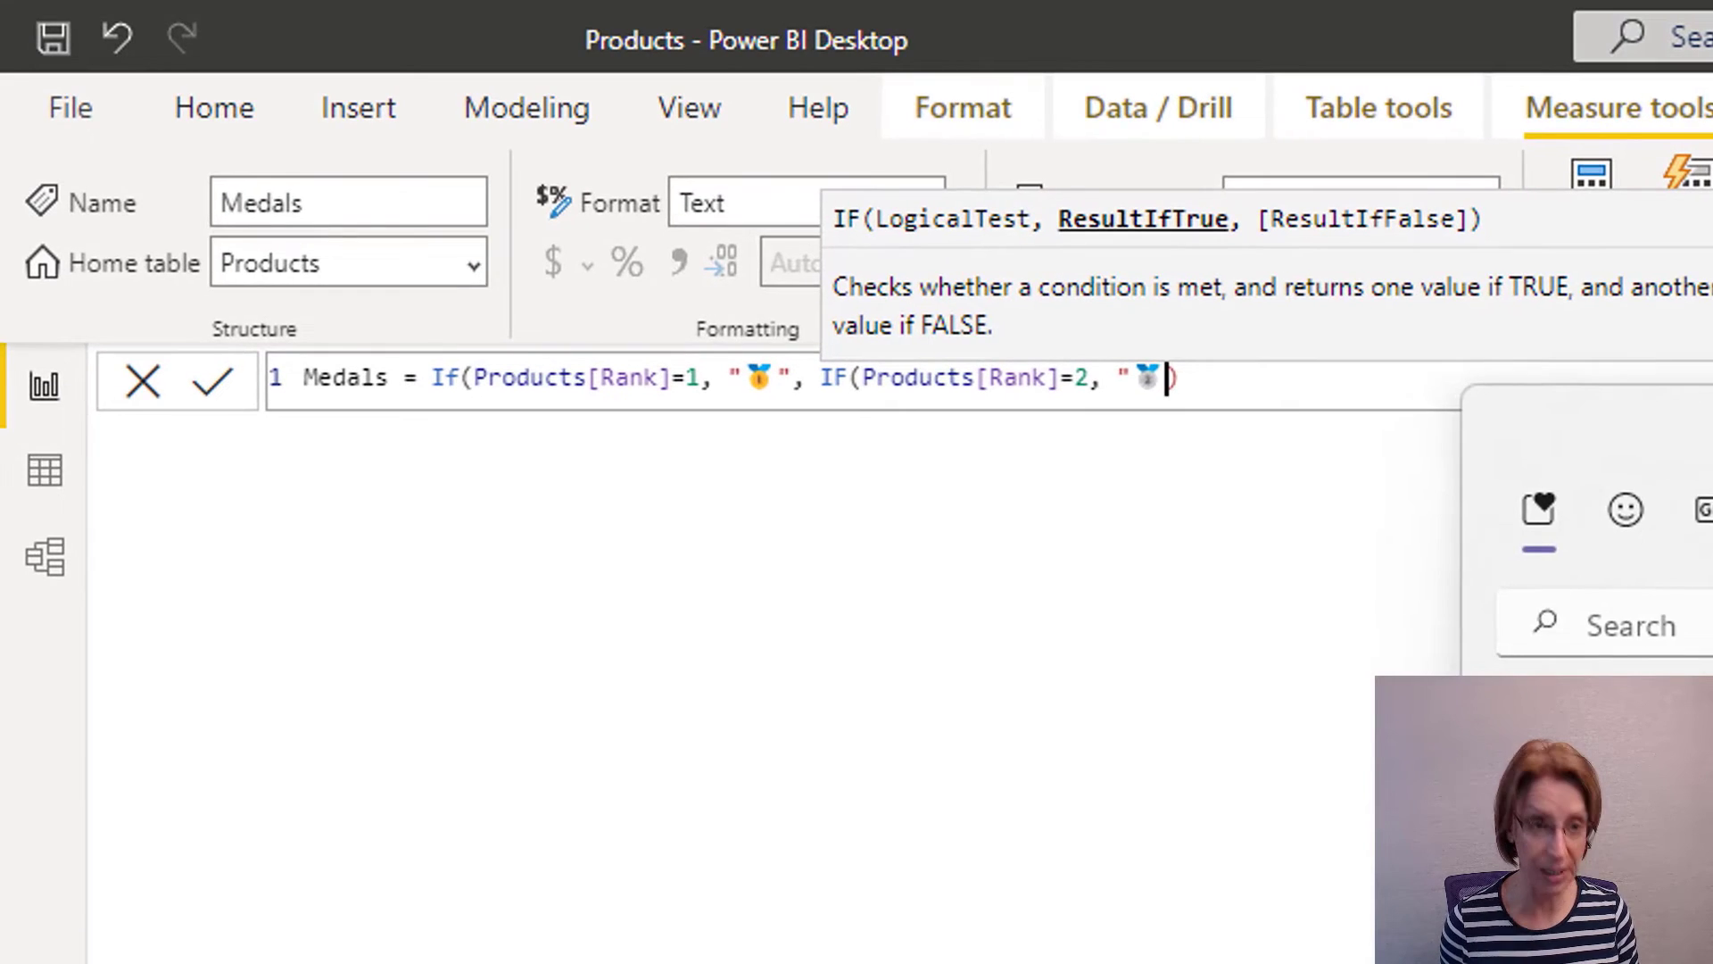
type("\")\"")
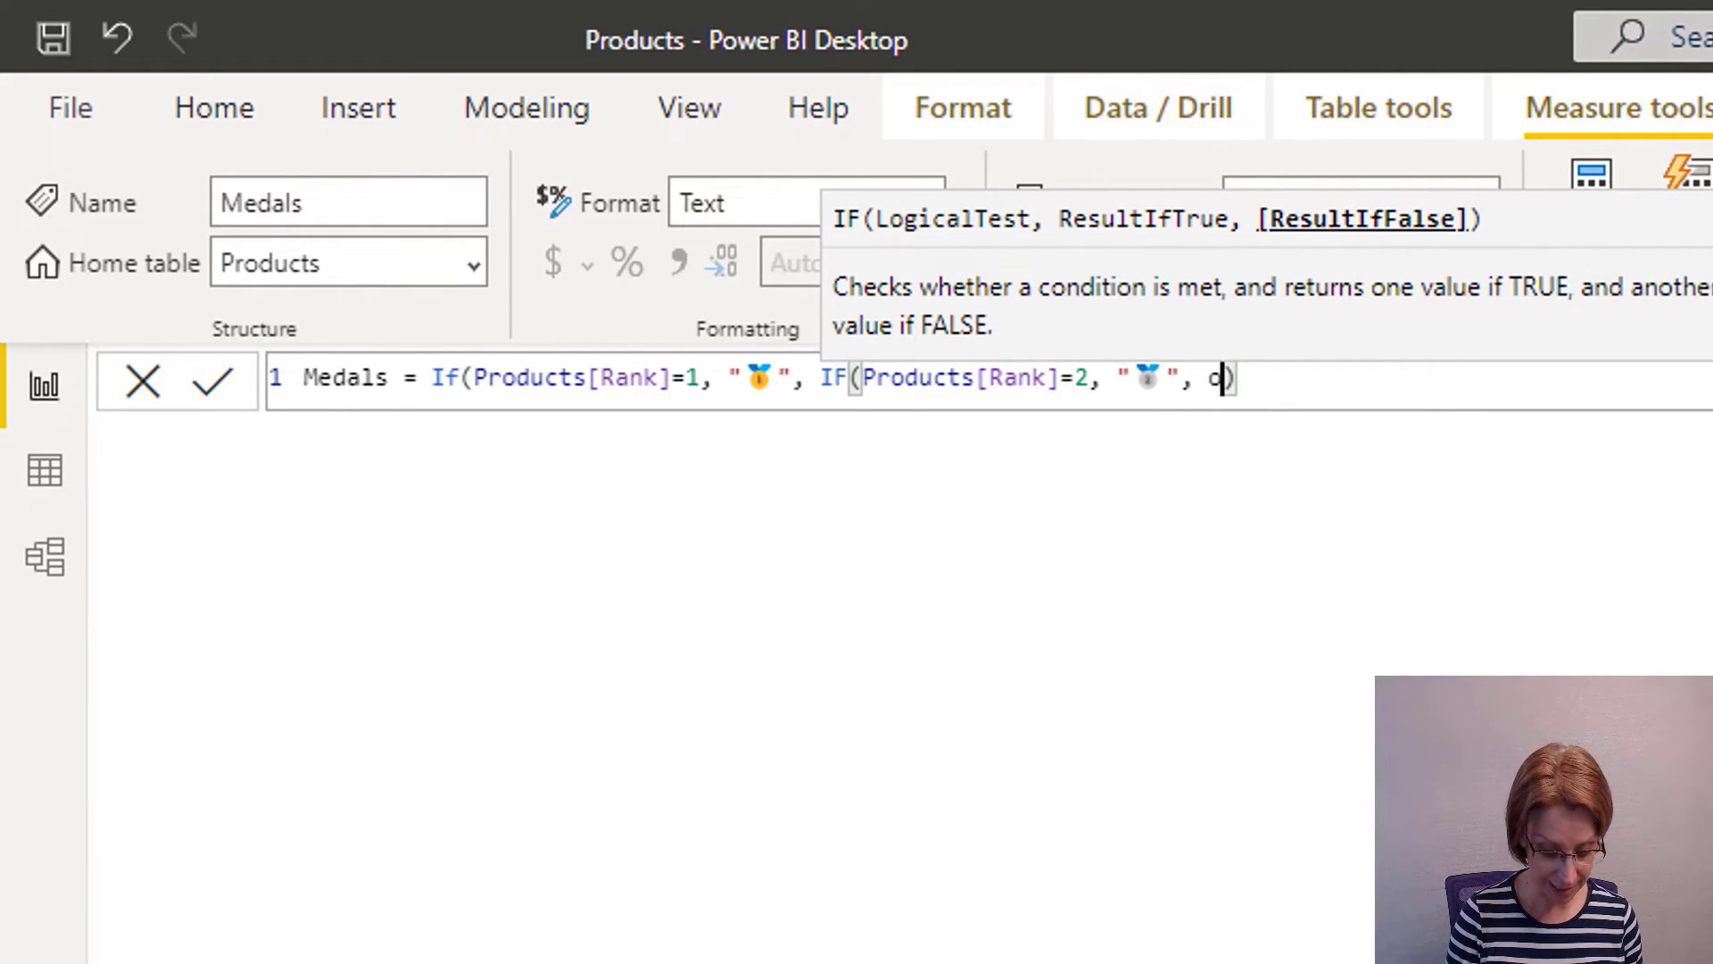
Nest a third IF so rank 3 returns the bronze medal emoji.
type("if")
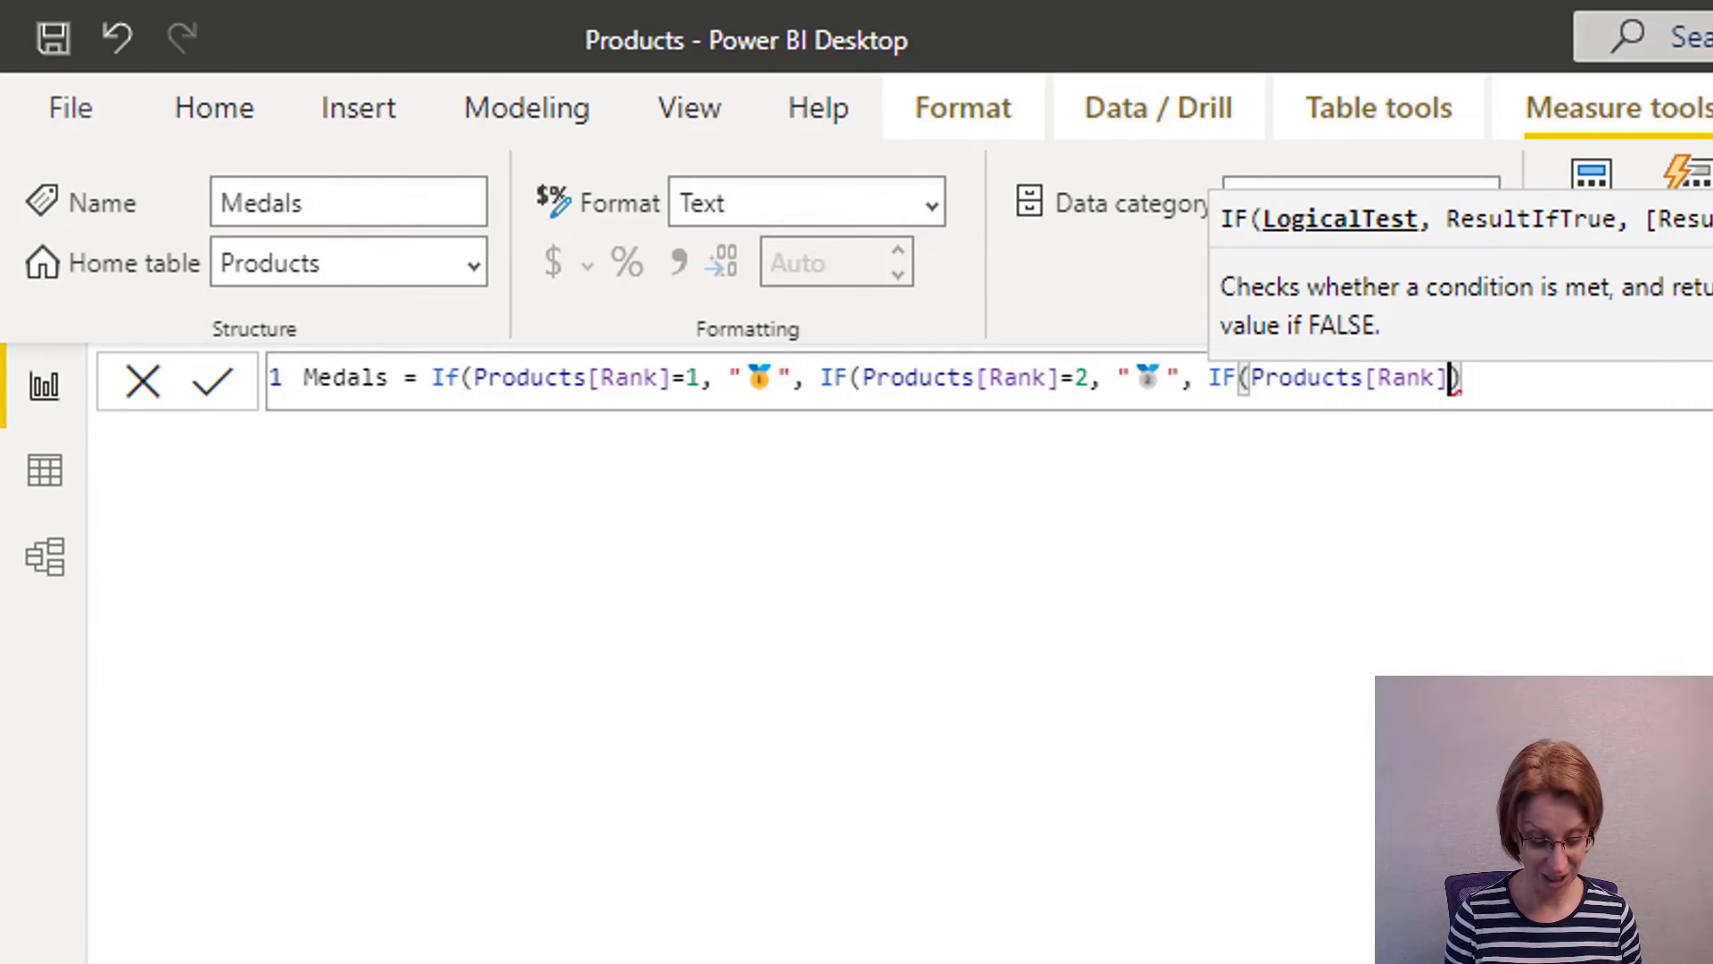
type("=3, \"")
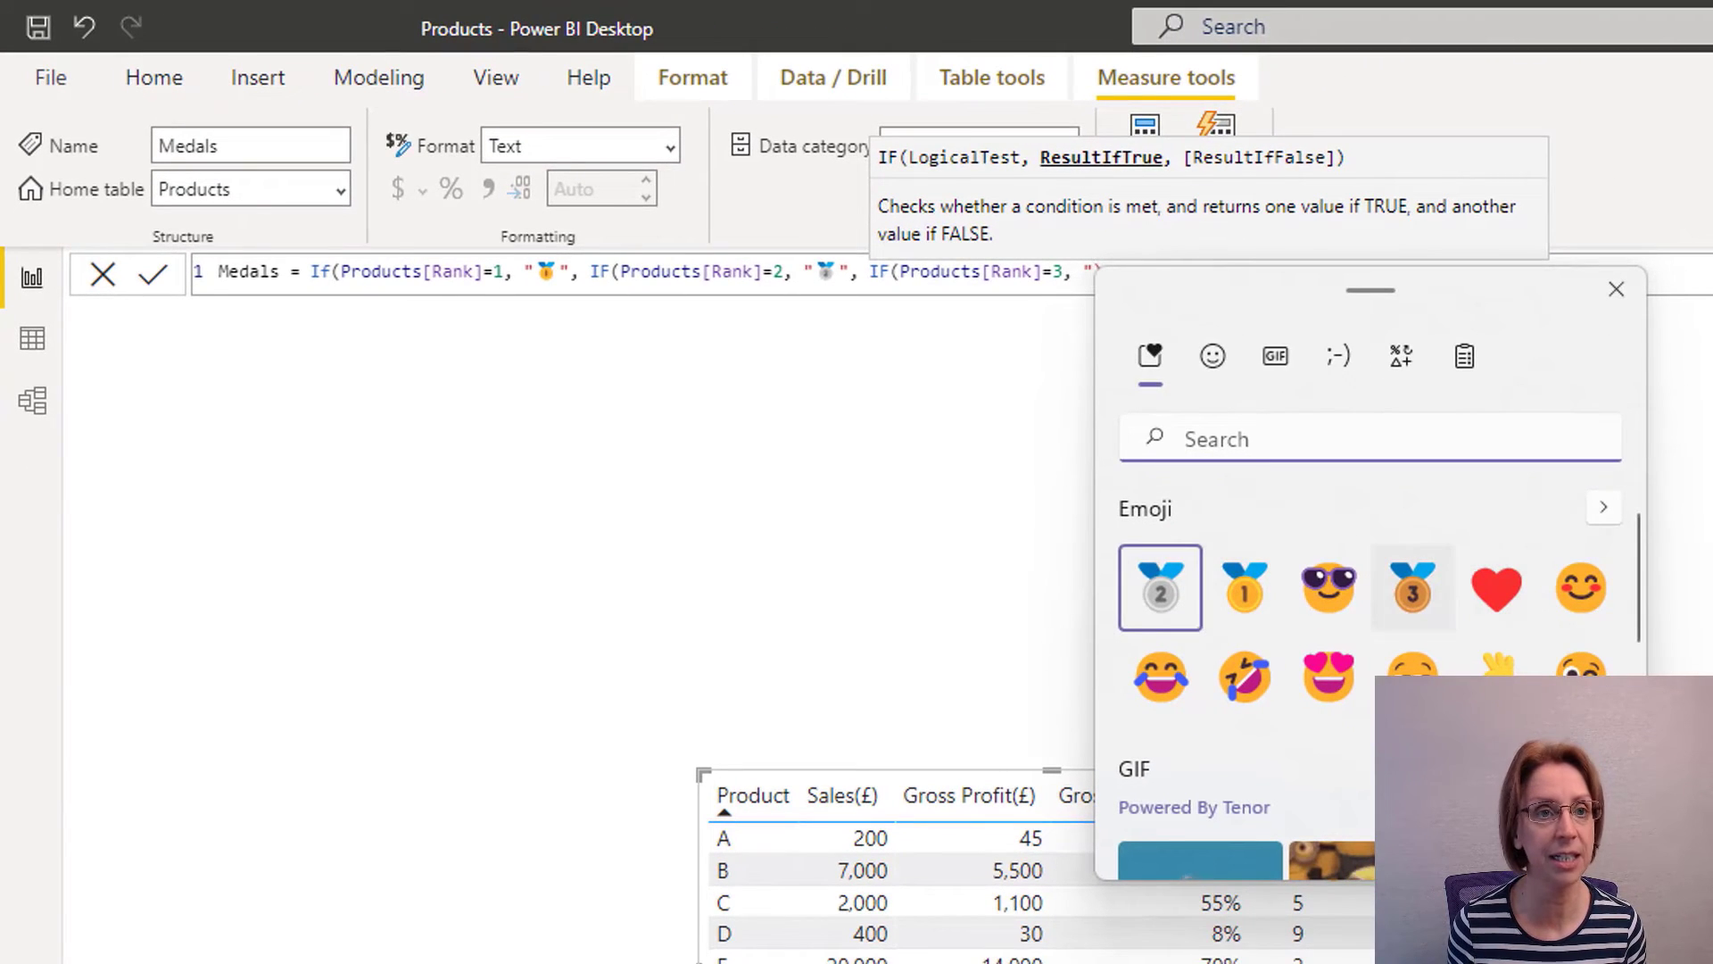
left_click(1412, 587)
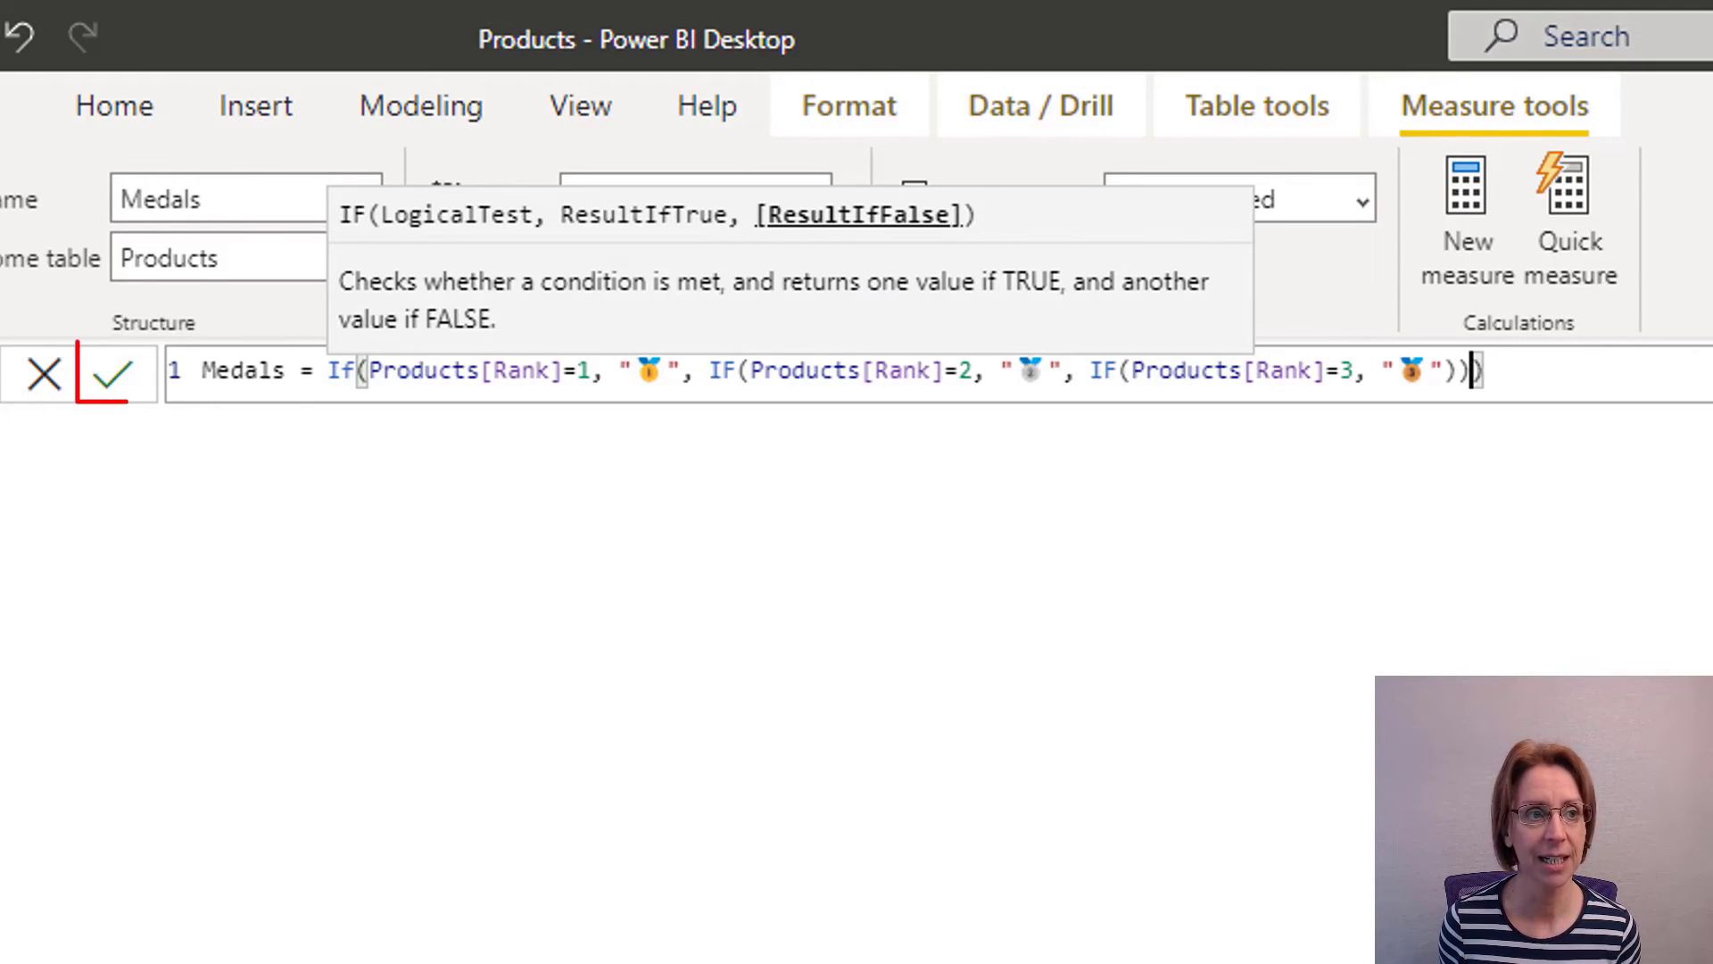
Commit the Medals formula so products B, E and J show their medals.
left_click(111, 370)
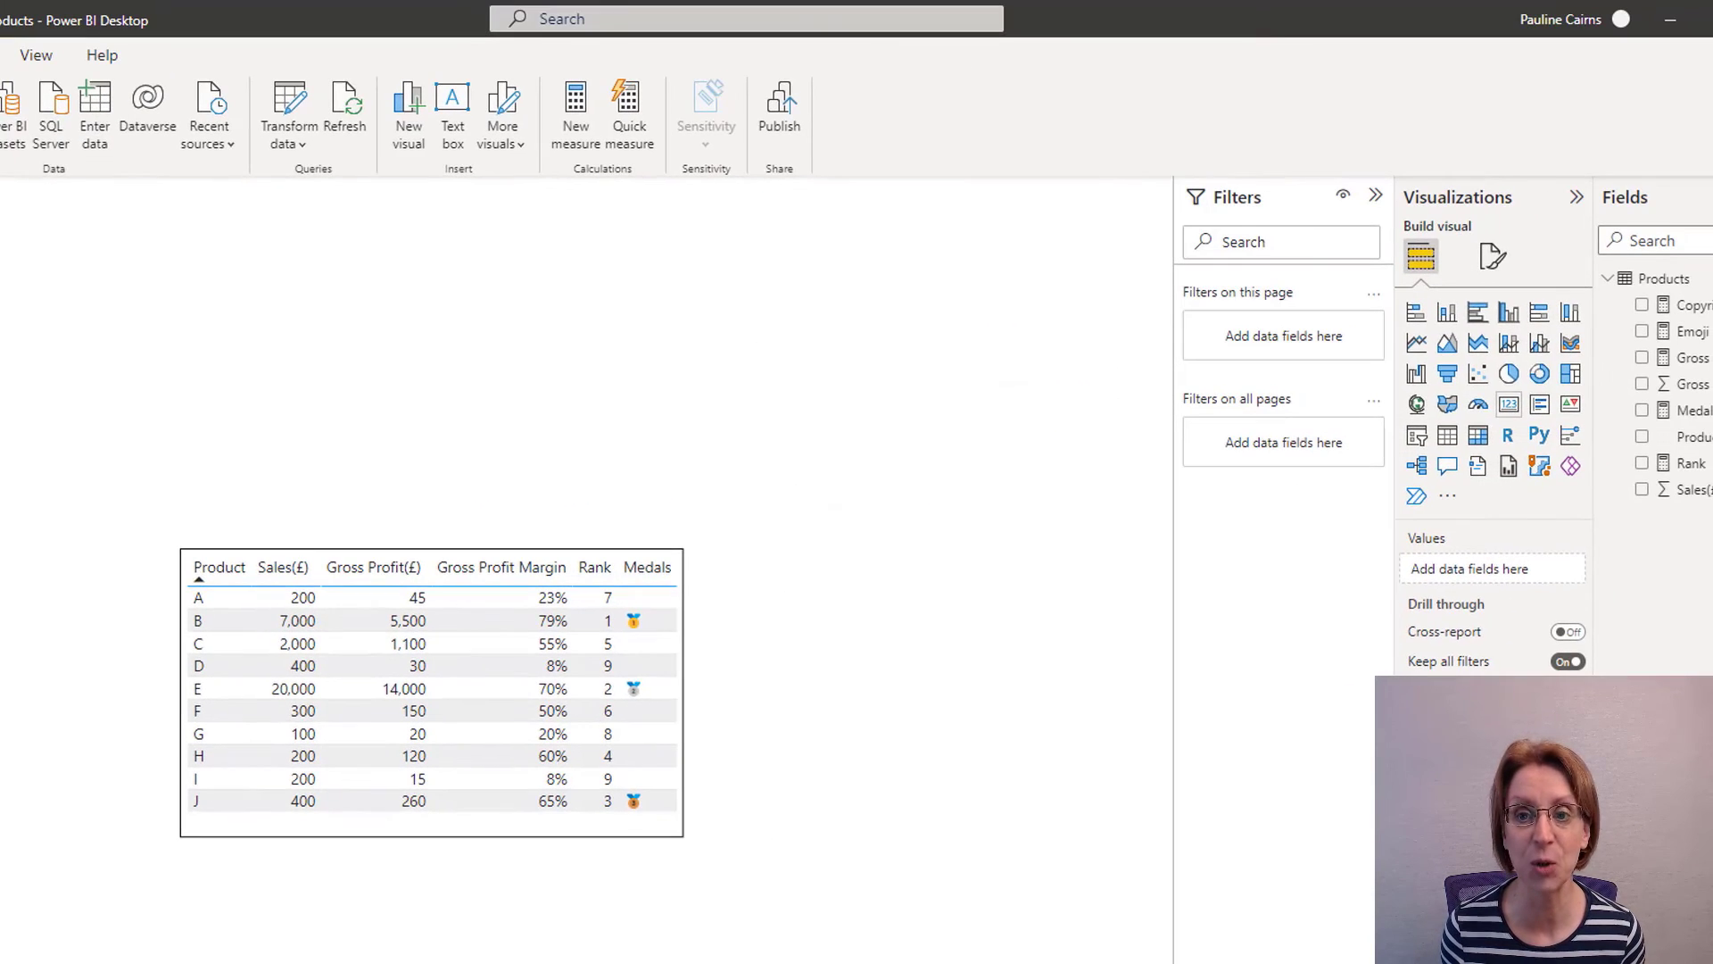
Add a multi-row card and fill it with the Medals and Product fields.
left_click(1539, 404)
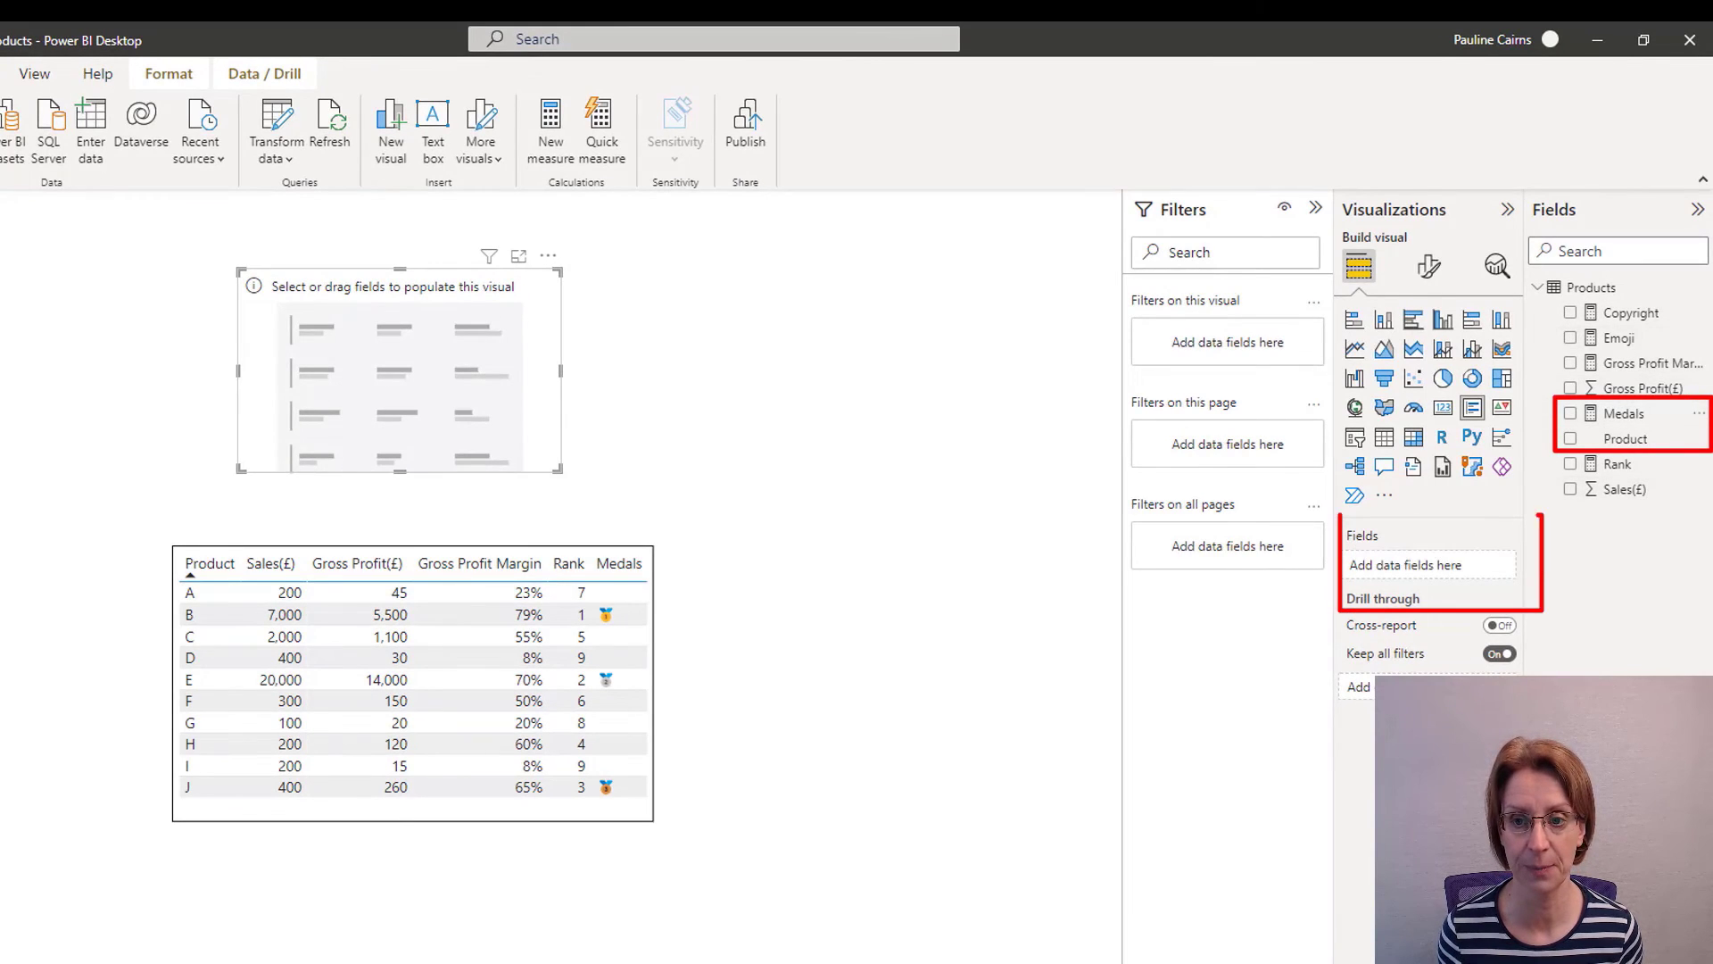
left_click(1570, 413)
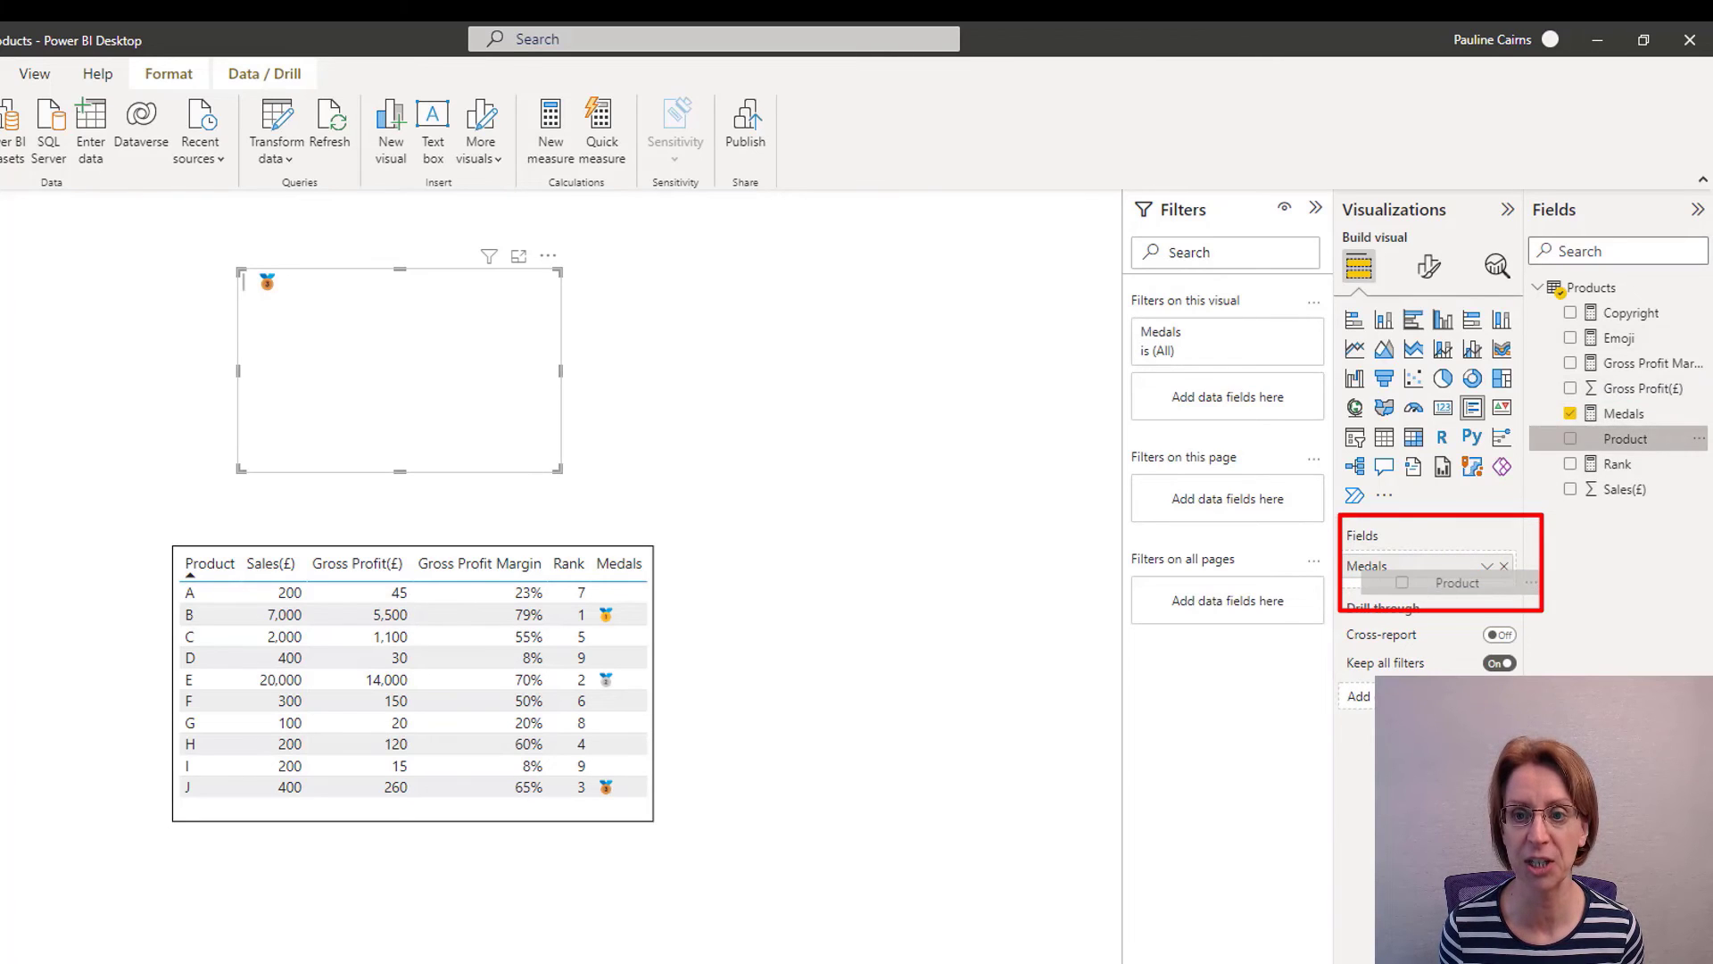
left_click(1570, 439)
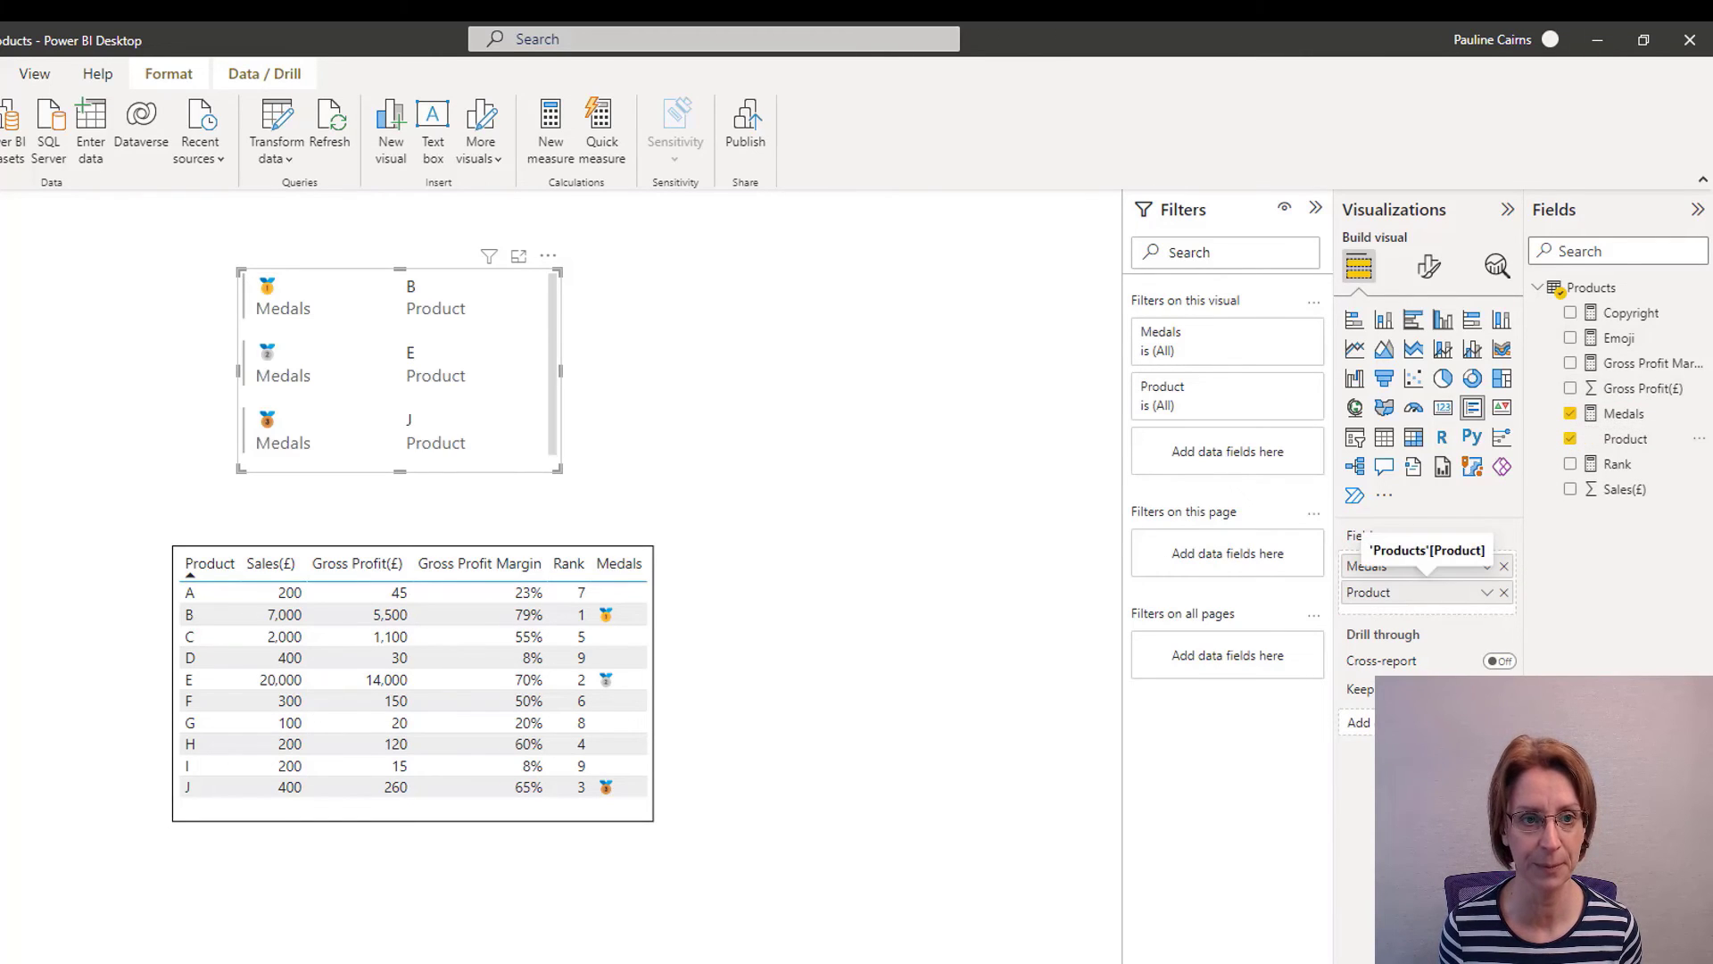
mouse_move(1428, 268)
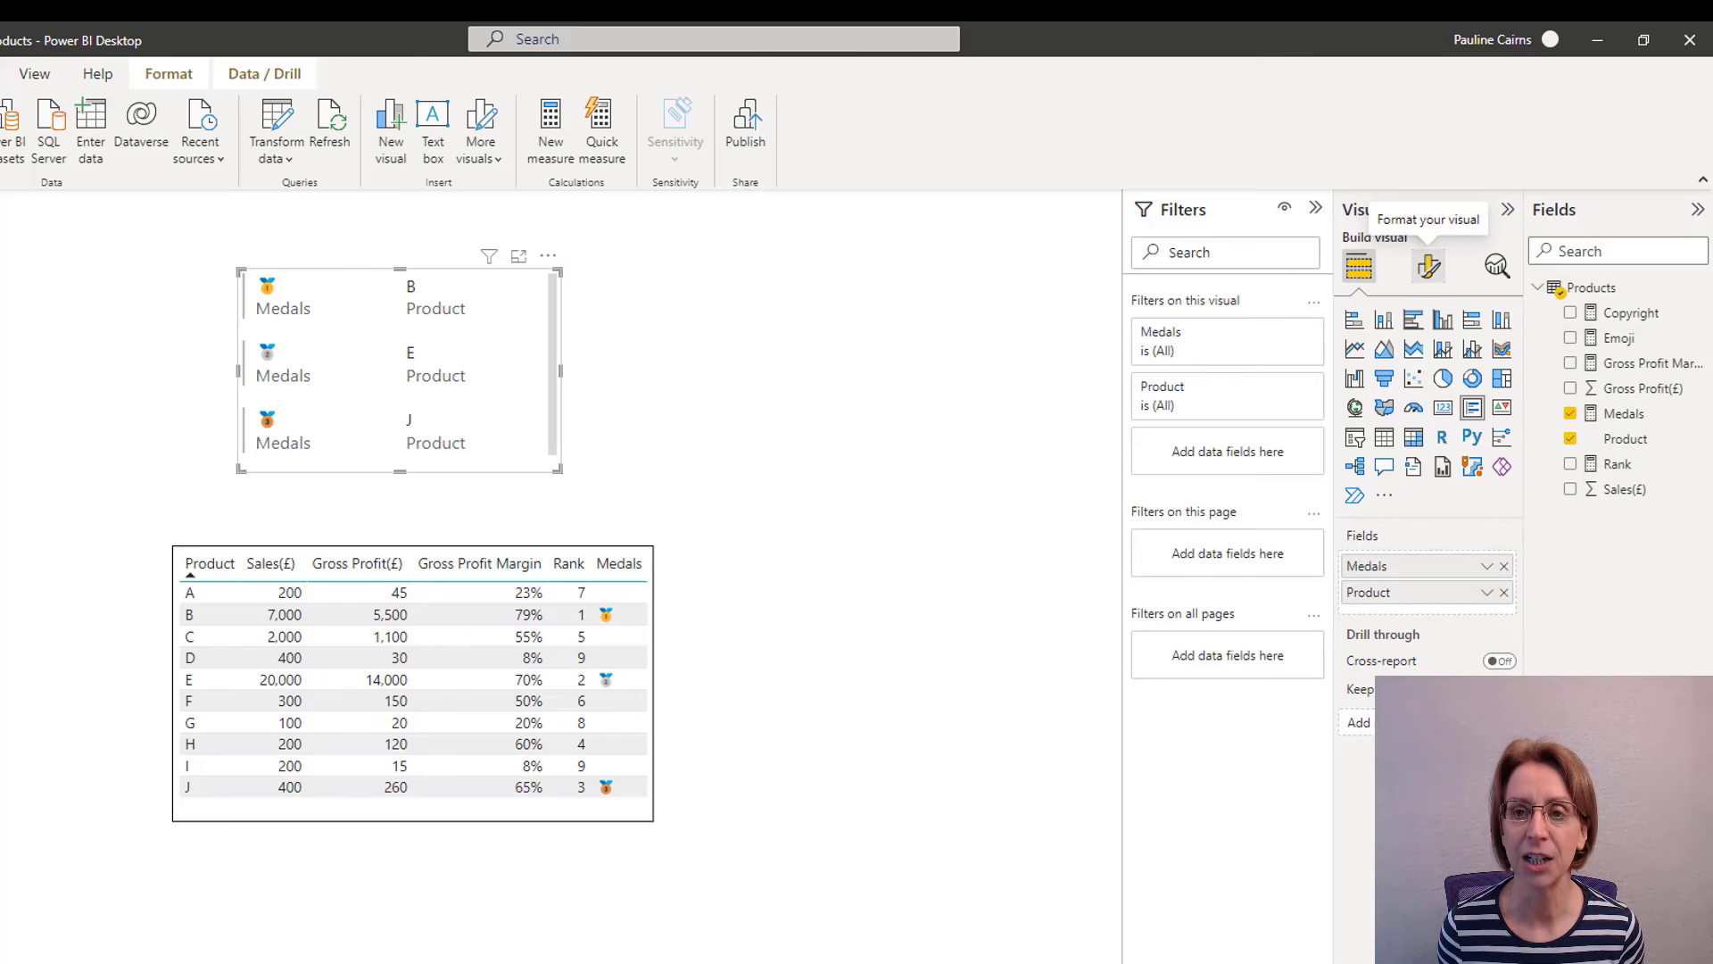
Turn off the card's category labels and accent bar, and set callout font size 20.
left_click(1428, 267)
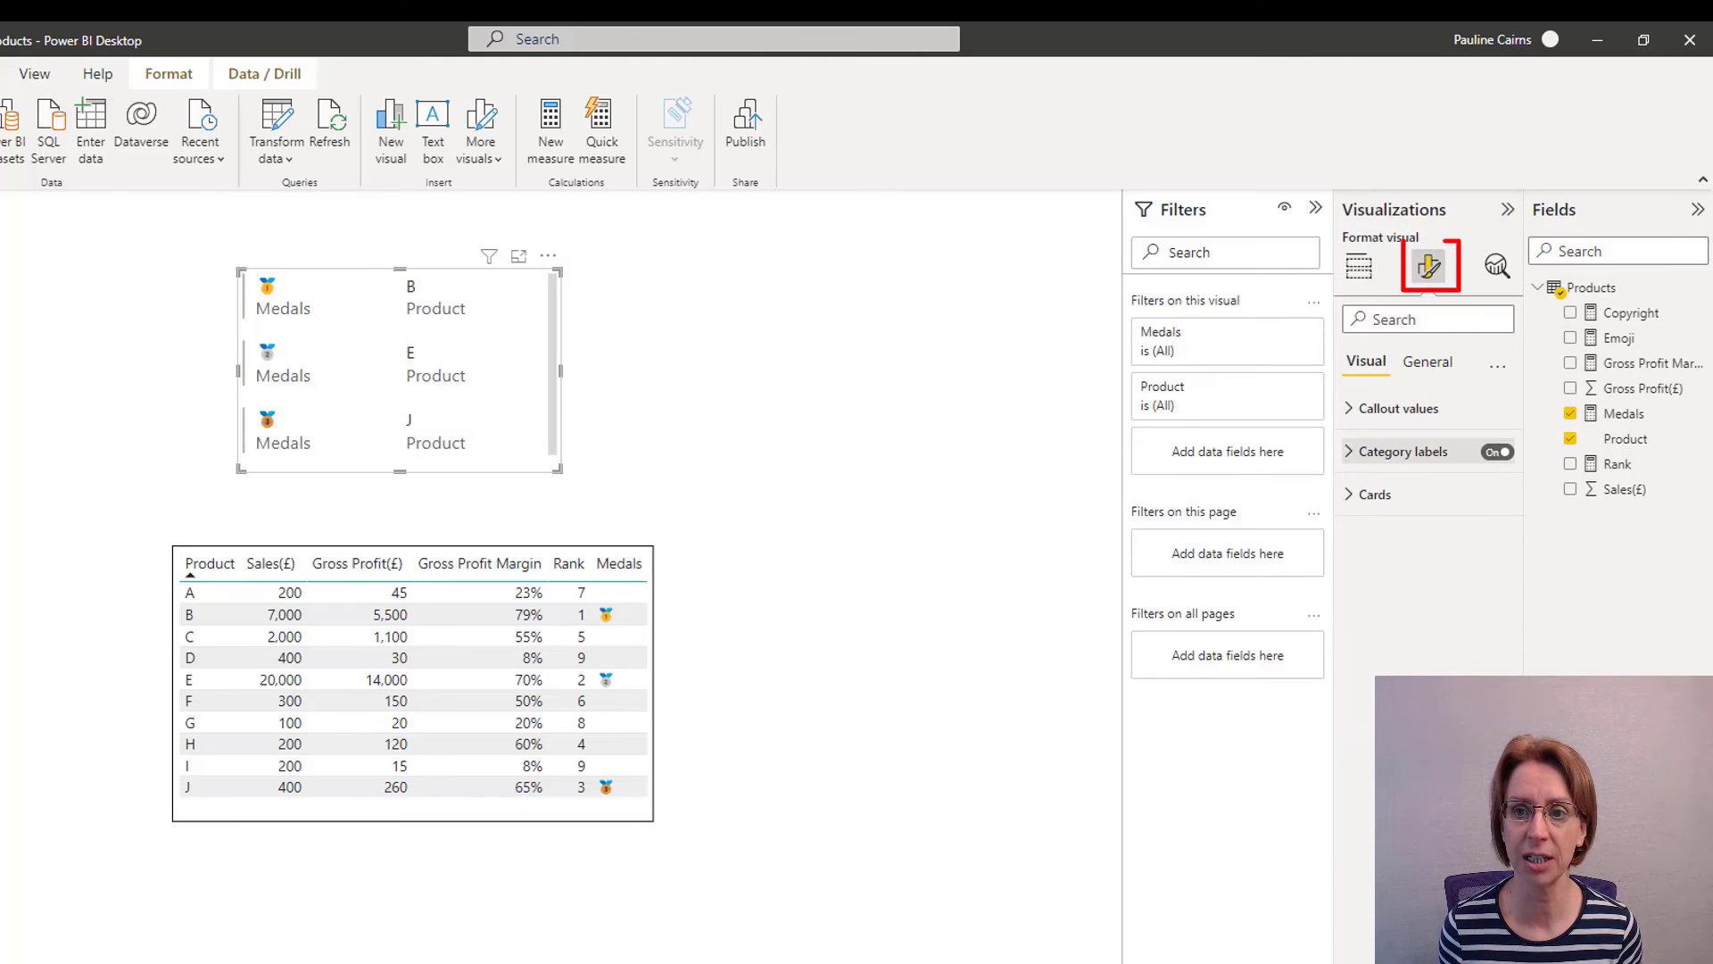
left_click(1498, 452)
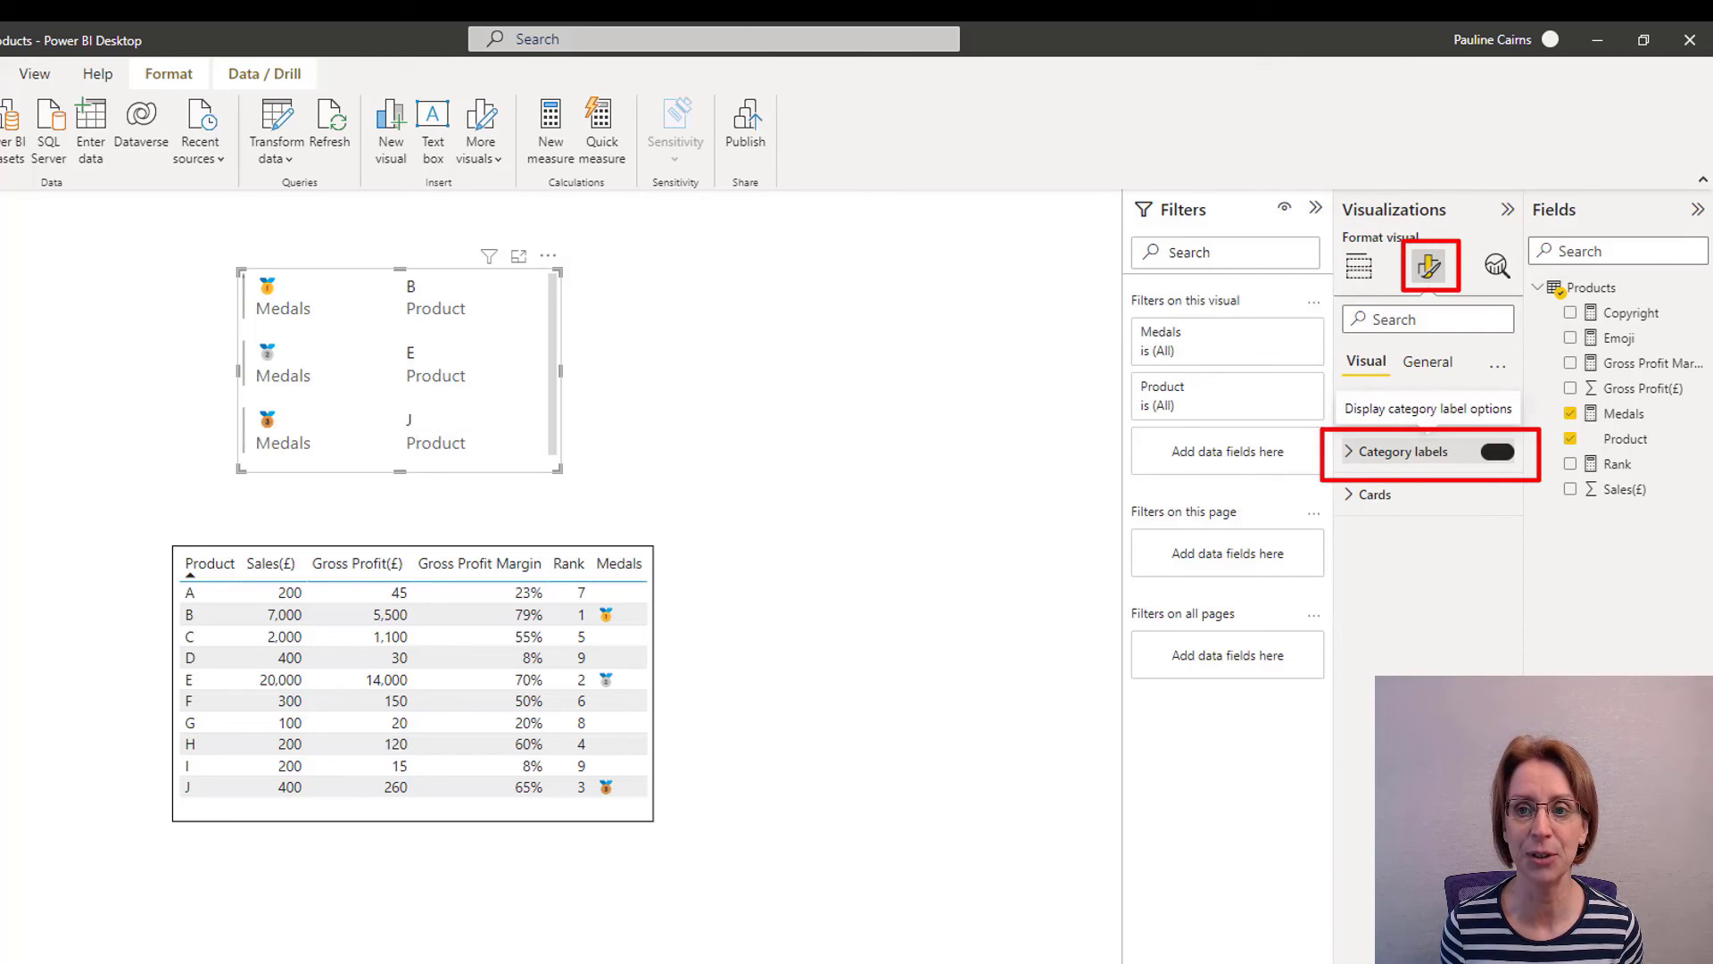
left_click(1499, 452)
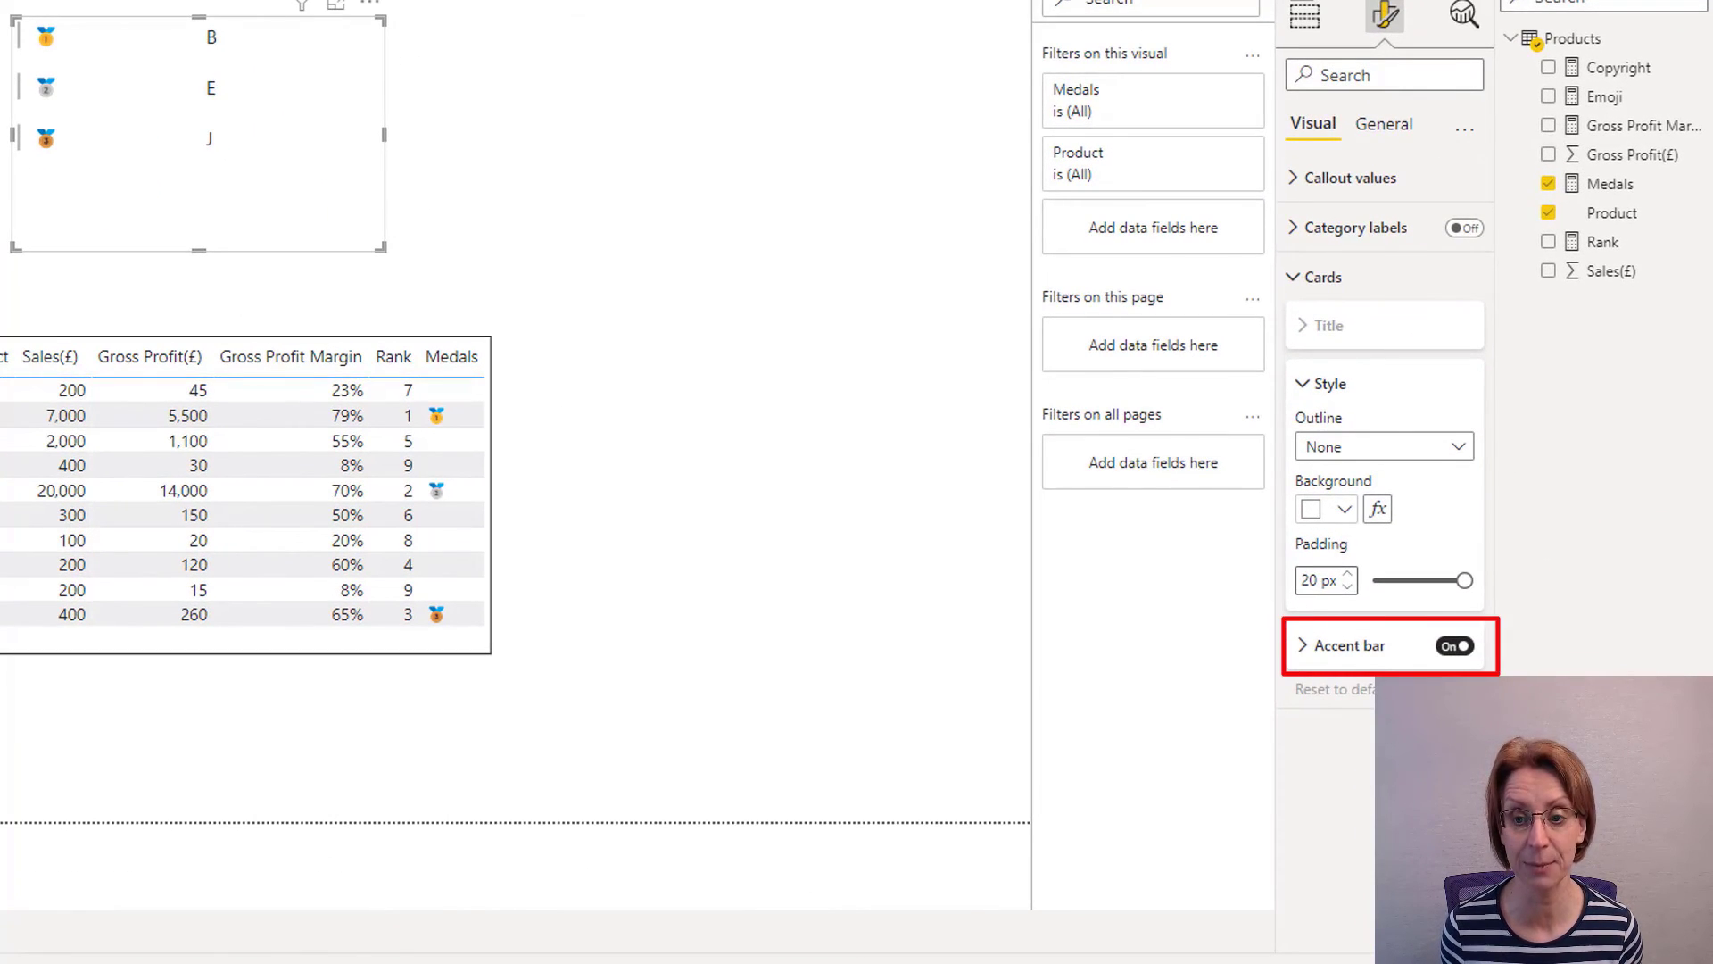
left_click(1454, 645)
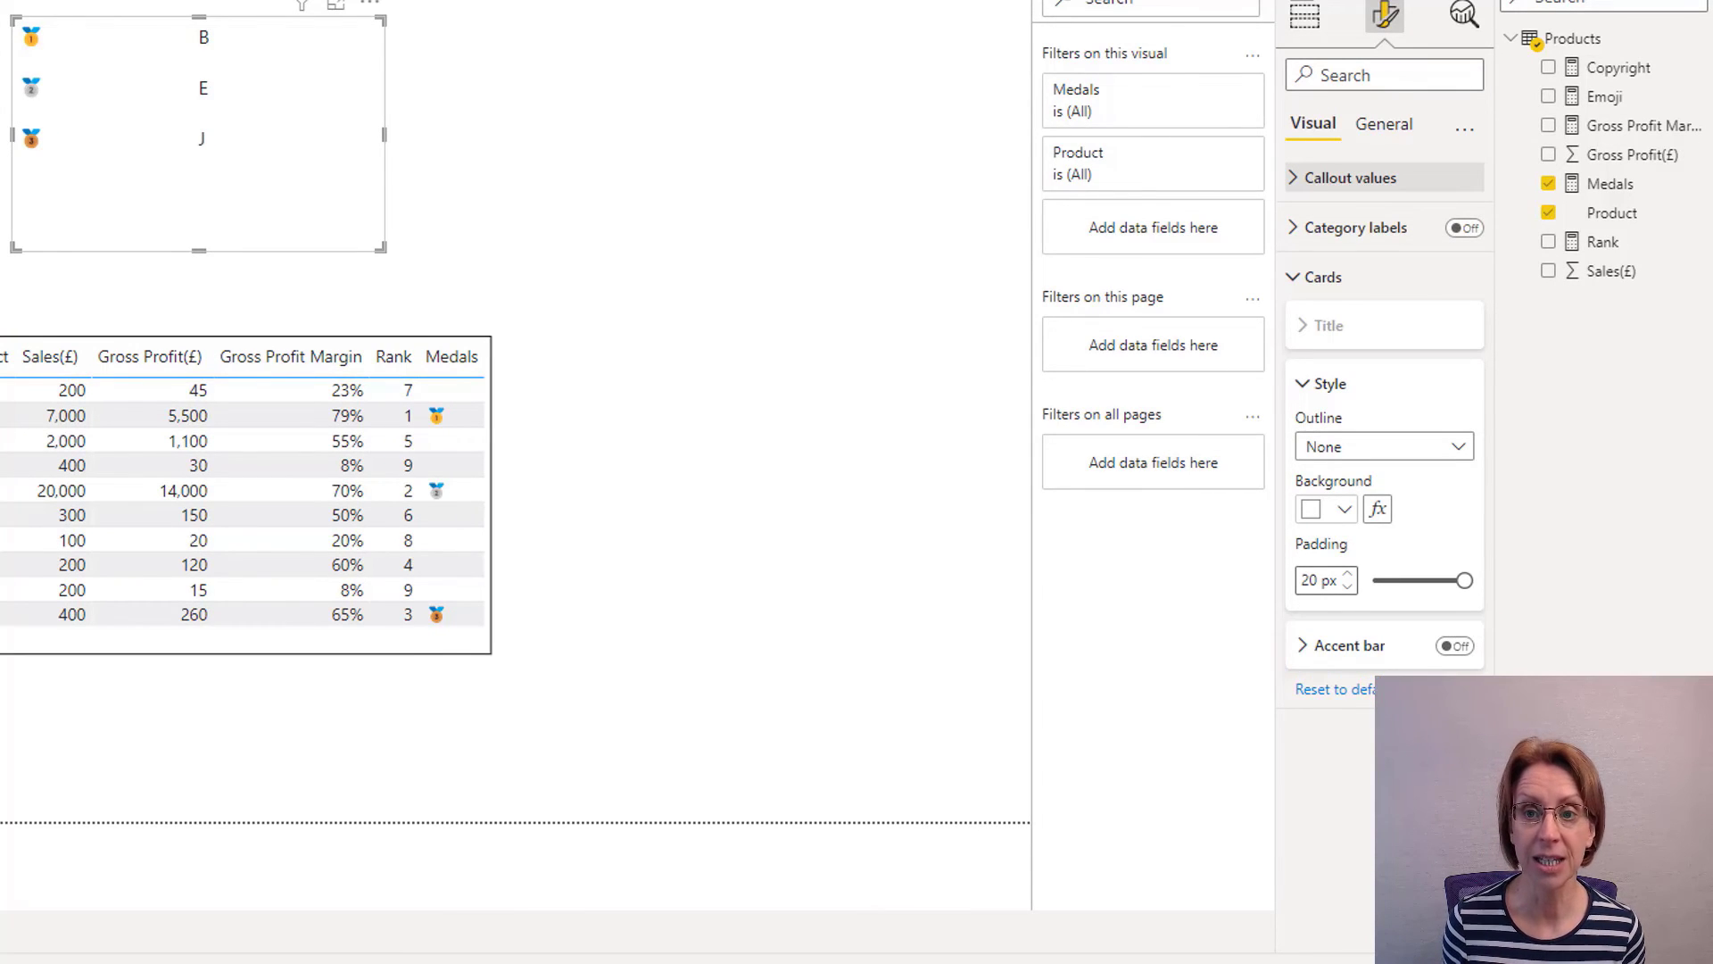
left_click(1350, 178)
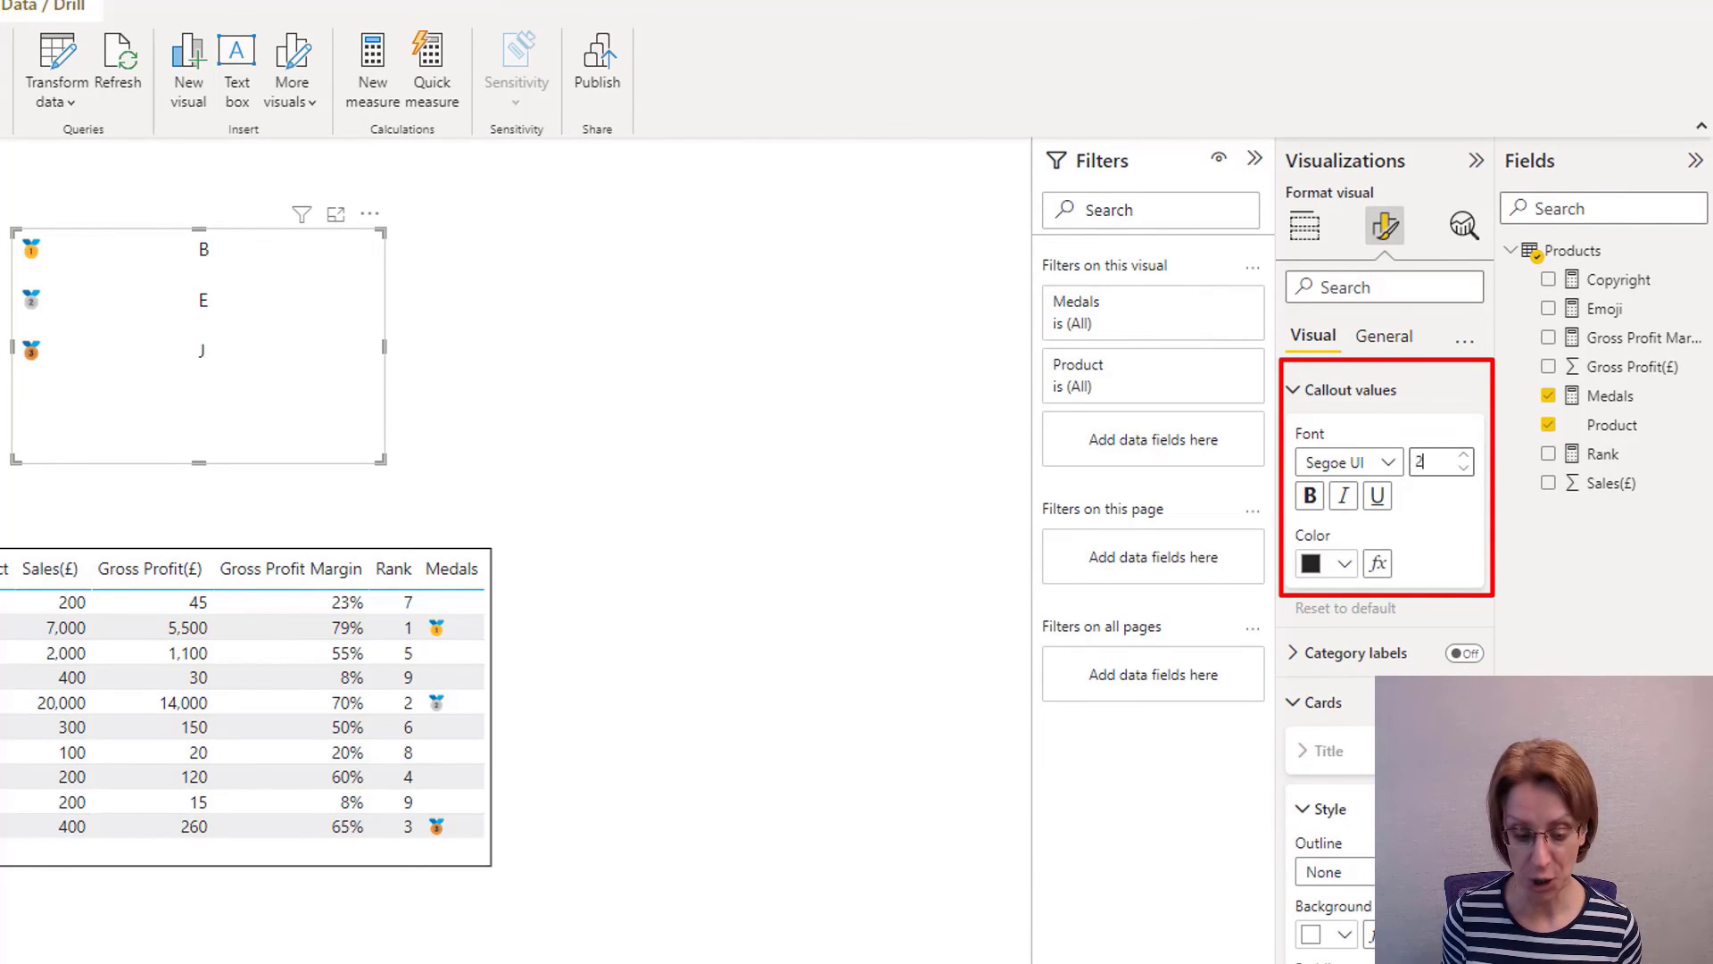
type("20")
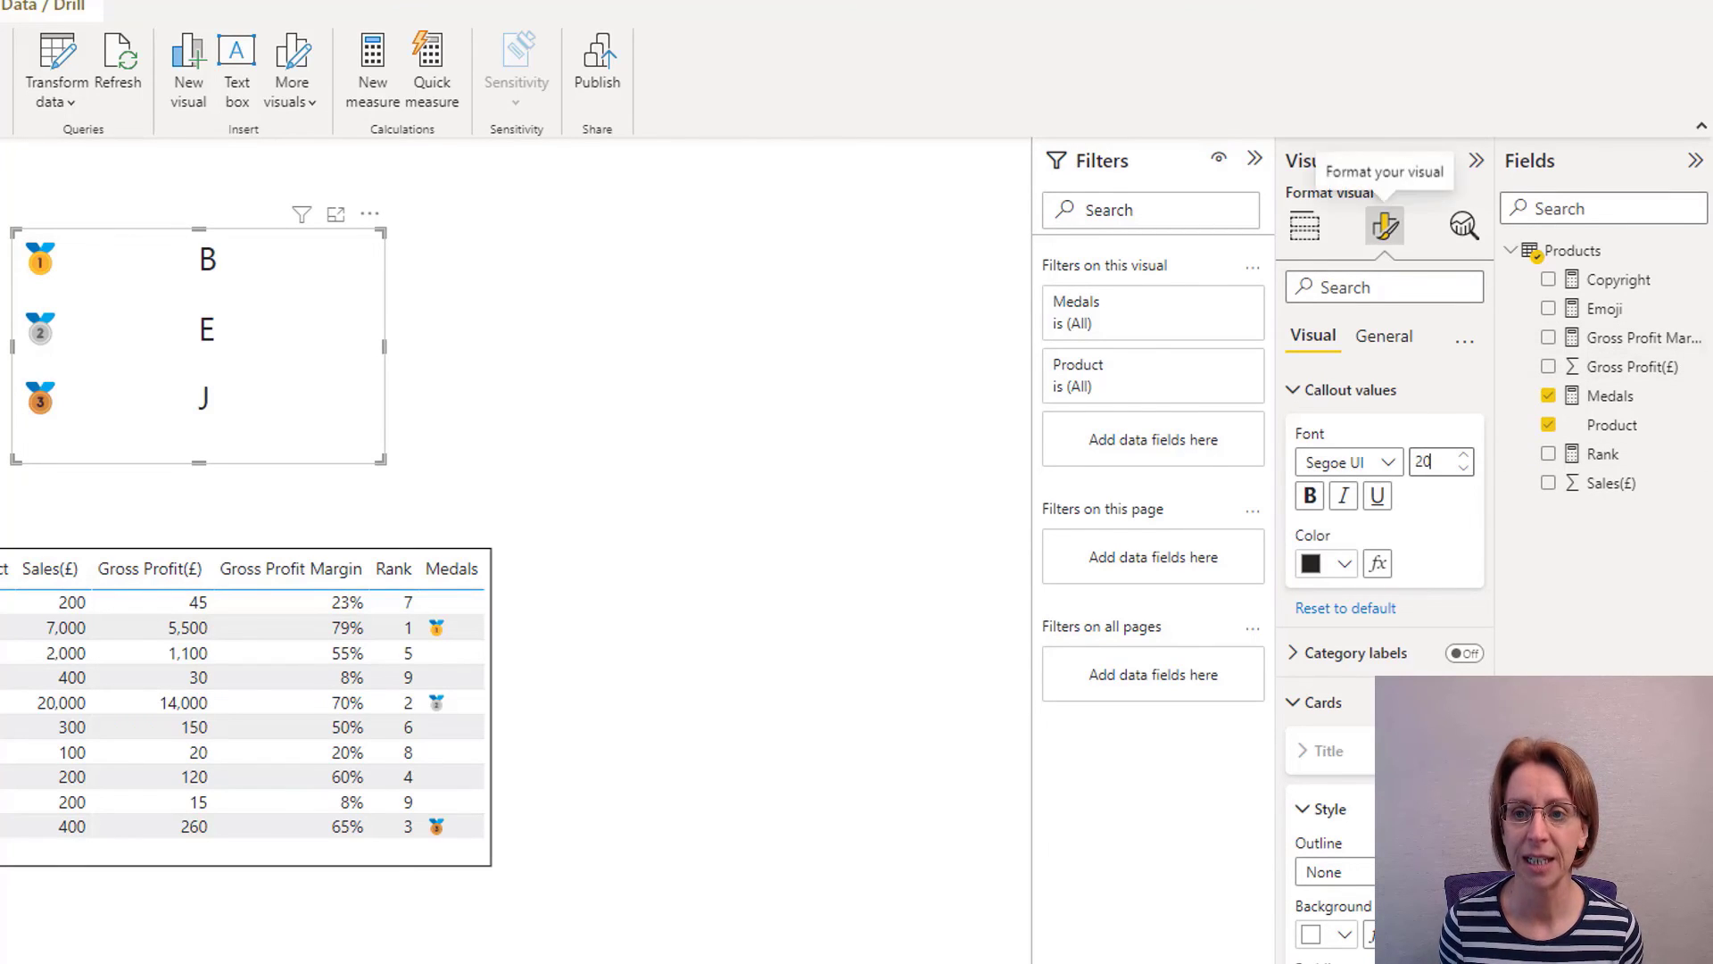
left_click(1384, 337)
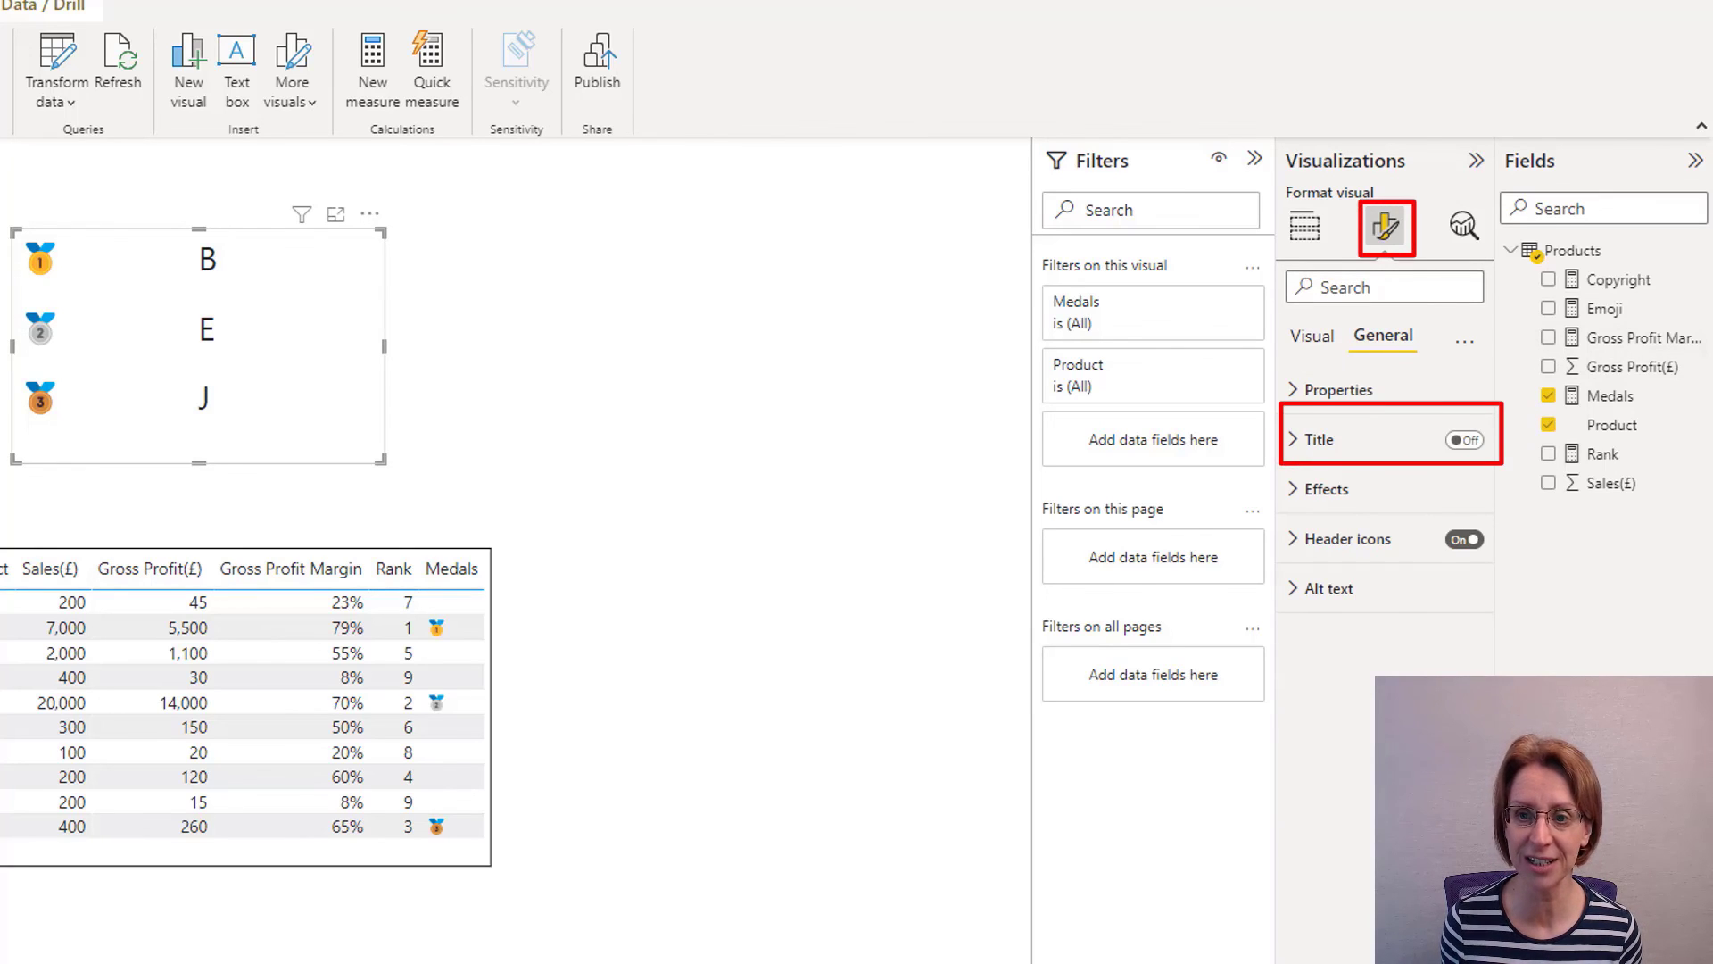
Turn on the multi-row card's title and enter 'Top 3 profit' as its text.
left_click(1463, 440)
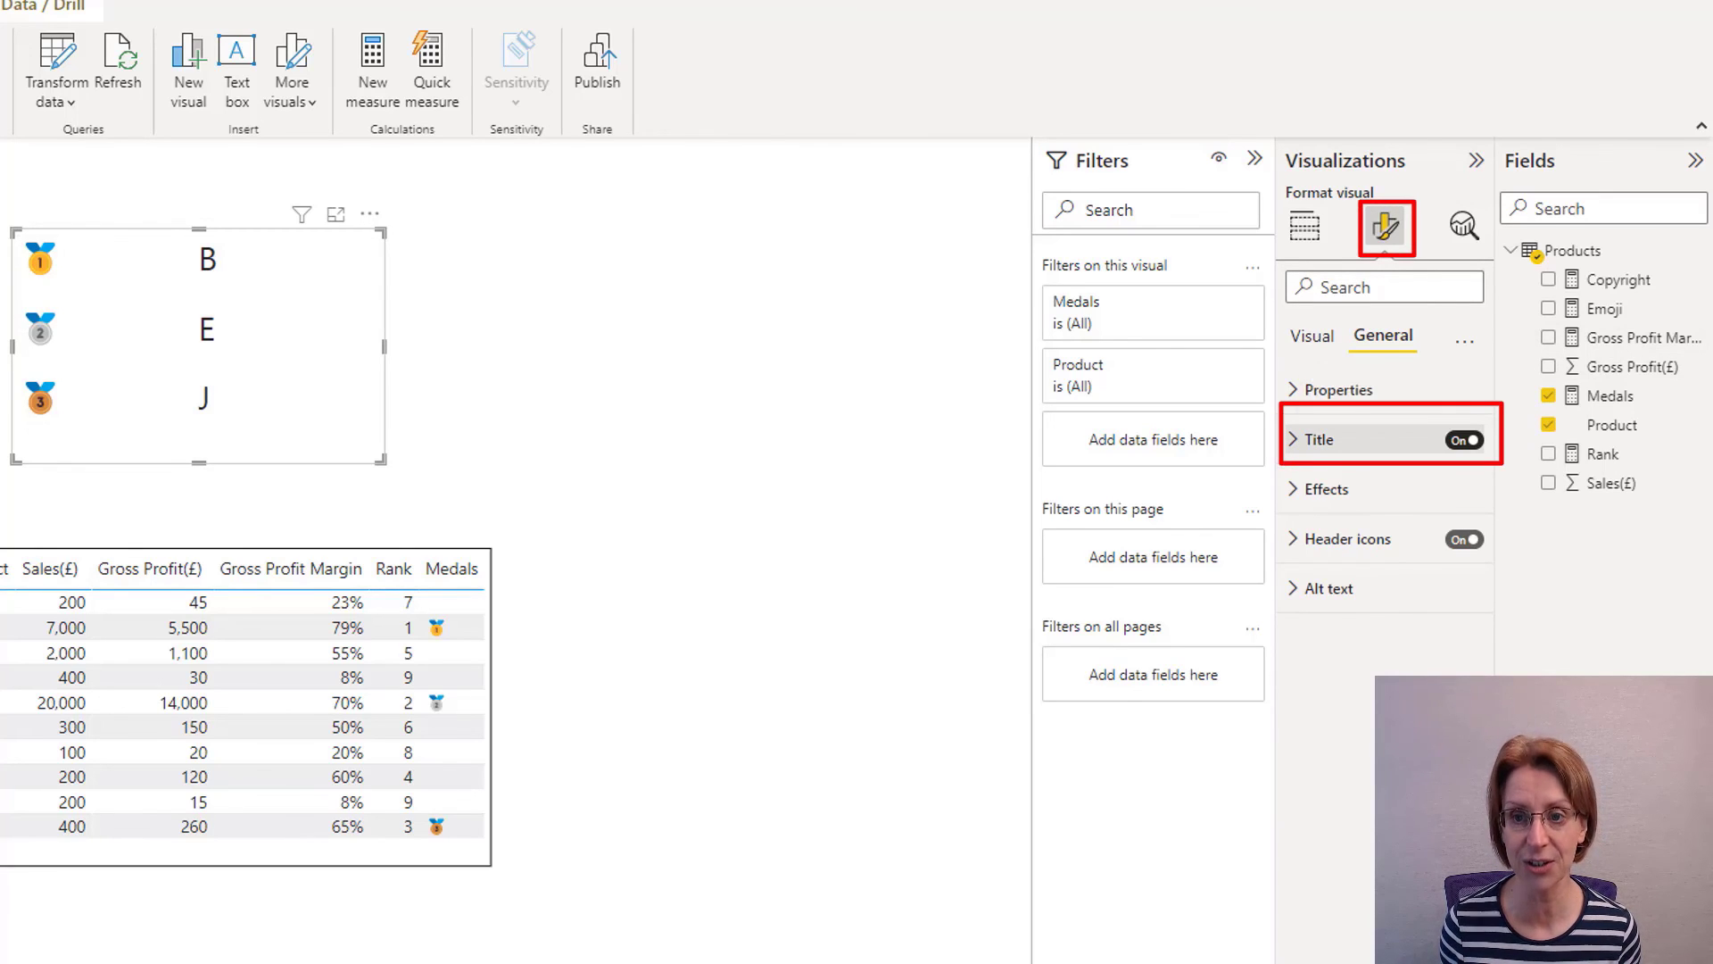
left_click(1319, 439)
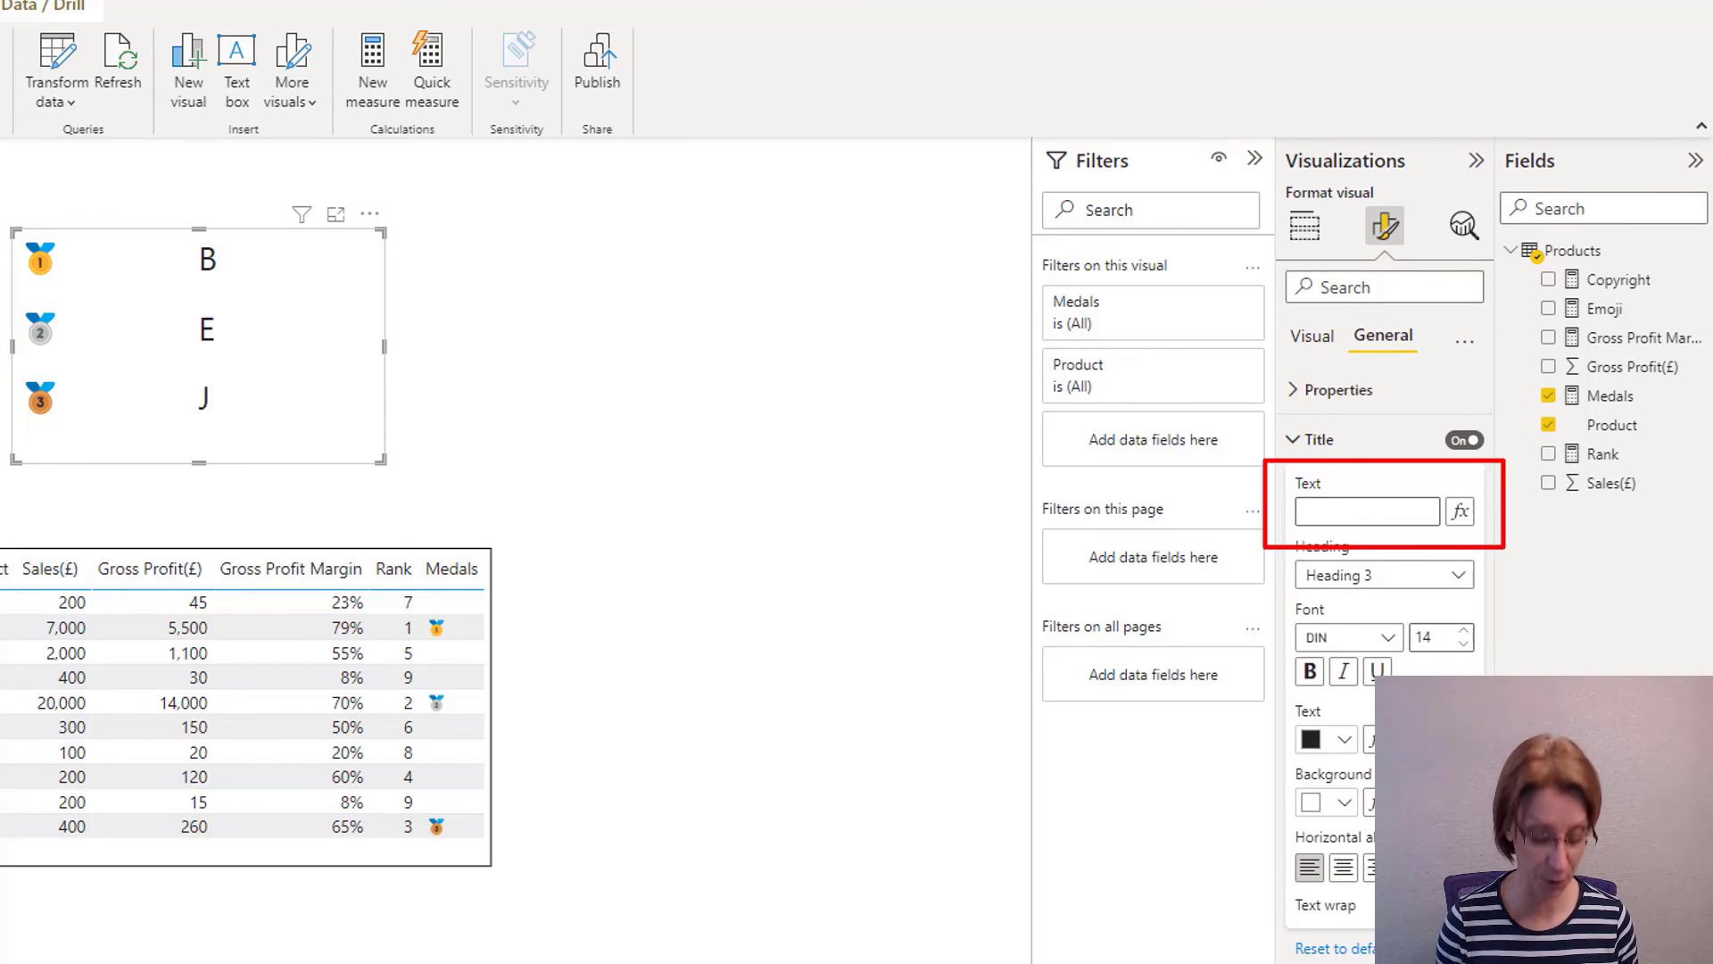
type("Top 3")
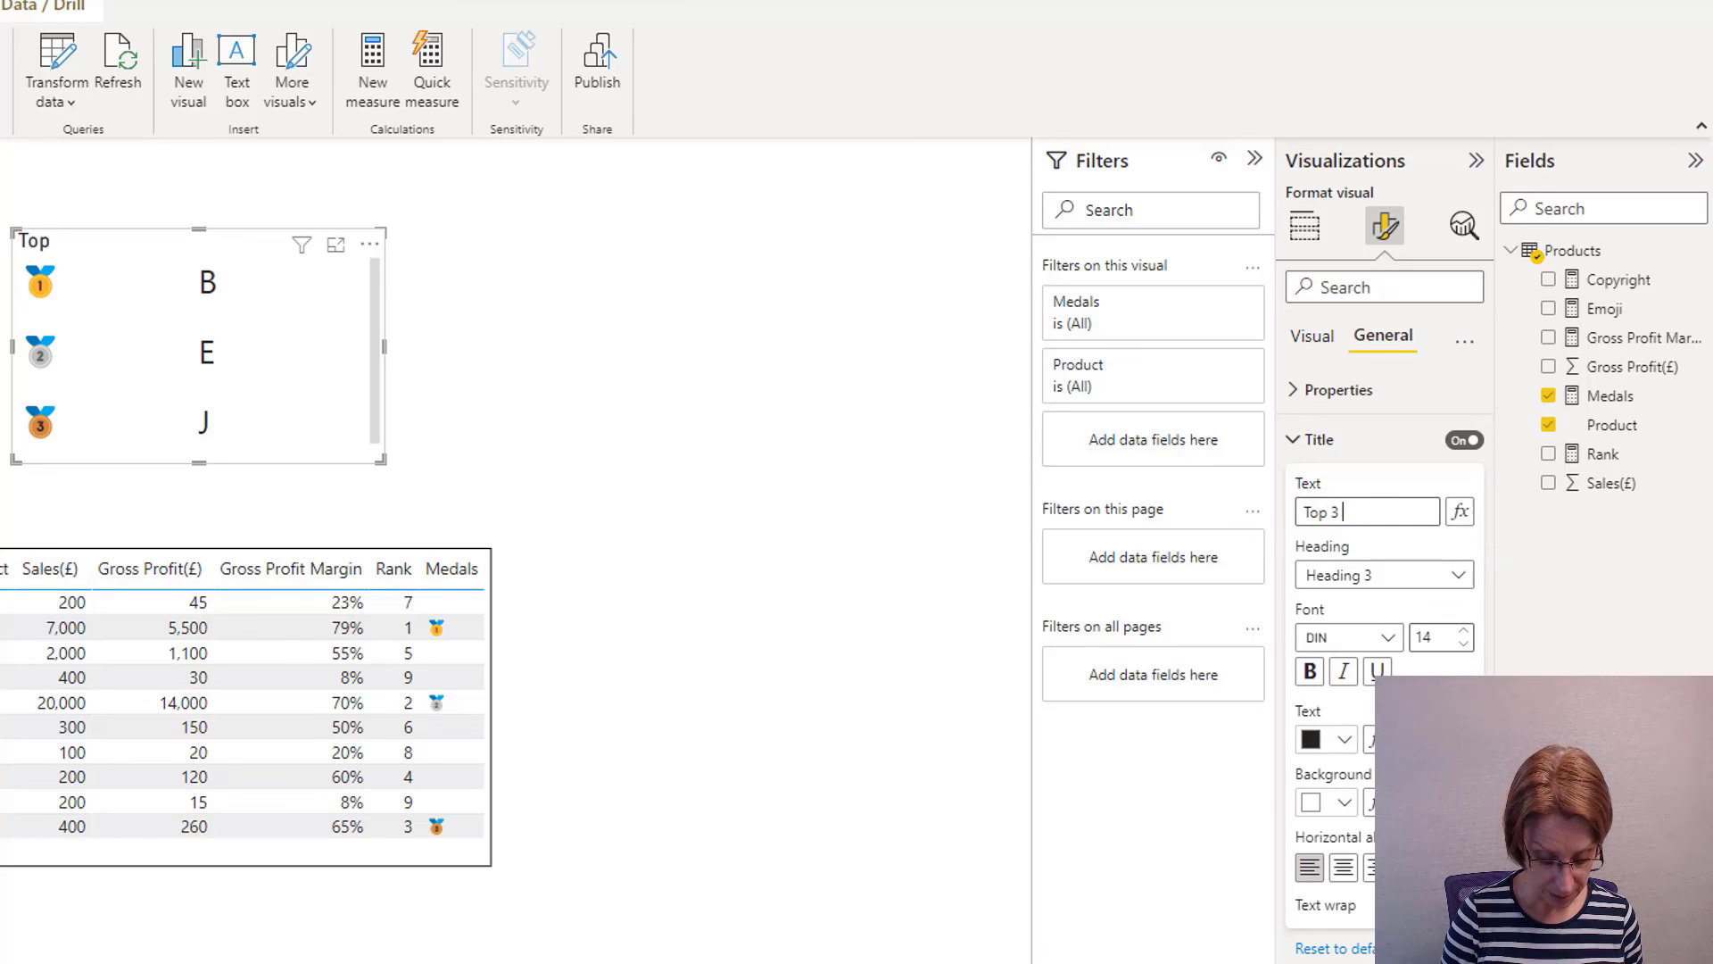
type("profit")
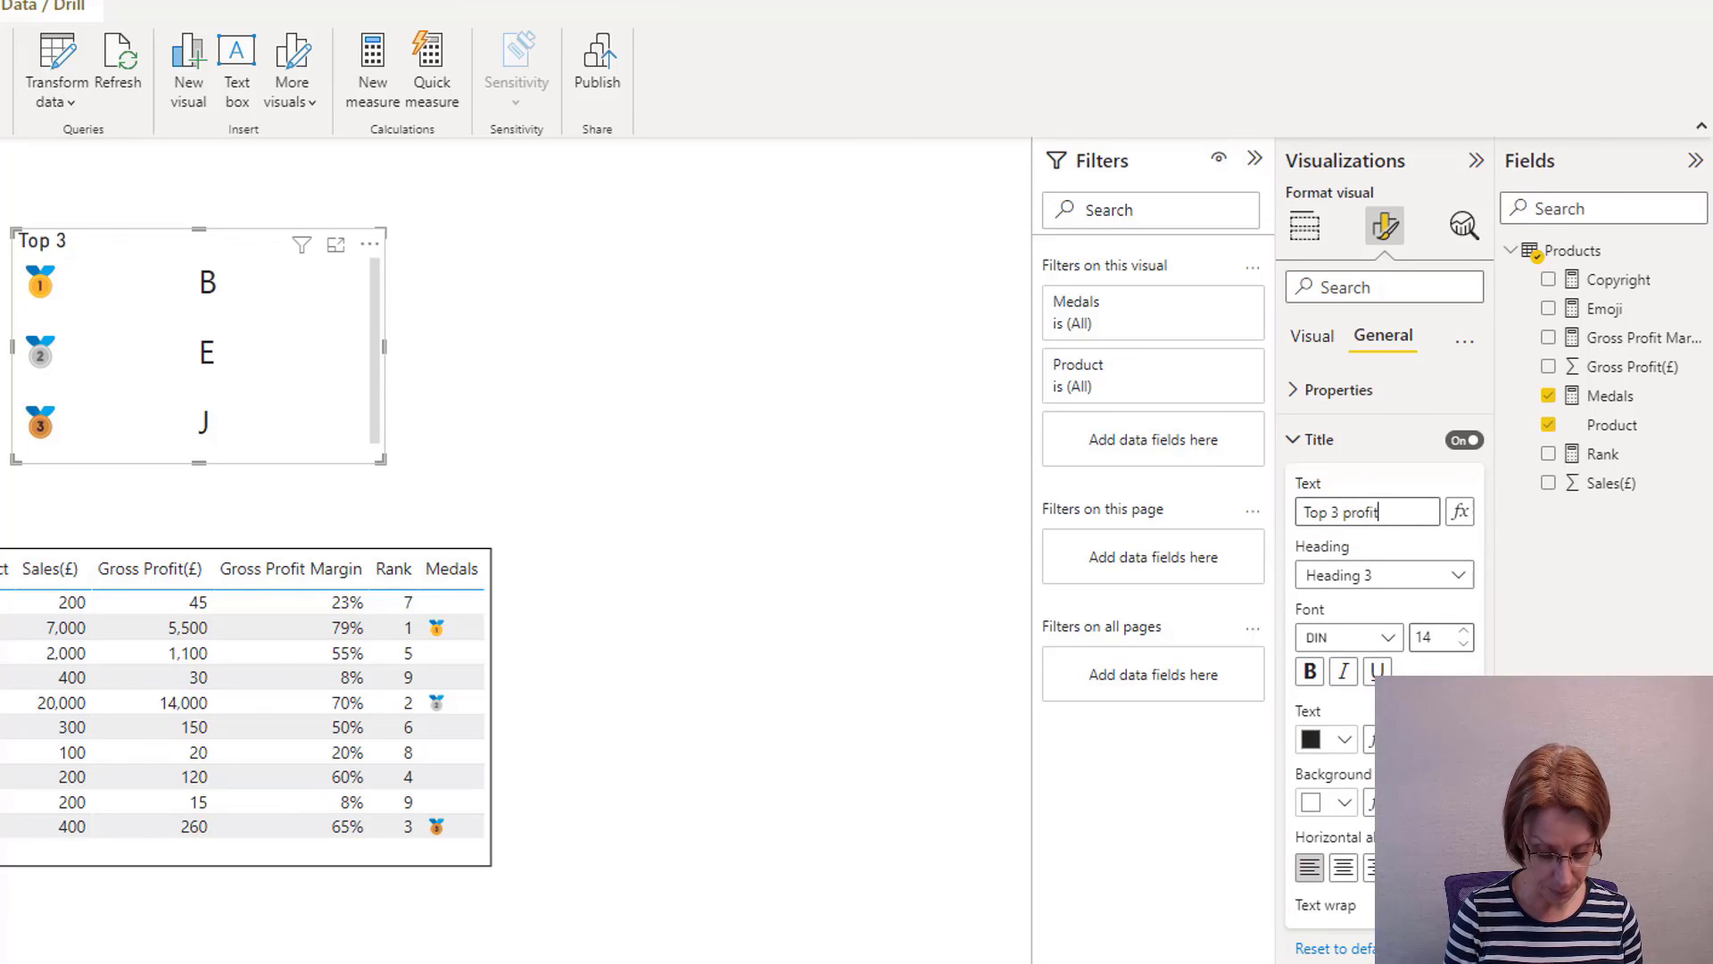